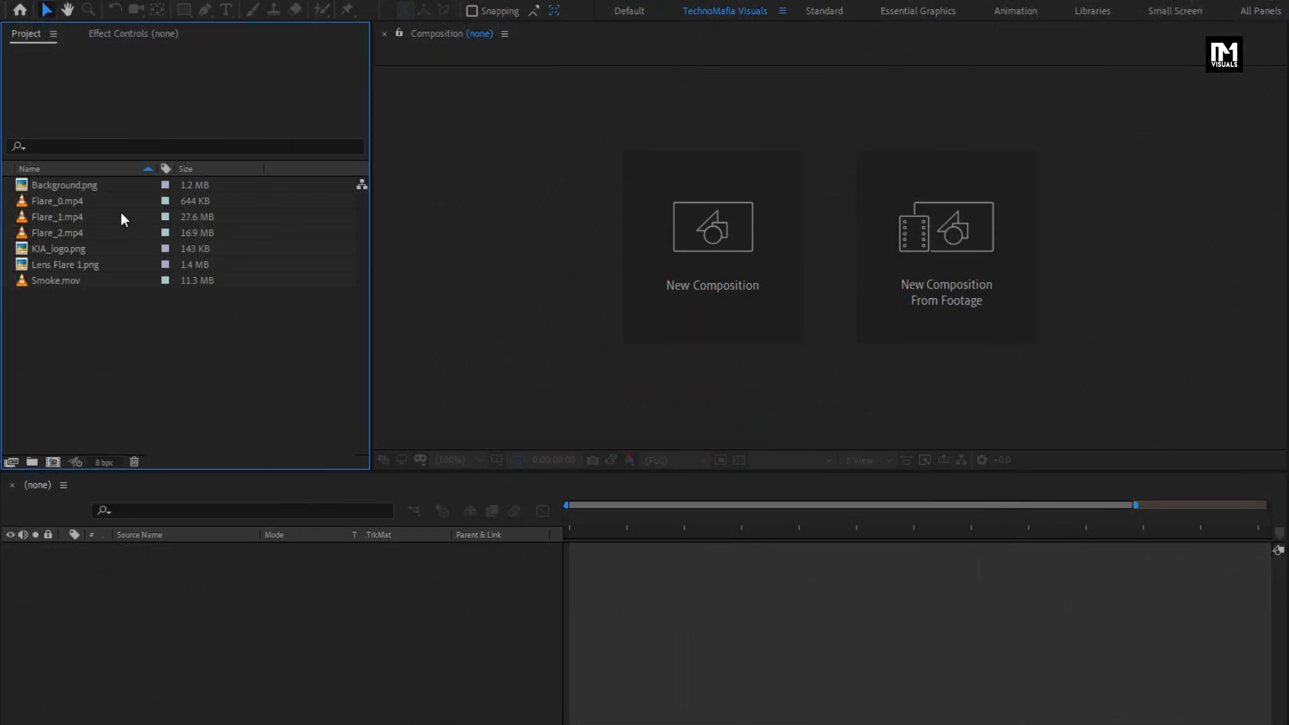
- Inspect two flare clips, then create the 7-second 1080p 30 fps Golden_Logo composition
{"action": "left_click", "coordinate": [58, 201]}
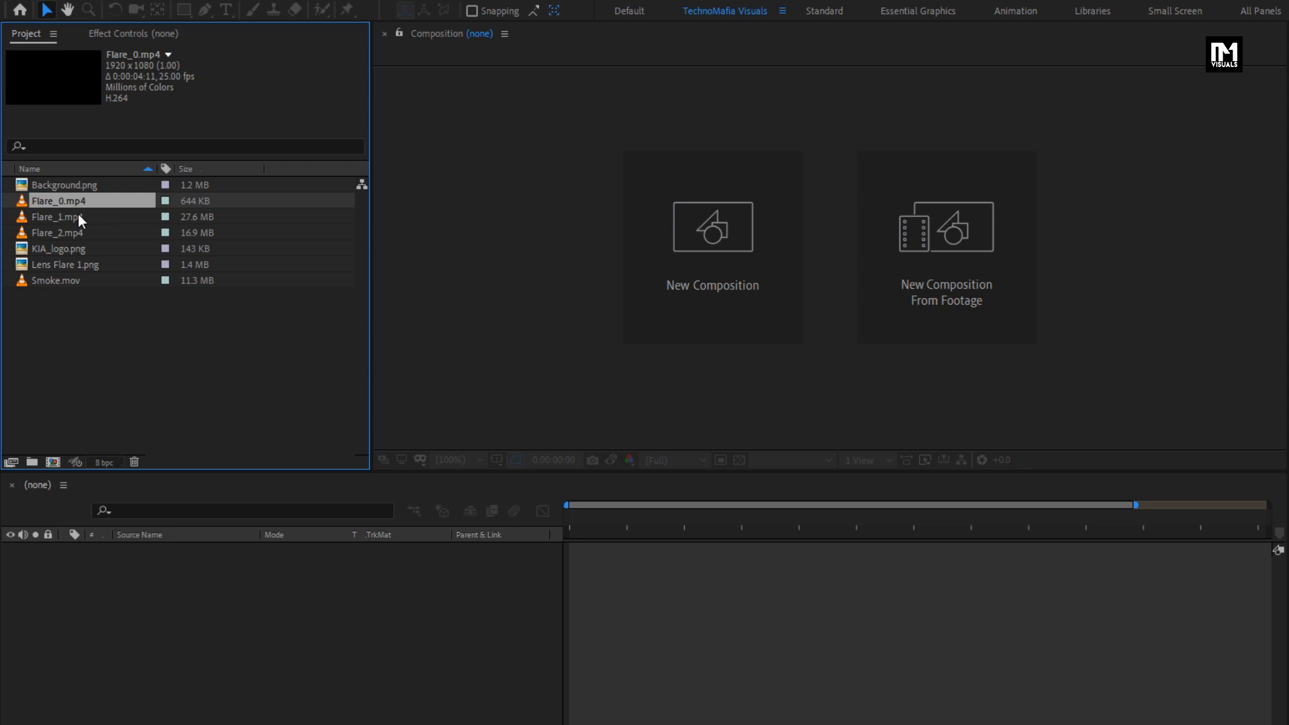
{"action": "left_click", "coordinate": [57, 233]}
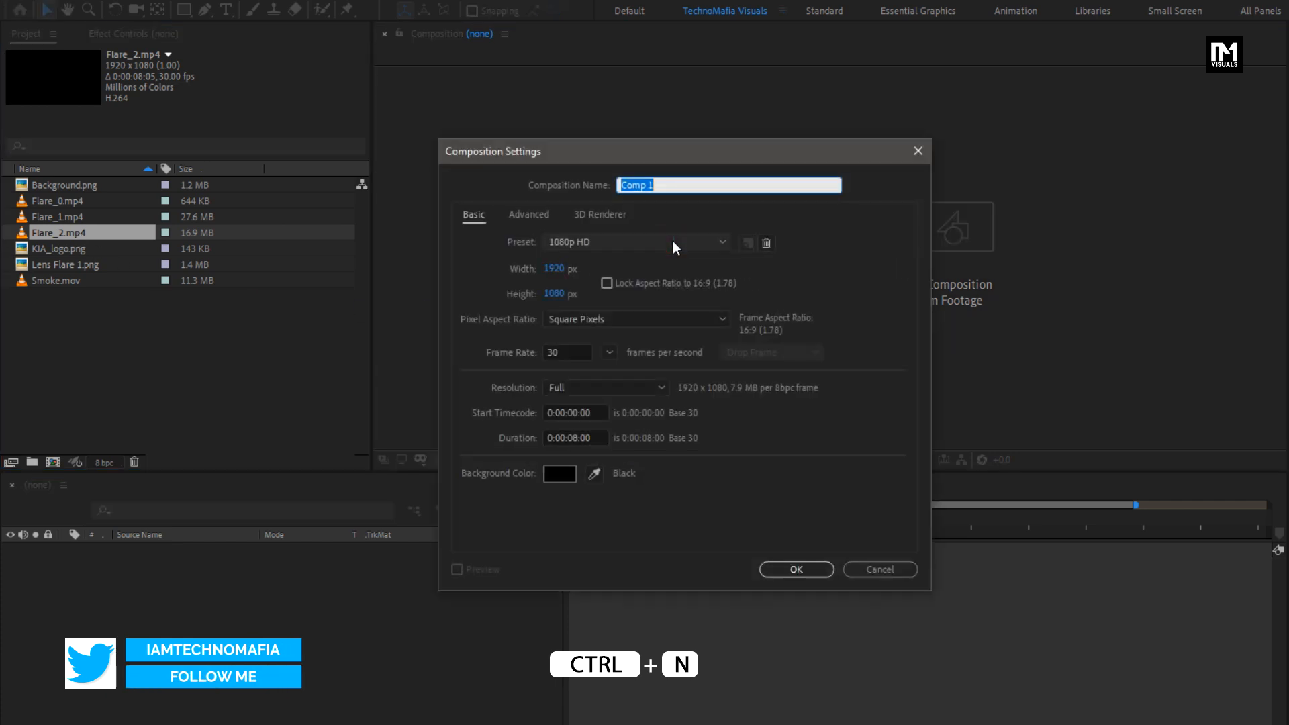
{"action": "type", "text": "G"}
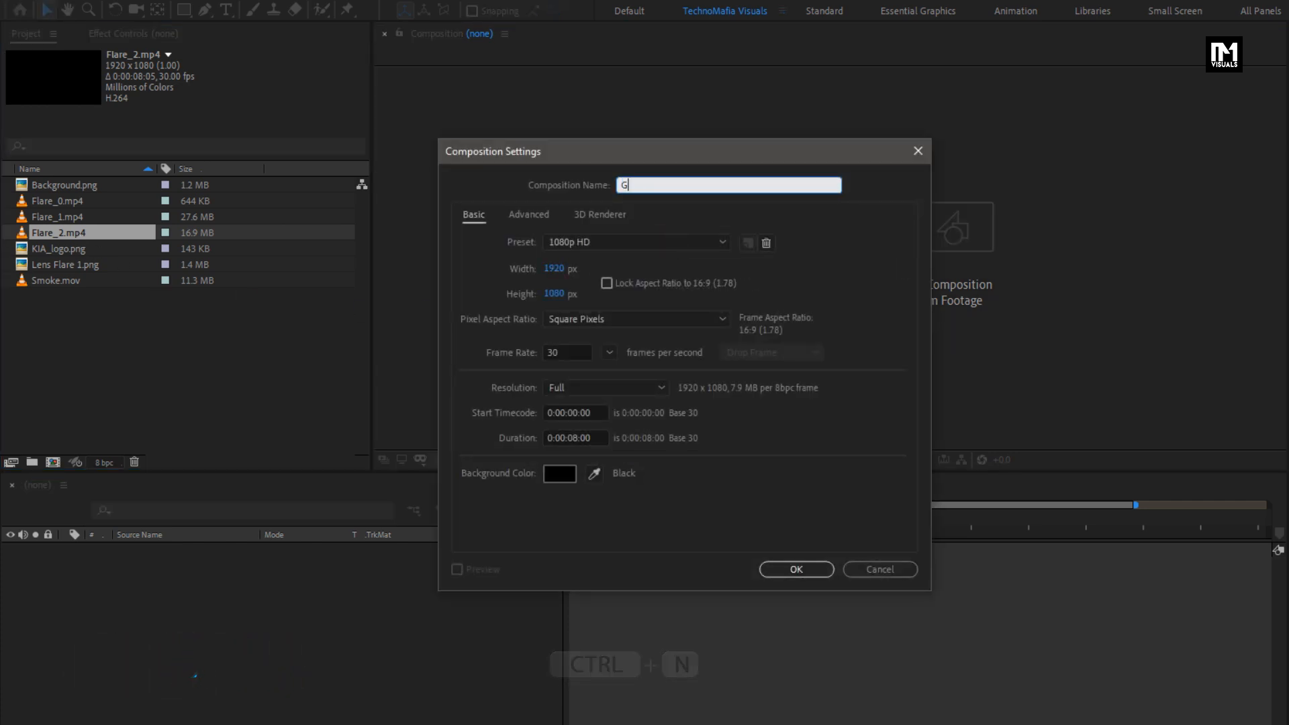
{"action": "type", "text": "olden_"}
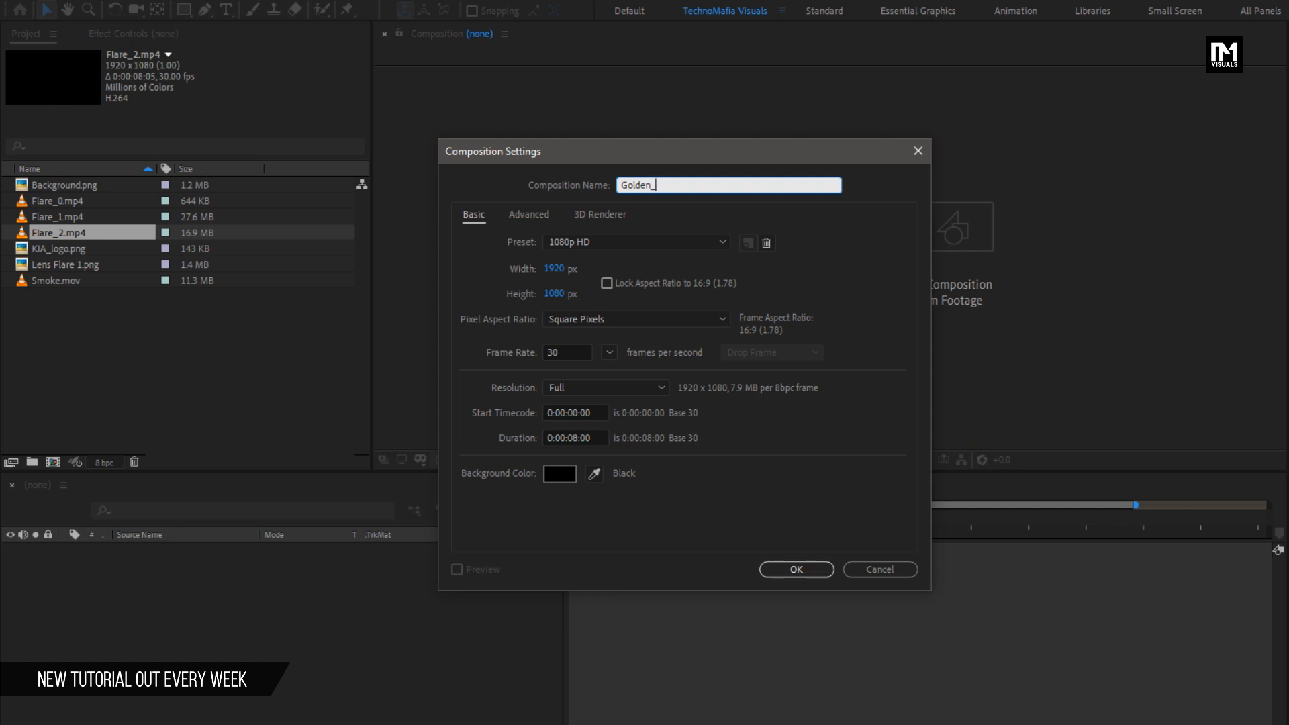
{"action": "type", "text": "Logo"}
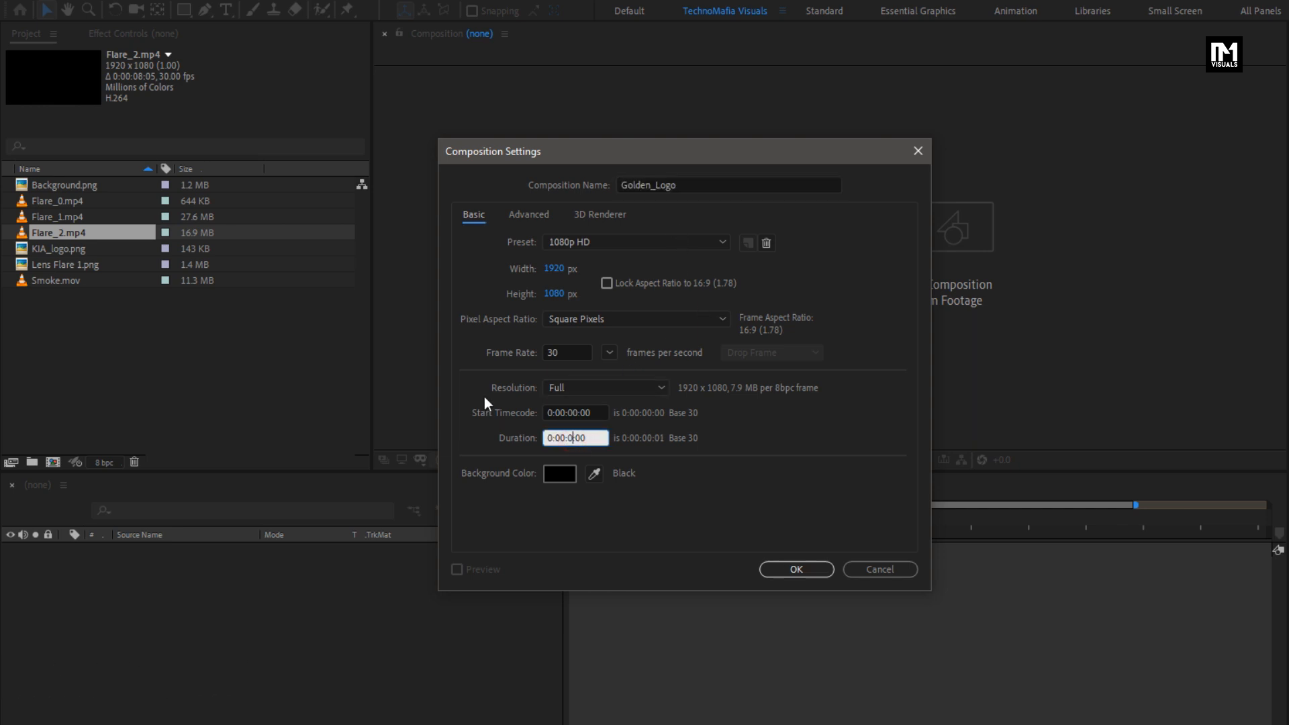
{"action": "type", "text": "0:00:07:00"}
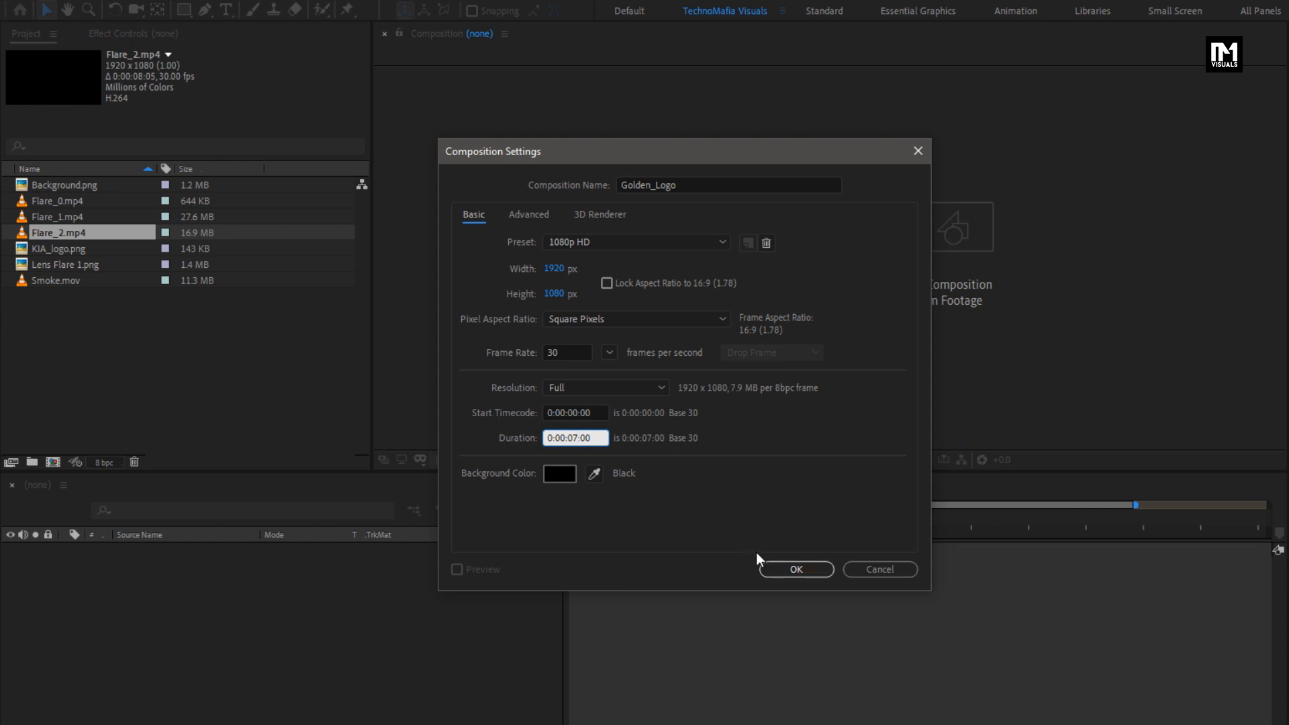
{"action": "left_click", "coordinate": [794, 569]}
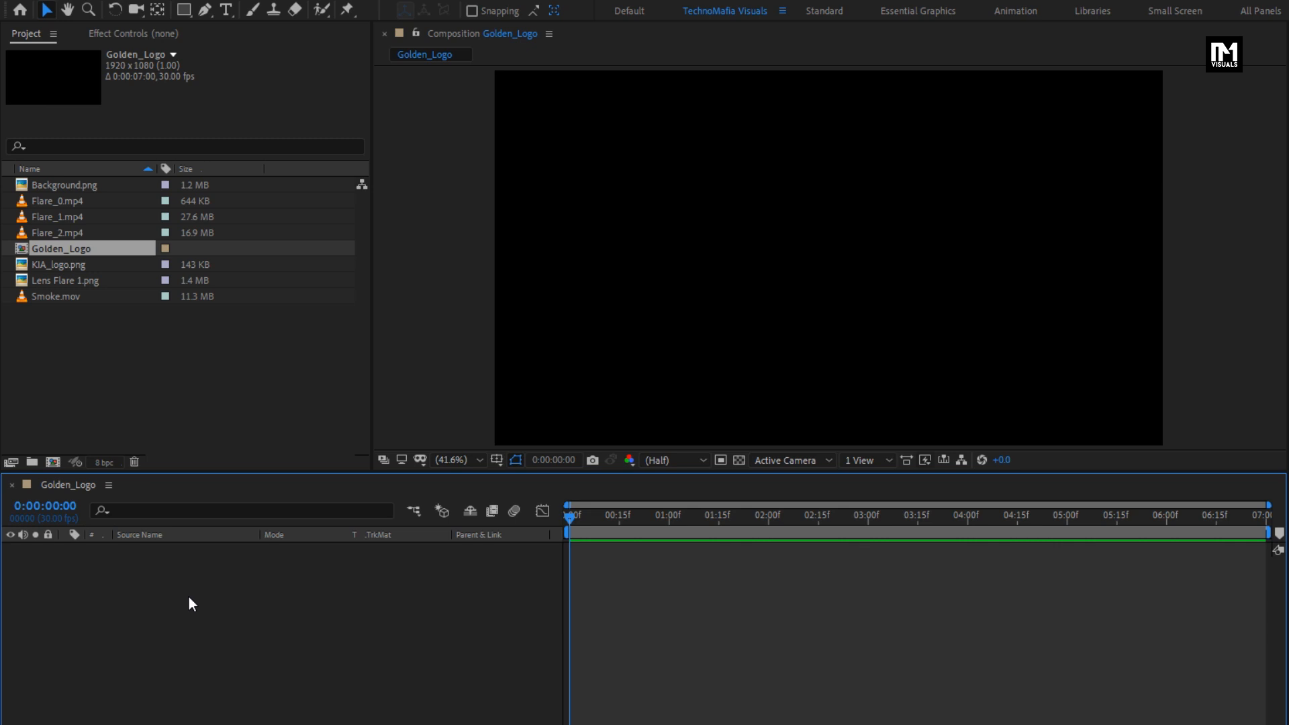
- Add a black full-frame solid layer named Noise via New > Solid
{"action": "right_click", "coordinate": [189, 603]}
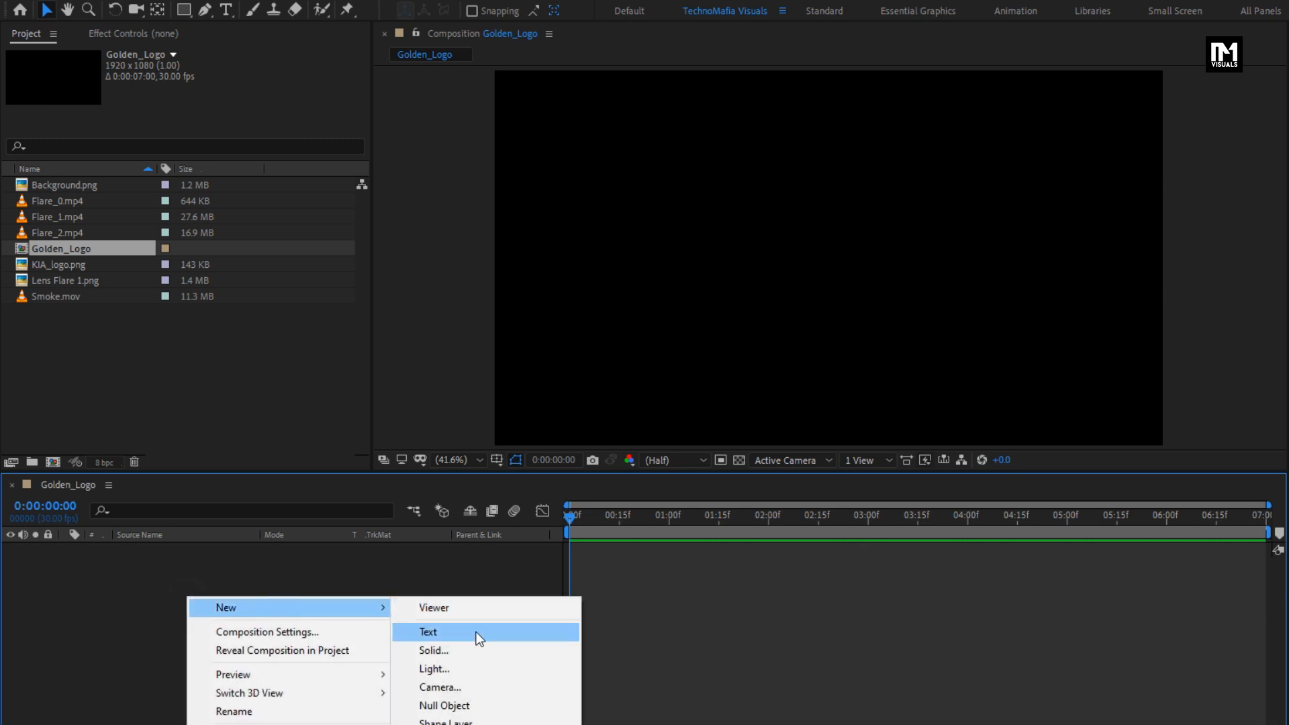
{"action": "left_click", "coordinate": [433, 651]}
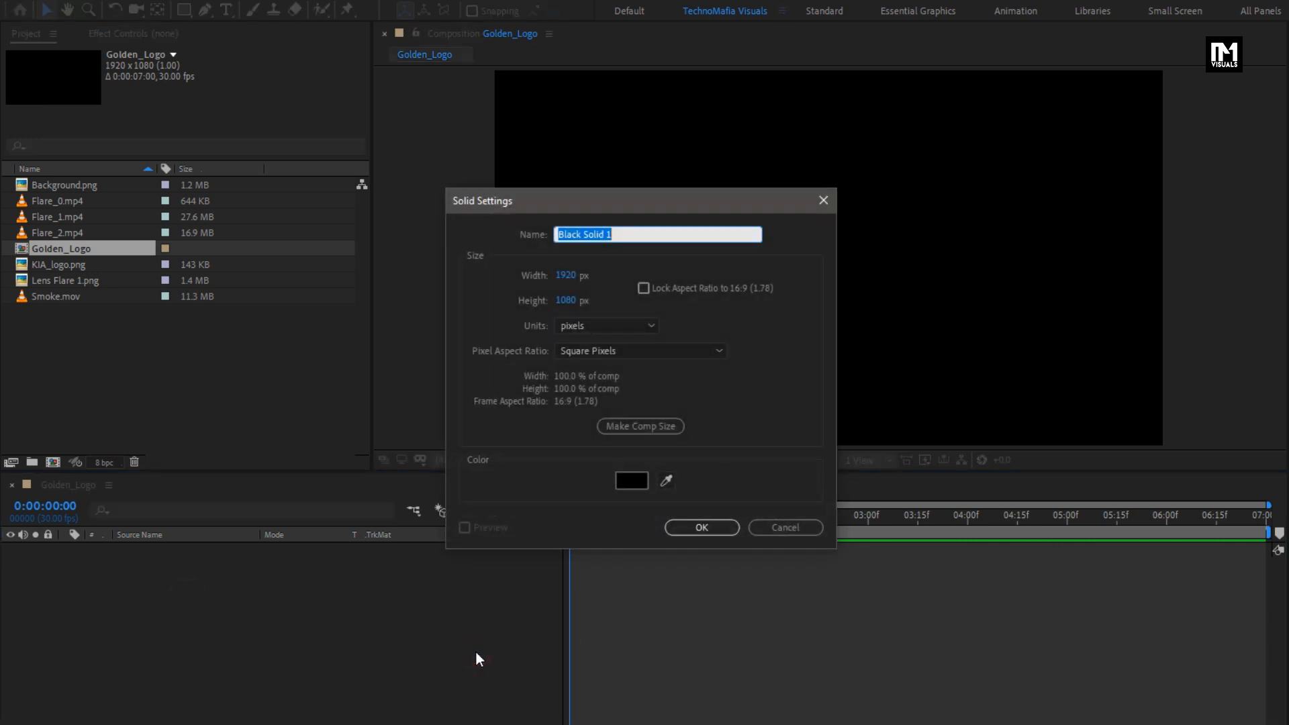
{"action": "type", "text": "Noise"}
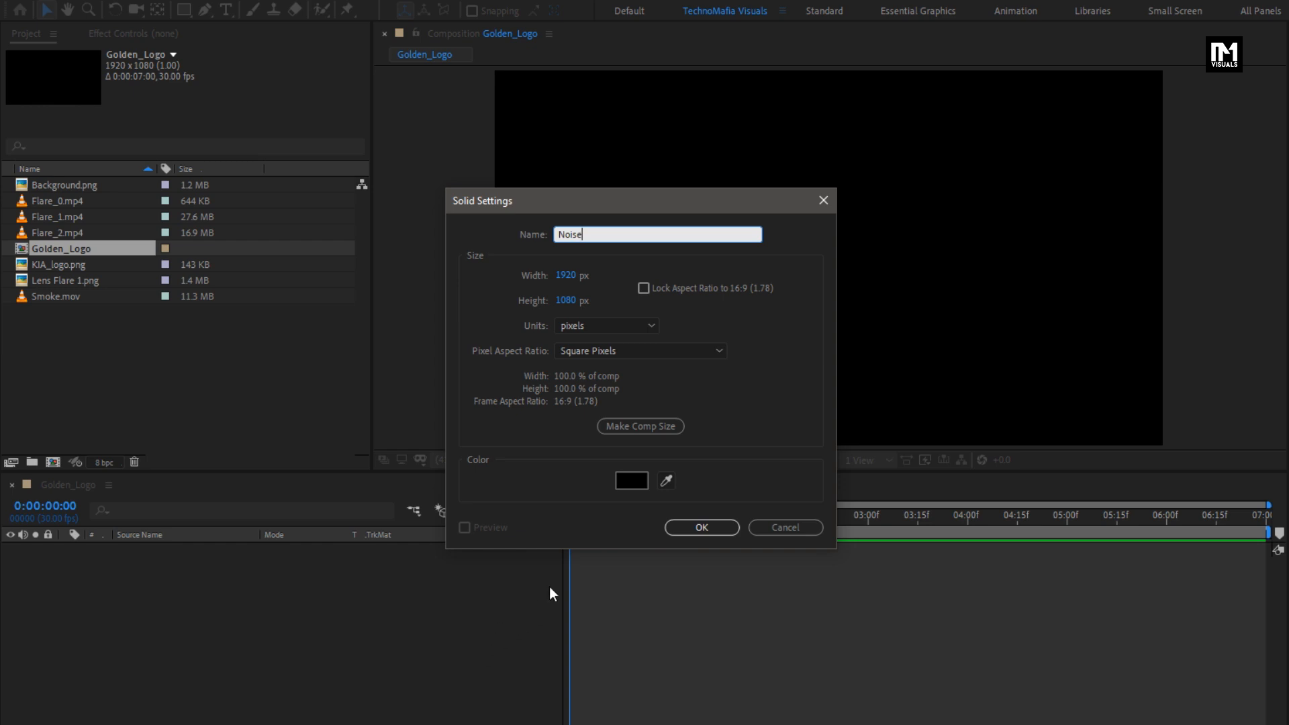
{"action": "left_click", "coordinate": [700, 527]}
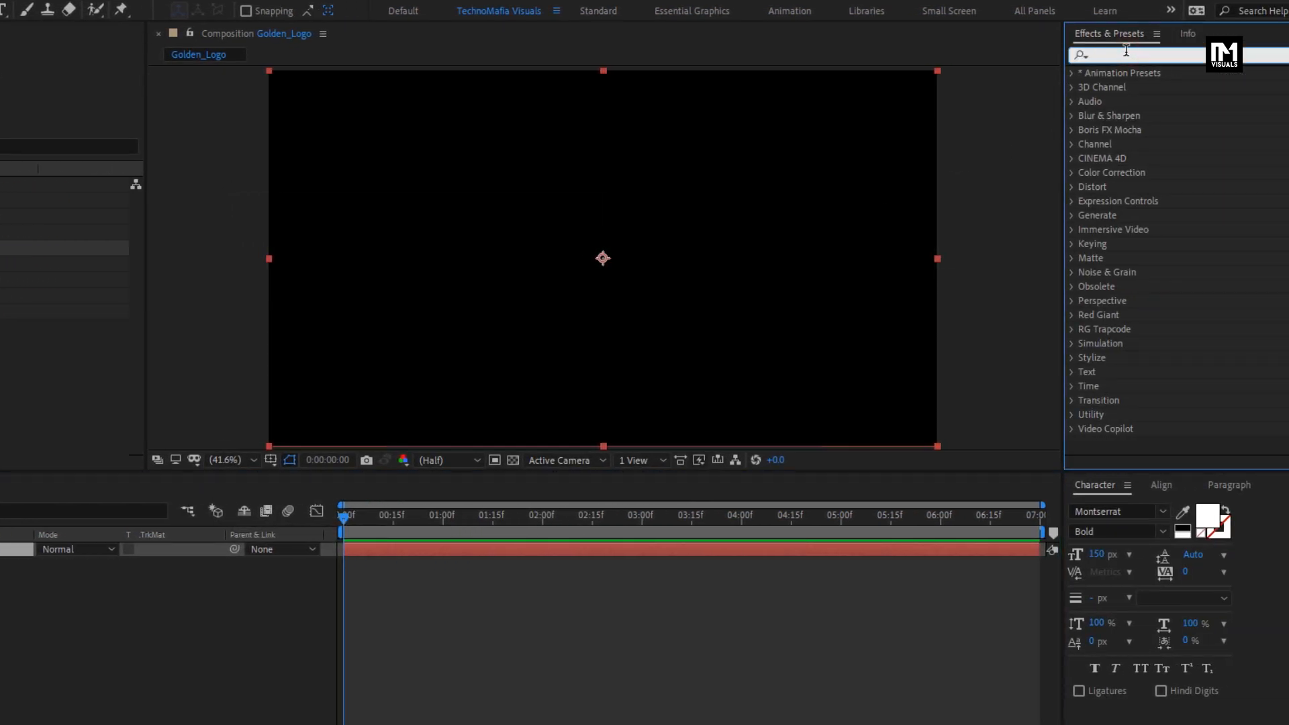
- Search 'frac' and apply Noise & Grain > Fractal Noise to the Noise layer
{"action": "type", "text": "frac"}
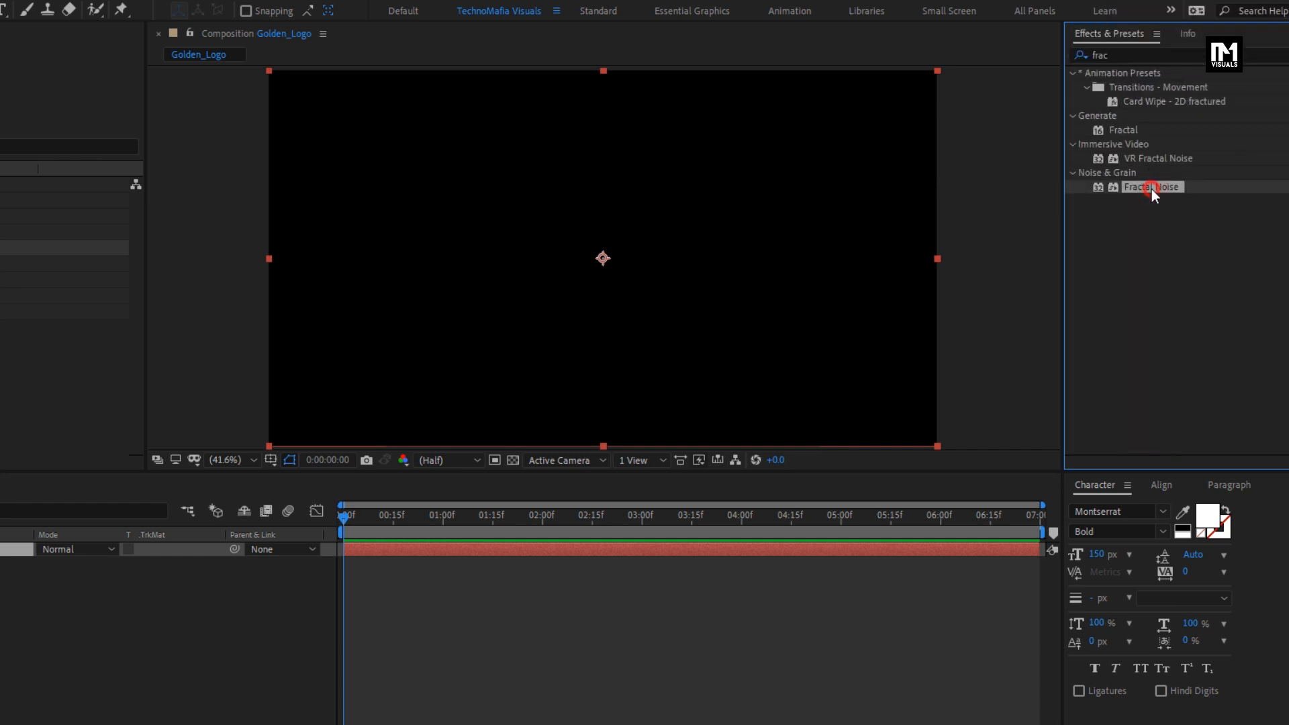
{"action": "double_click", "coordinate": [1151, 187]}
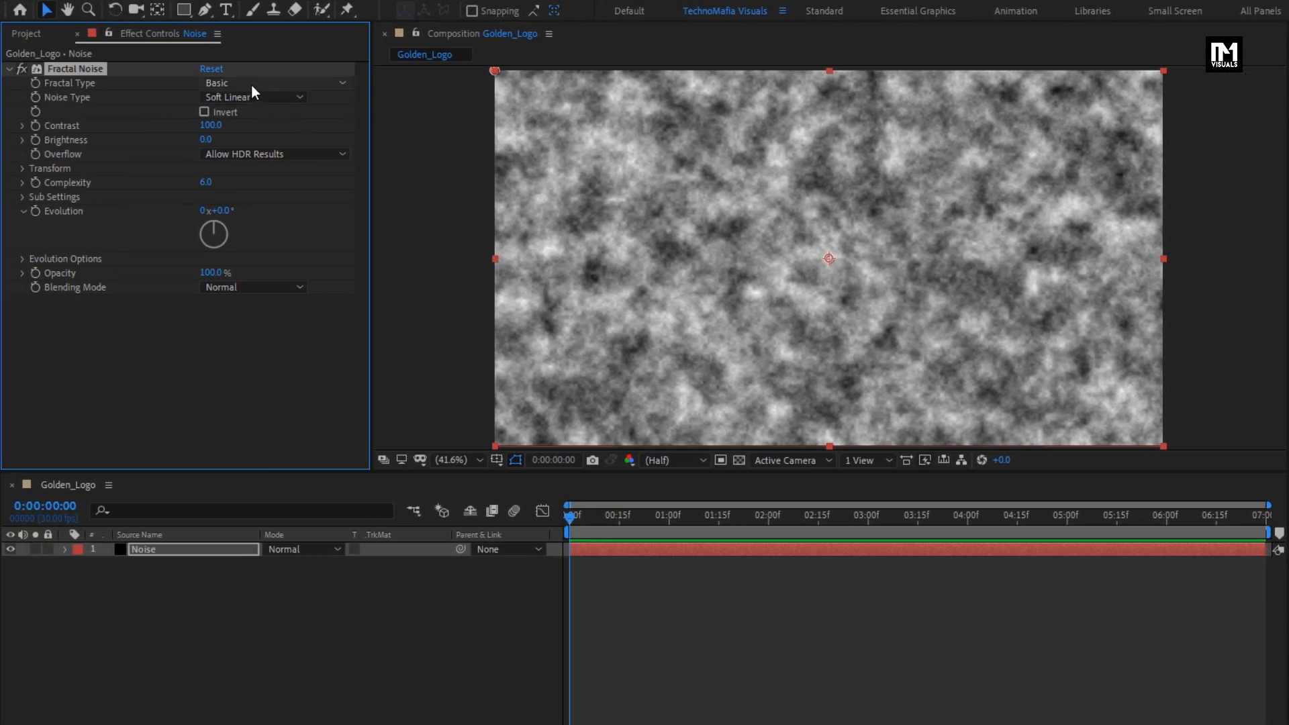
- Set Fractal Noise to Max type, contrast 200, brightness -10, non-uniform scale 50 by 2505
{"action": "left_click", "coordinate": [274, 82]}
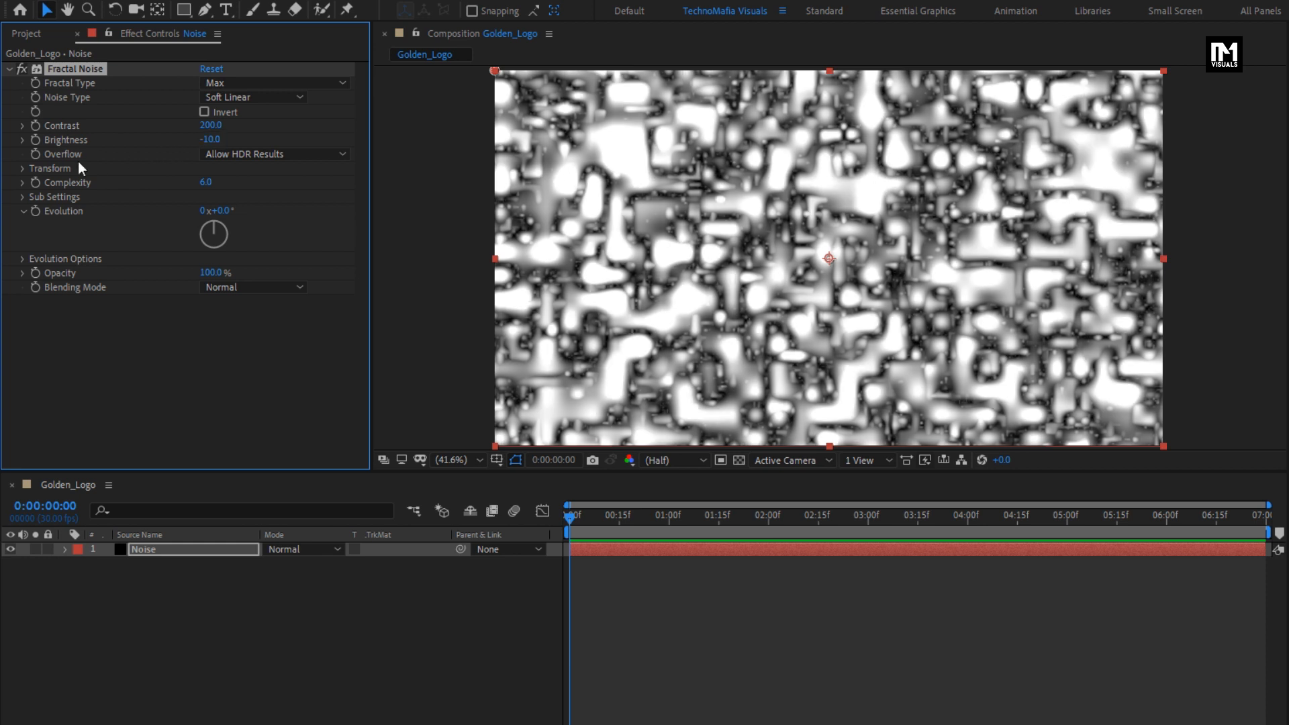
{"action": "left_click", "coordinate": [22, 169]}
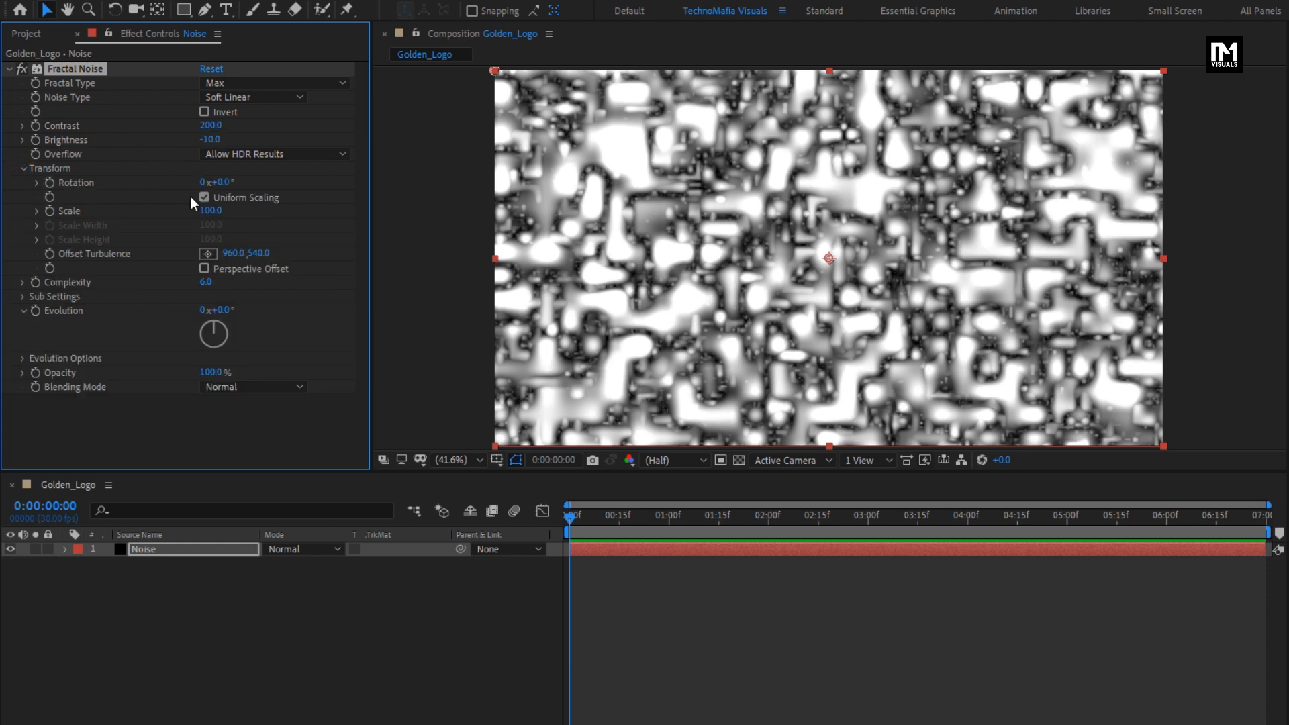
{"action": "left_click", "coordinate": [205, 197]}
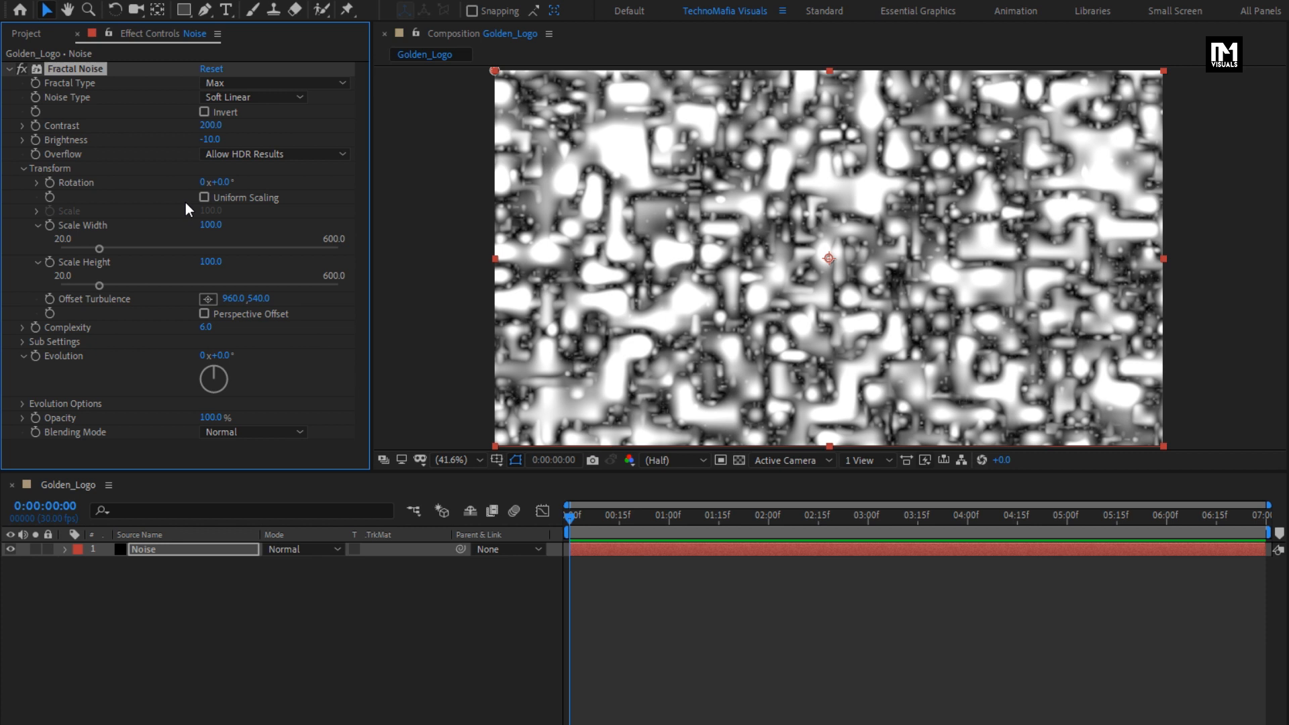
{"action": "left_click_drag", "start_coordinate": [211, 225], "coordinate": [188, 226]}
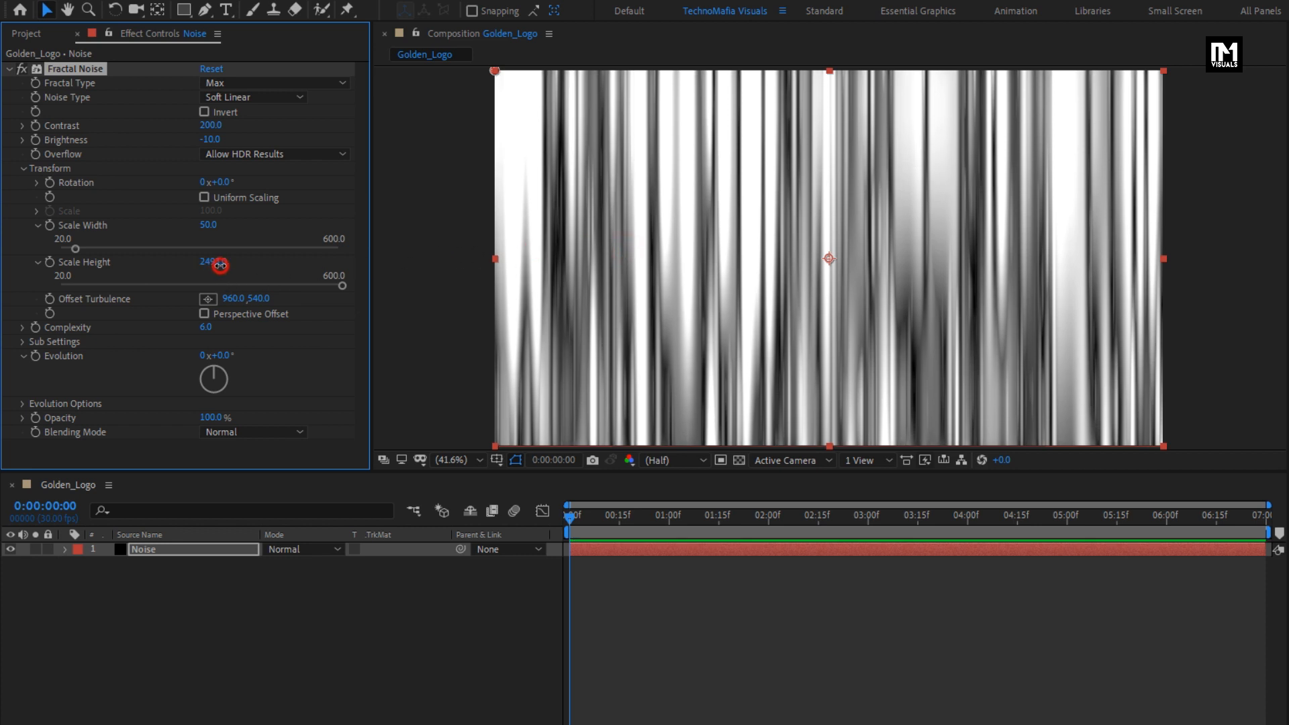
{"action": "left_click_drag", "start_coordinate": [221, 265], "coordinate": [233, 270]}
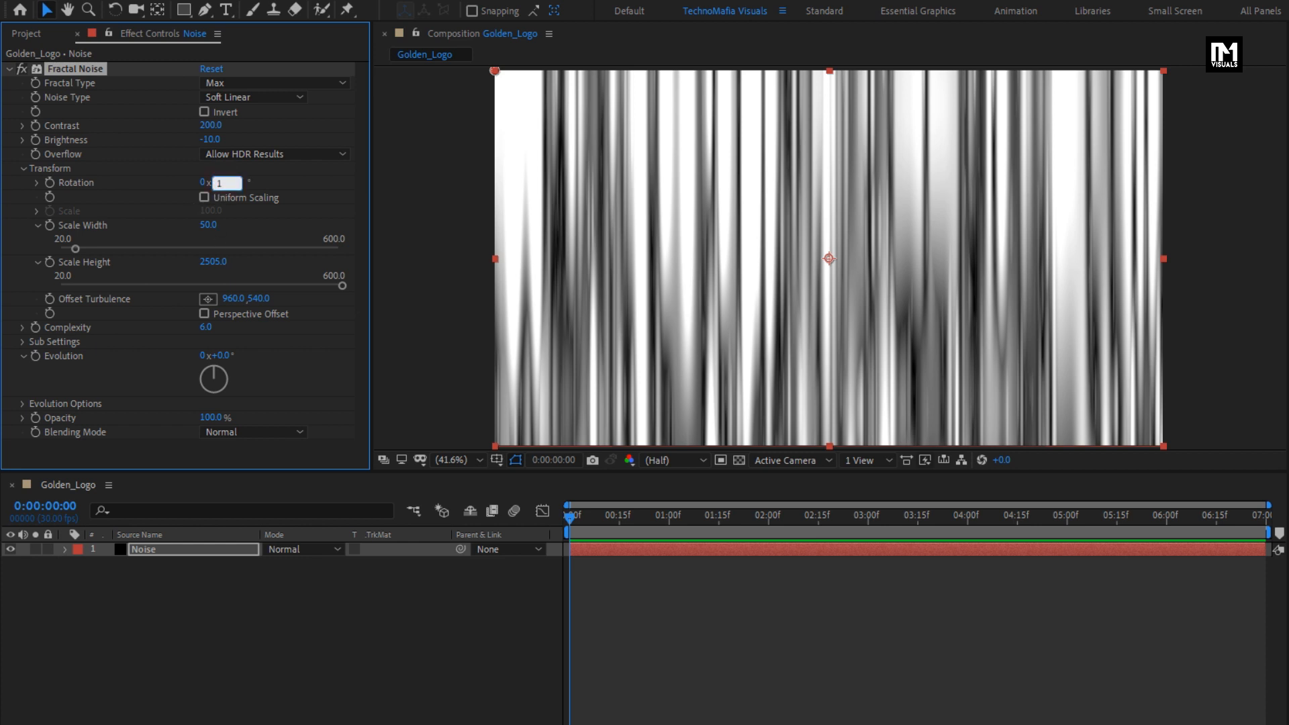
- Rotate the noise 100° and keyframe Offset Turbulence drifting sideways by the end
{"action": "type", "text": "100.0°"}
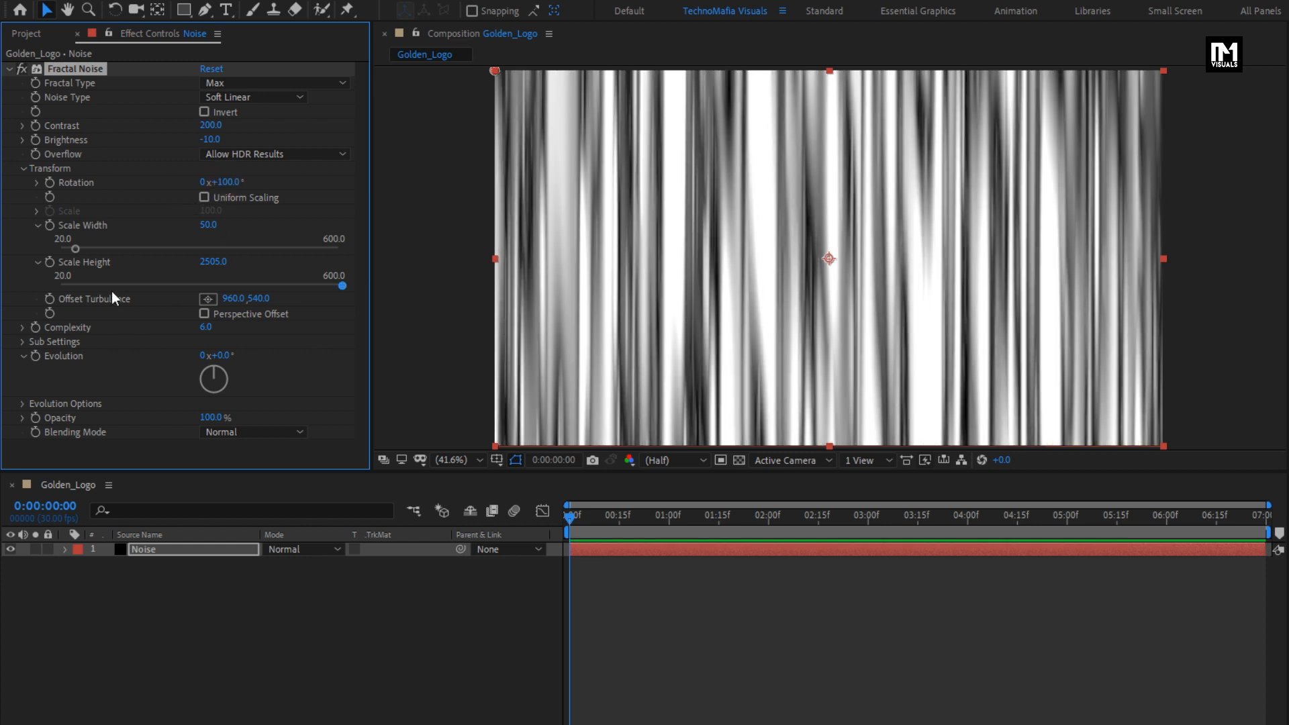
{"action": "mouse_move", "coordinate": [570, 521]}
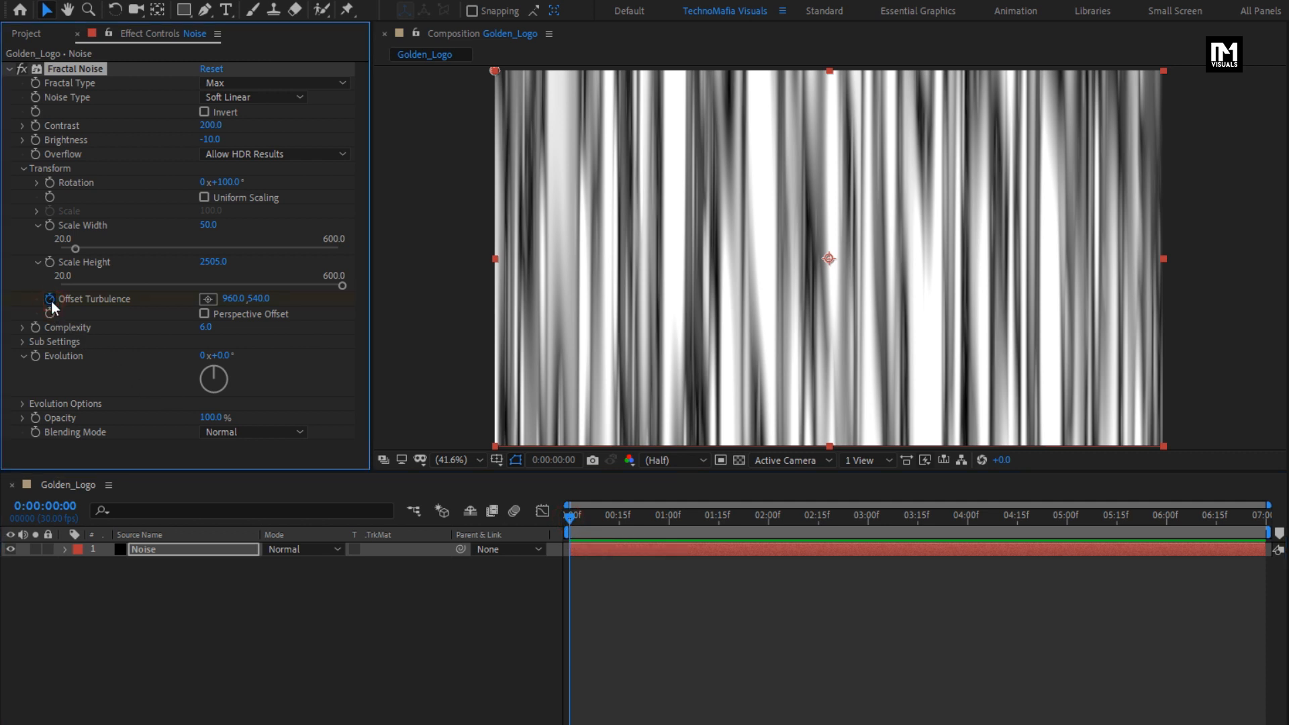
{"action": "left_click", "coordinate": [1043, 521]}
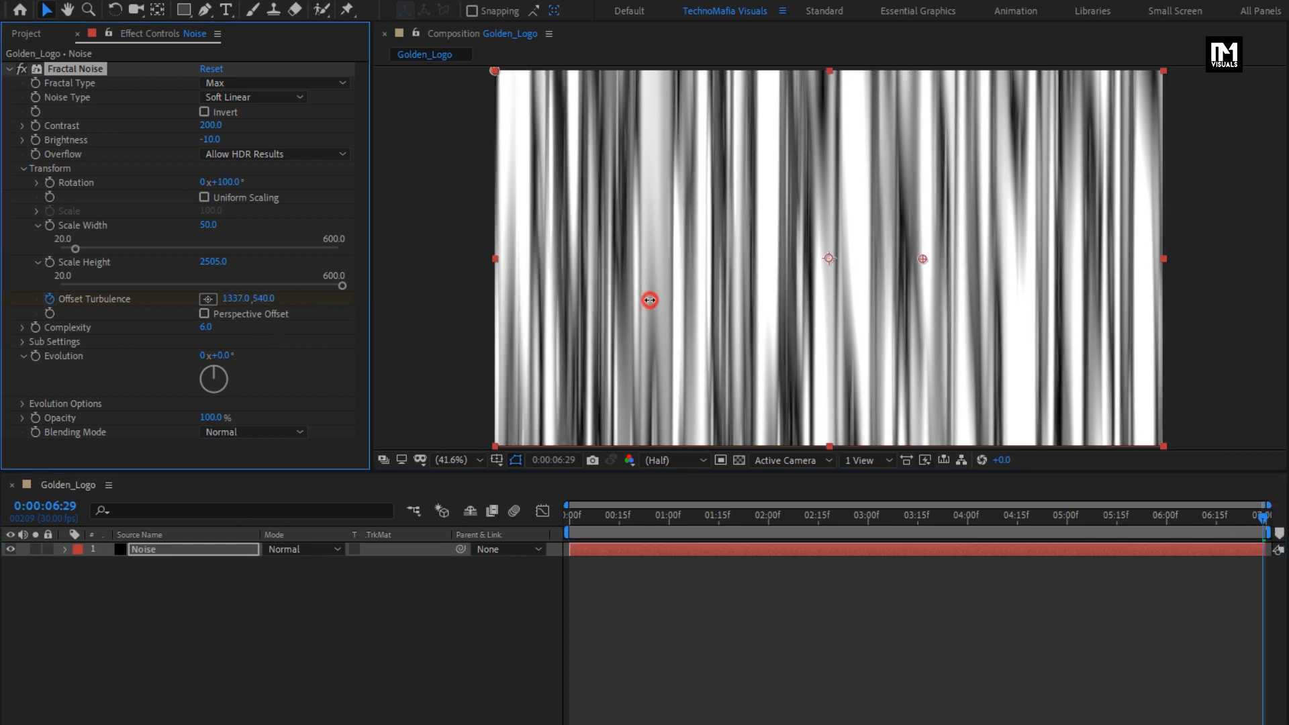
{"action": "left_click_drag", "start_coordinate": [650, 300], "coordinate": [941, 307]}
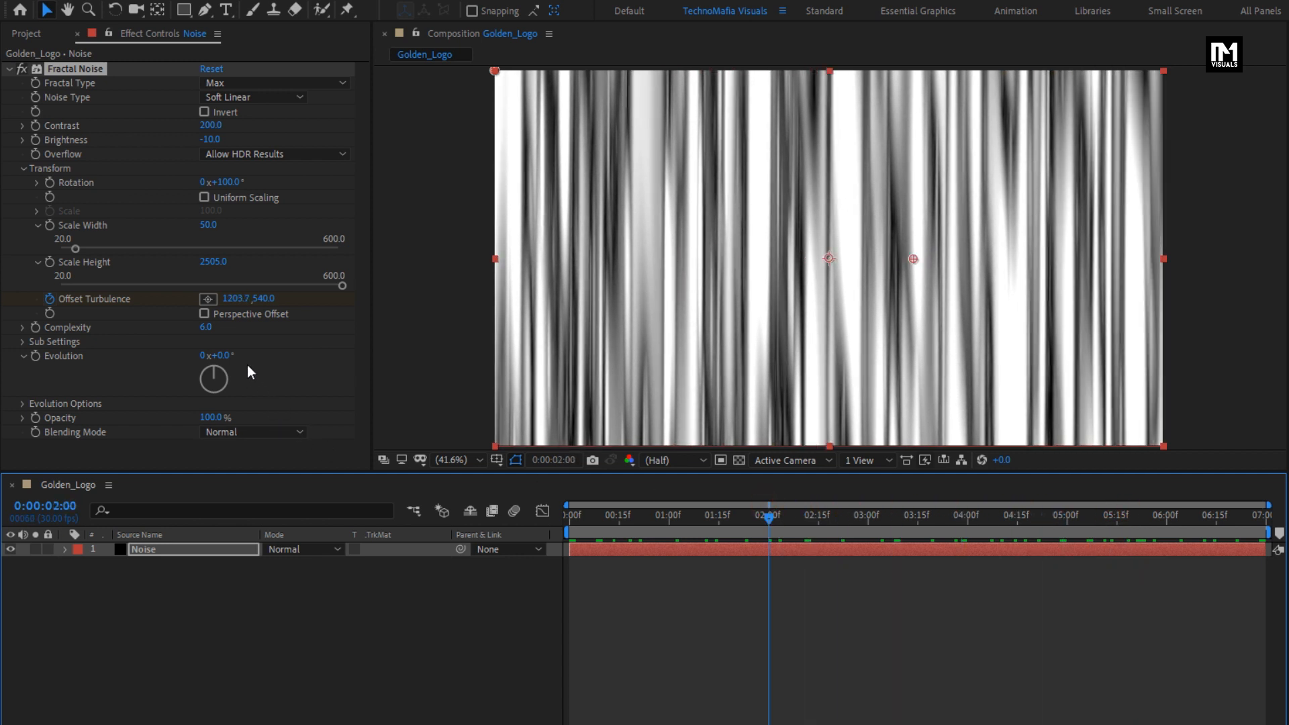
- Animate the noise Evolution and scrub the timeline to preview the moving streaks
{"action": "left_click", "coordinate": [220, 355]}
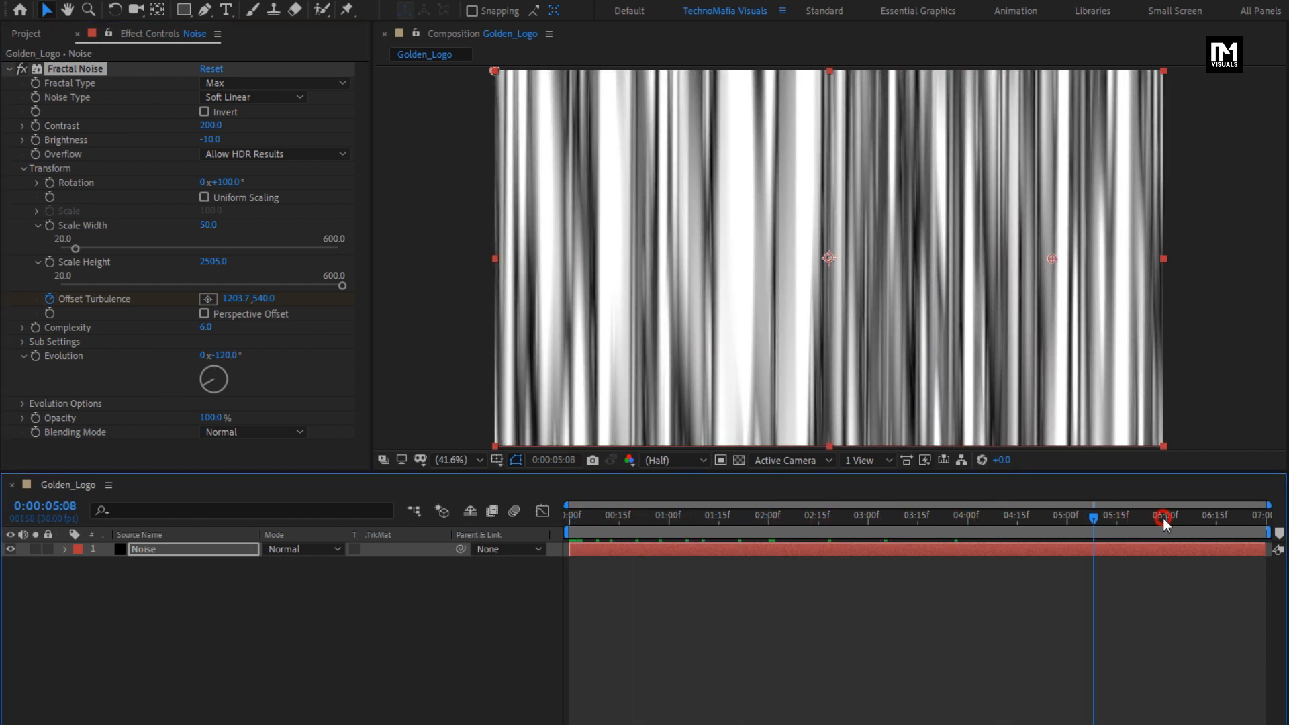
{"action": "left_click", "coordinate": [625, 516]}
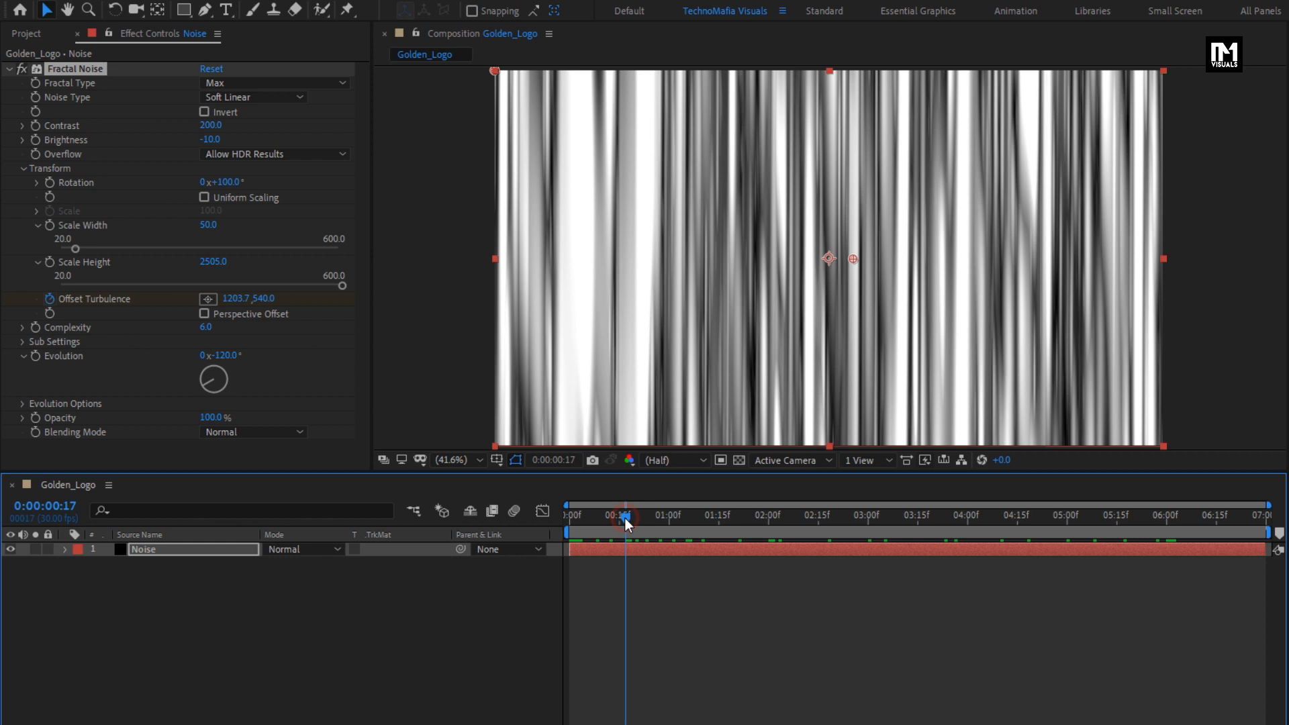
{"action": "left_click", "coordinate": [10, 69]}
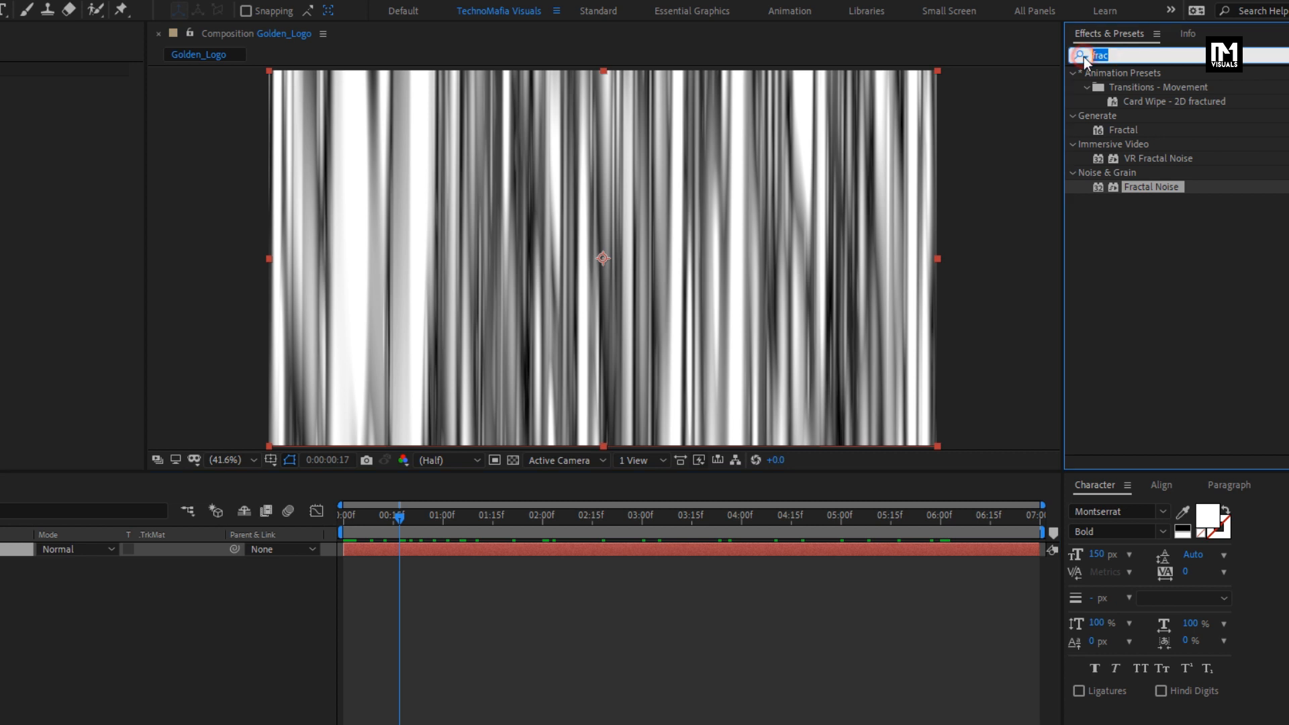
- Apply Curves to the Noise layer and drag the RGB curve's midtones down
{"action": "type", "text": "curv"}
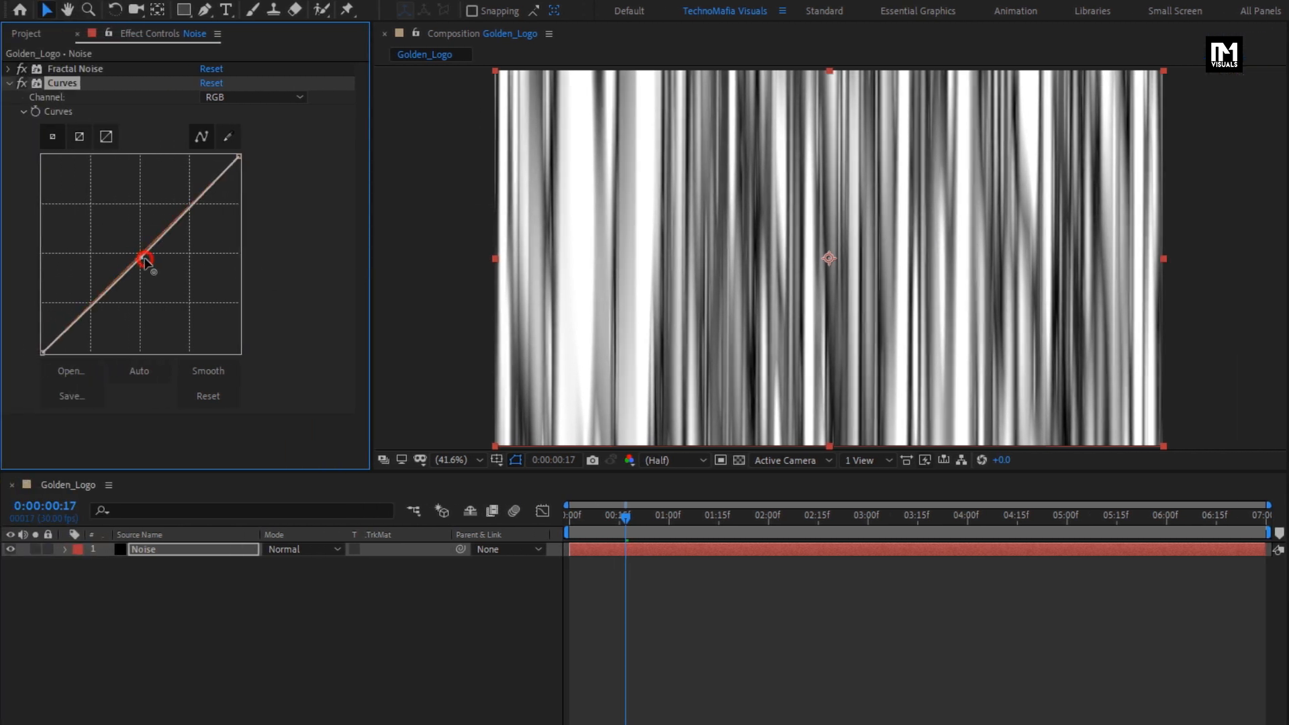
{"action": "left_click_drag", "start_coordinate": [144, 255], "coordinate": [158, 265]}
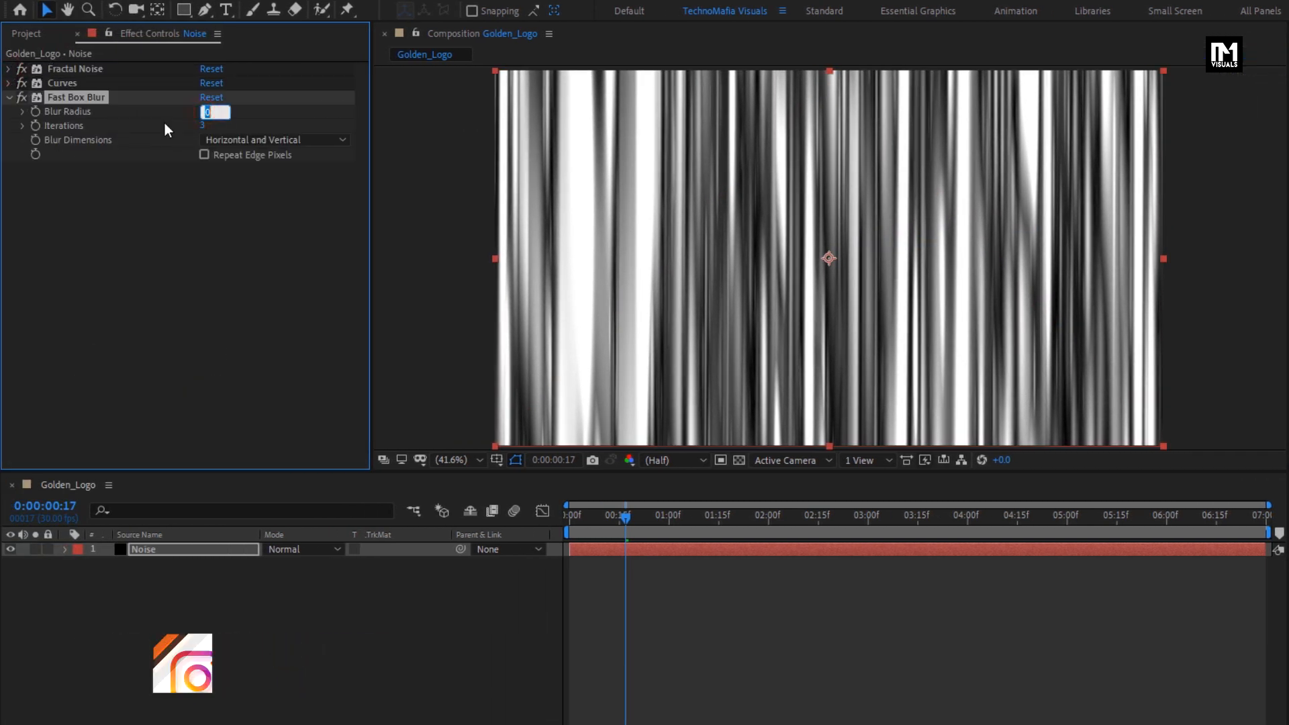
- Set Fast Box Blur to radius 17, one iteration, with repeated edge pixels
{"action": "type", "text": "25"}
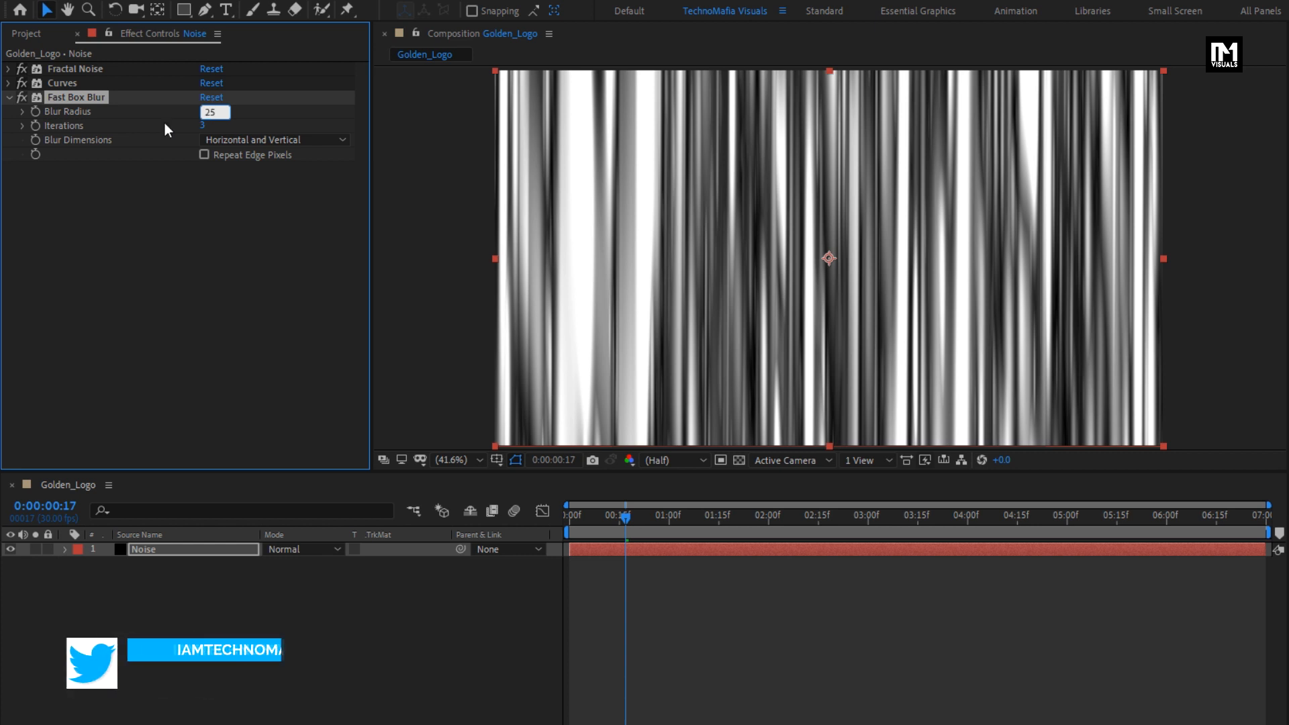
{"action": "left_click", "coordinate": [213, 125]}
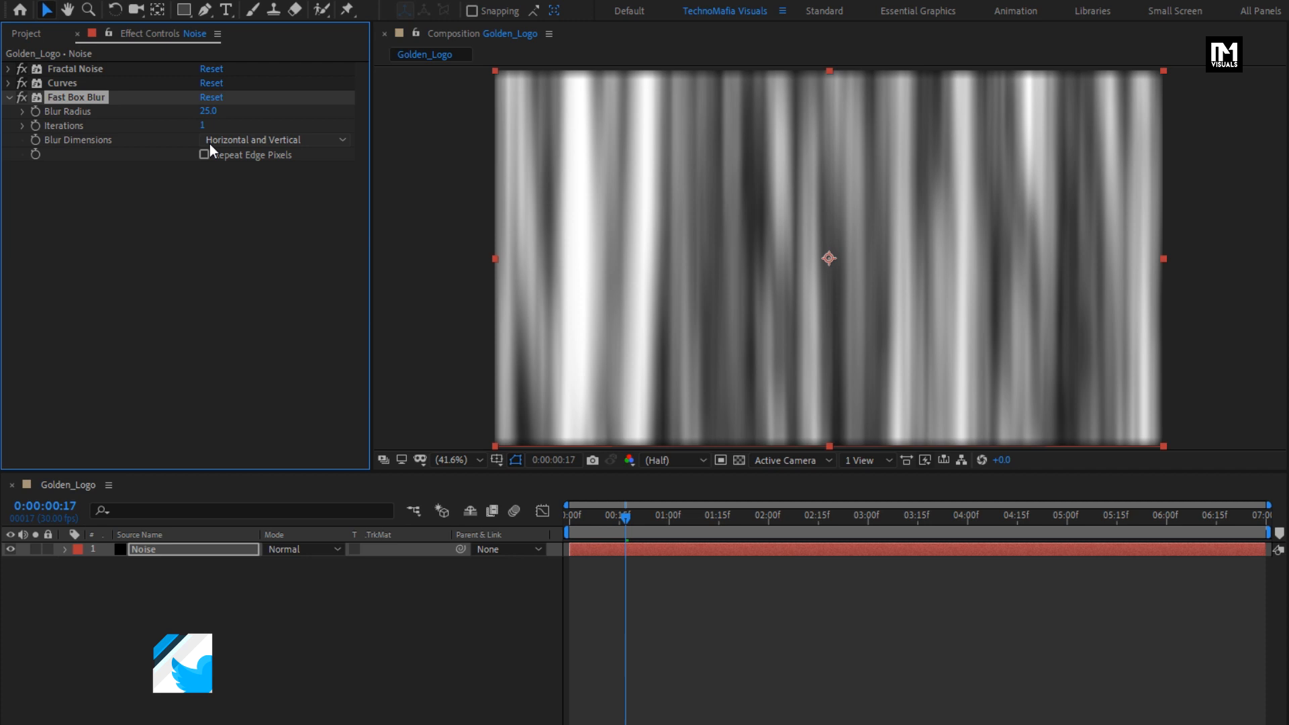
{"action": "left_click", "coordinate": [205, 155]}
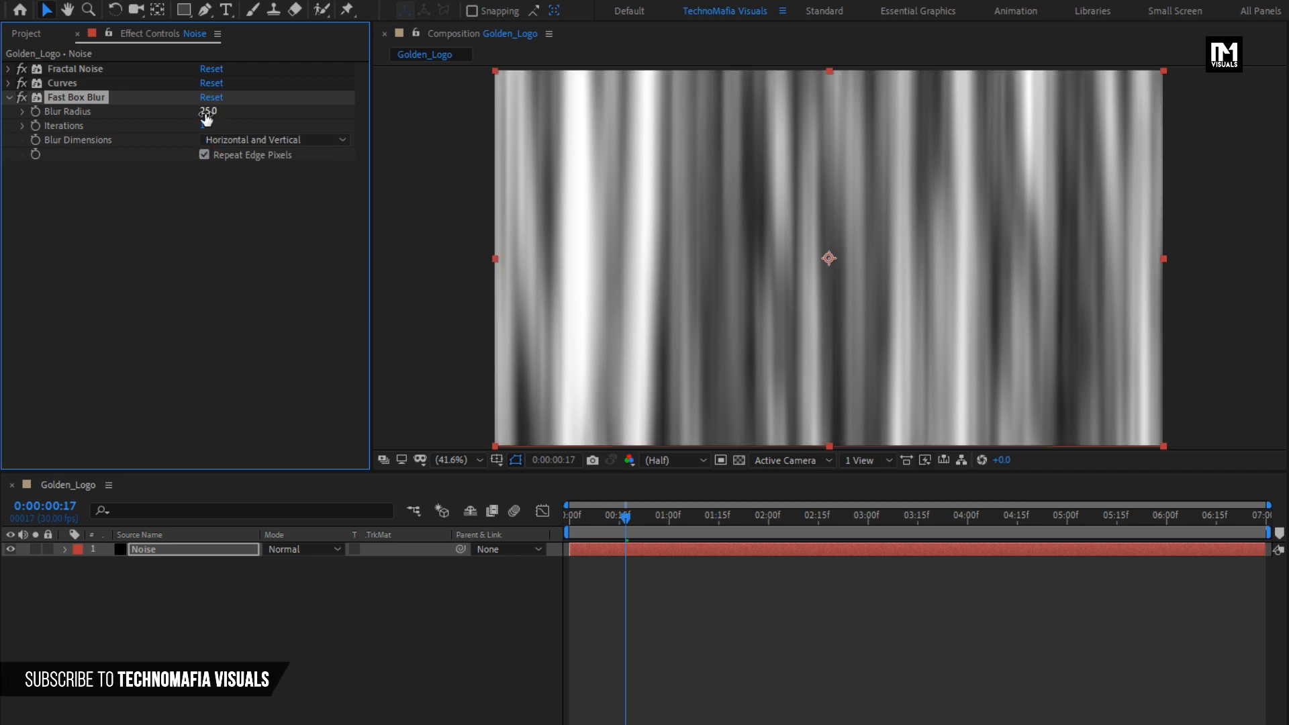
{"action": "left_click_drag", "start_coordinate": [208, 111], "coordinate": [195, 111]}
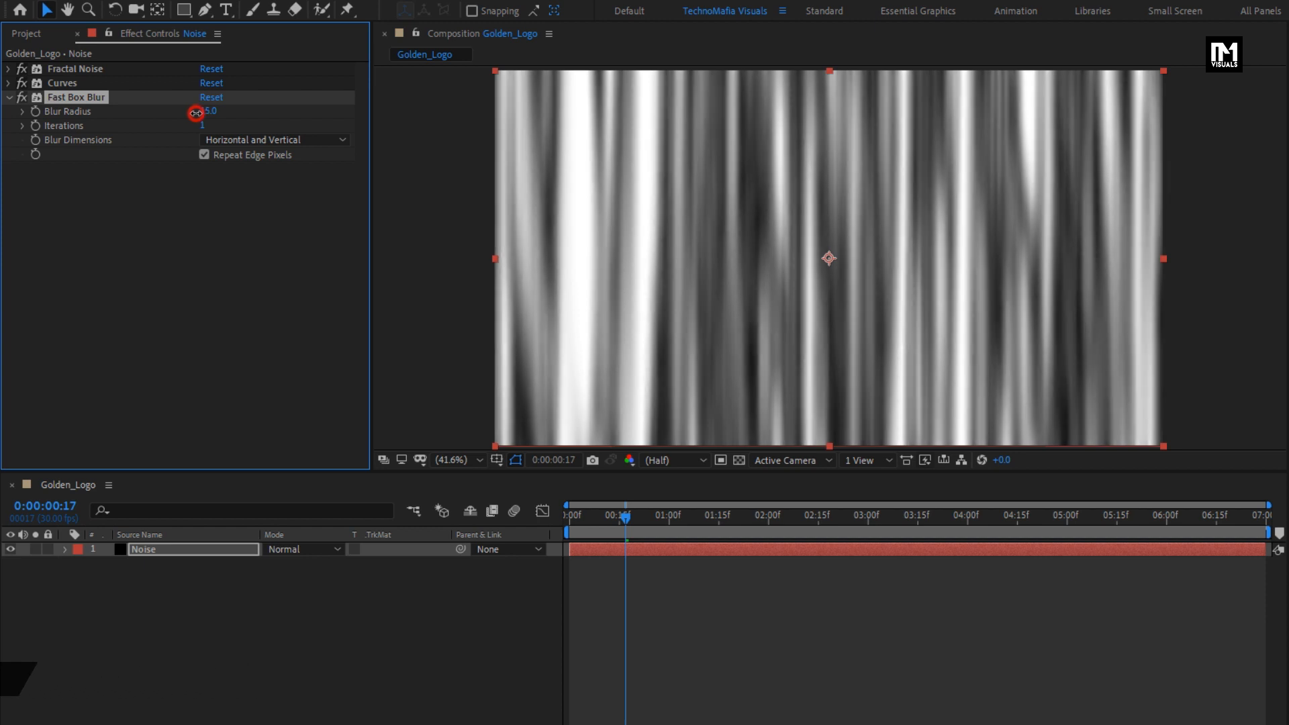
{"action": "left_click_drag", "start_coordinate": [207, 111], "coordinate": [172, 124]}
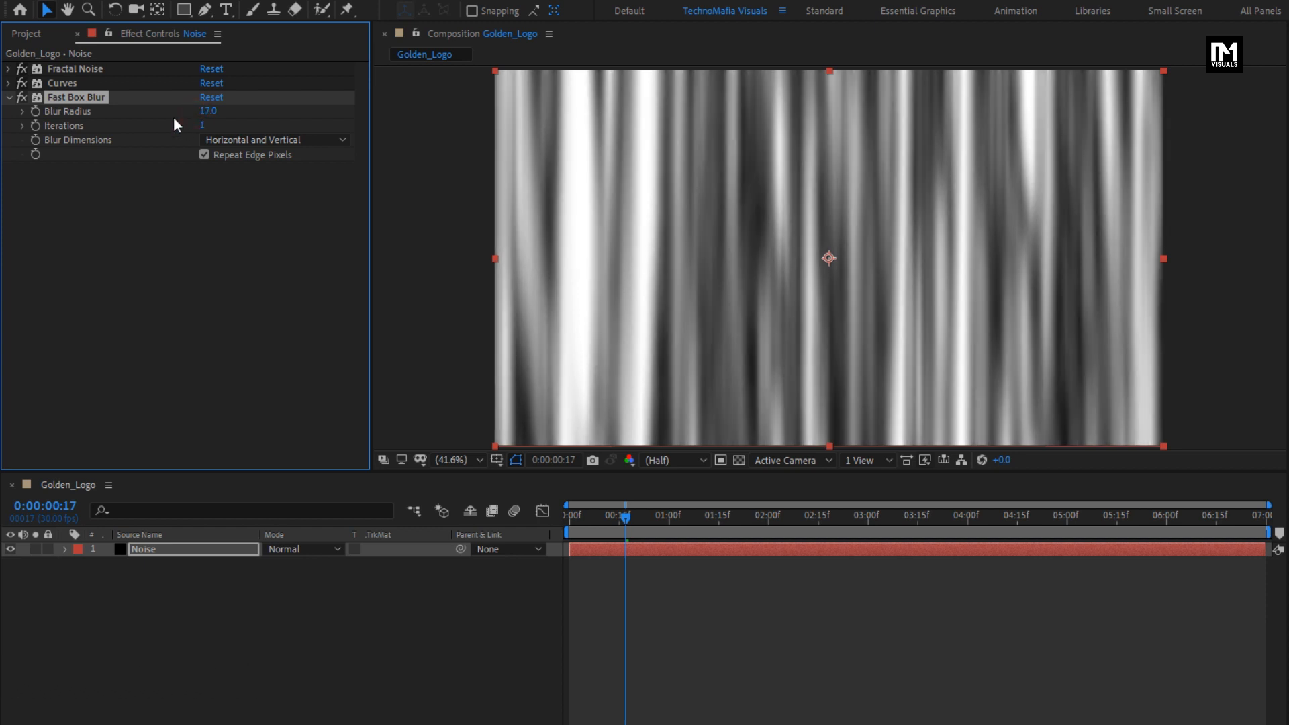
{"action": "double_click", "coordinate": [142, 550]}
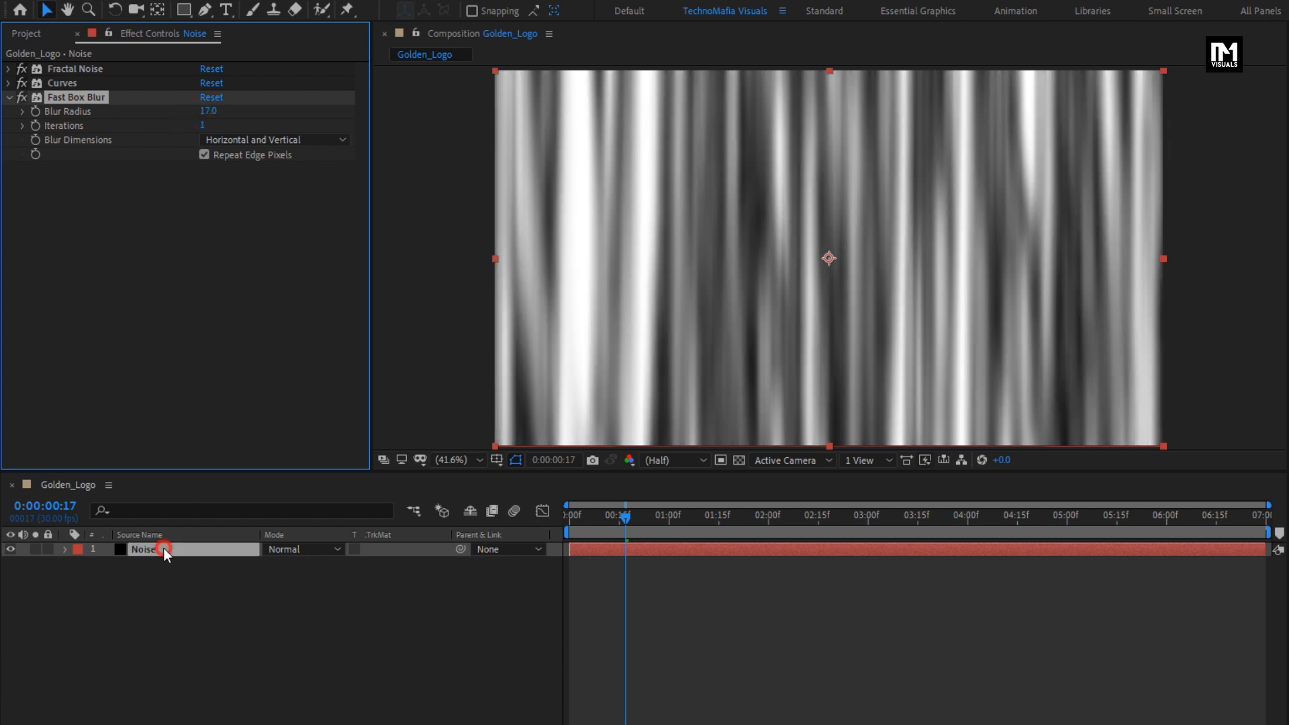
- Pre-compose Noise as Noise_Comp, moving all attributes, and bring in KIA_logo.png
{"action": "right_click", "coordinate": [144, 549]}
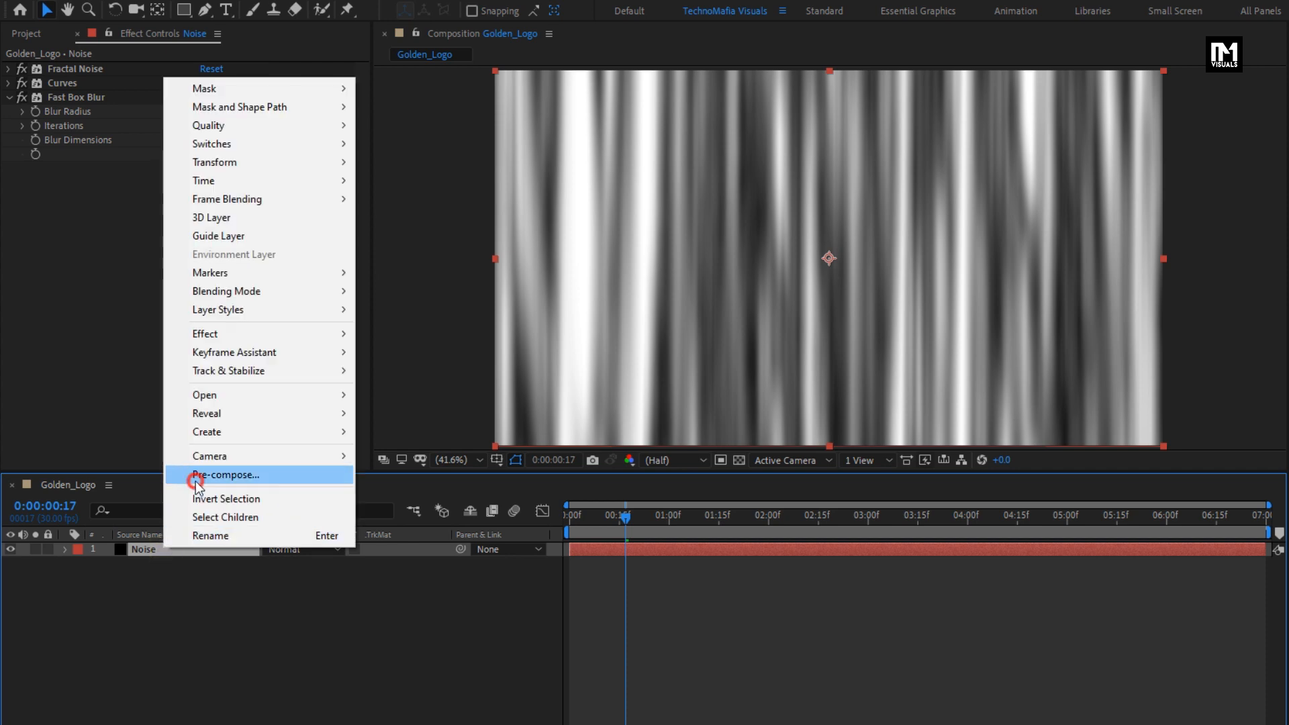
{"action": "left_click", "coordinate": [224, 474]}
{"action": "type", "text": "Noise_Comp"}
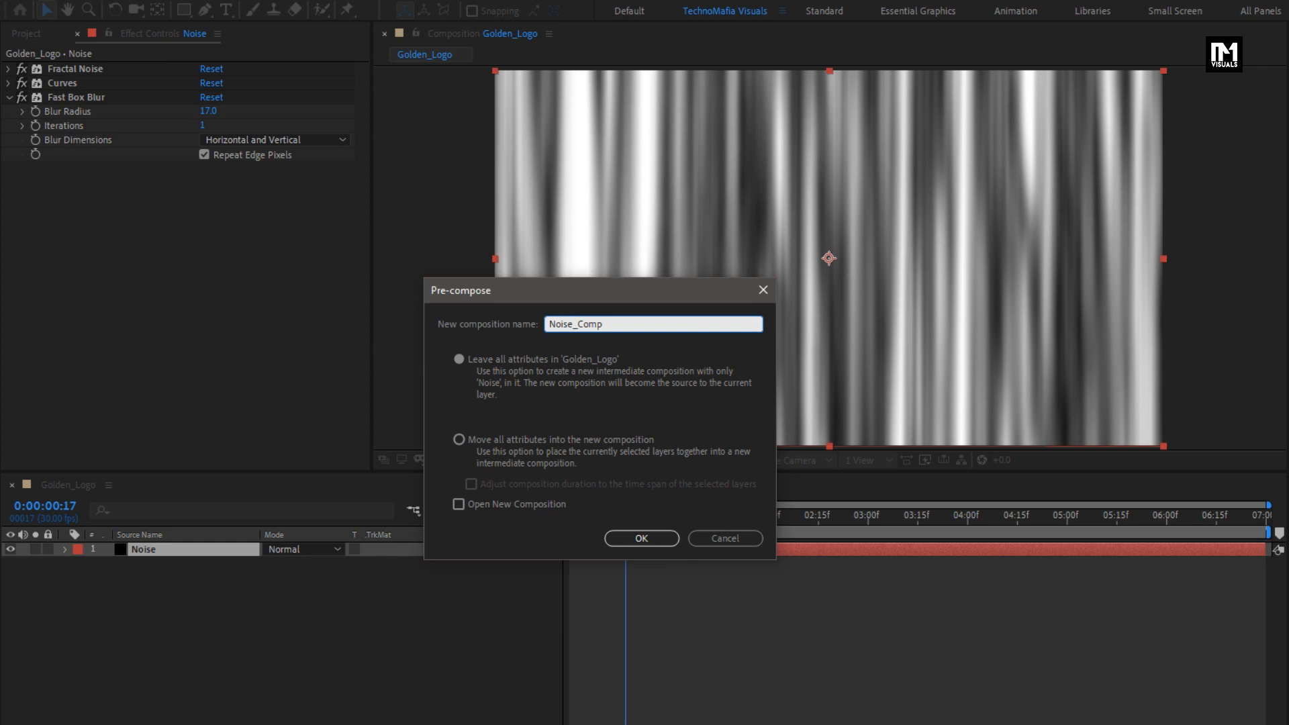
{"action": "left_click", "coordinate": [459, 439]}
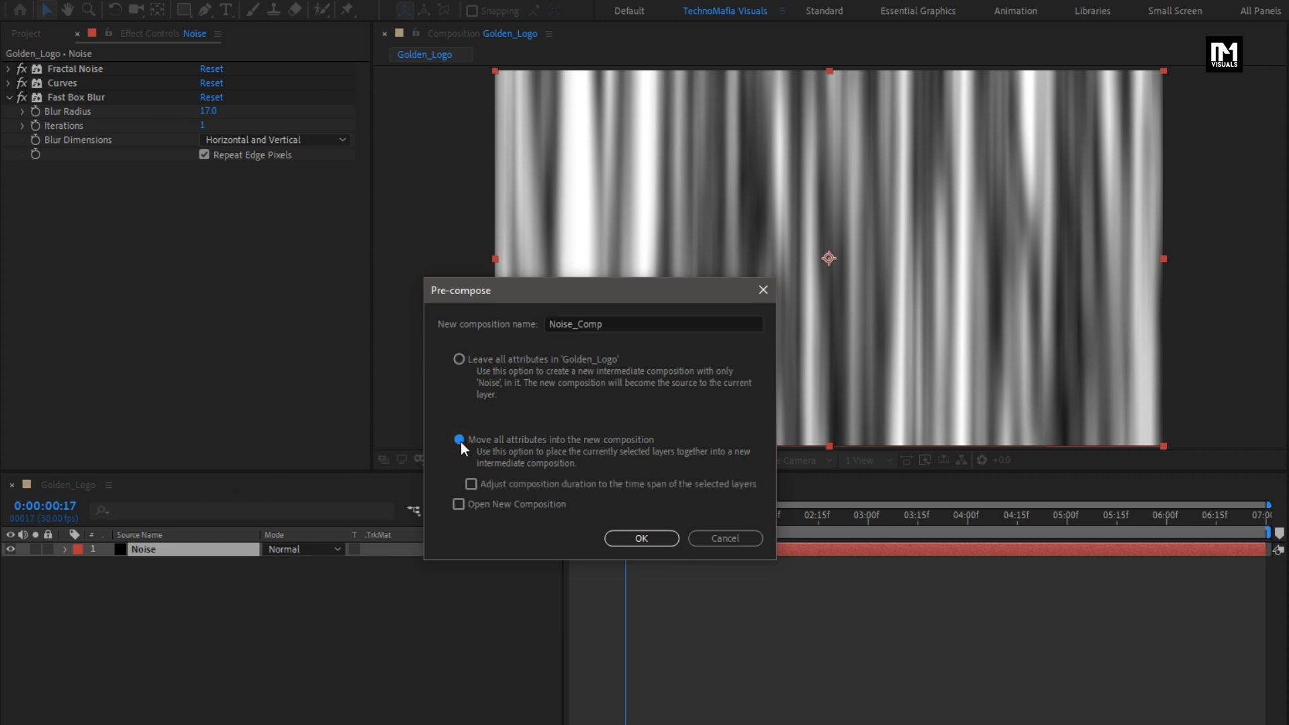
{"action": "left_click", "coordinate": [640, 539]}
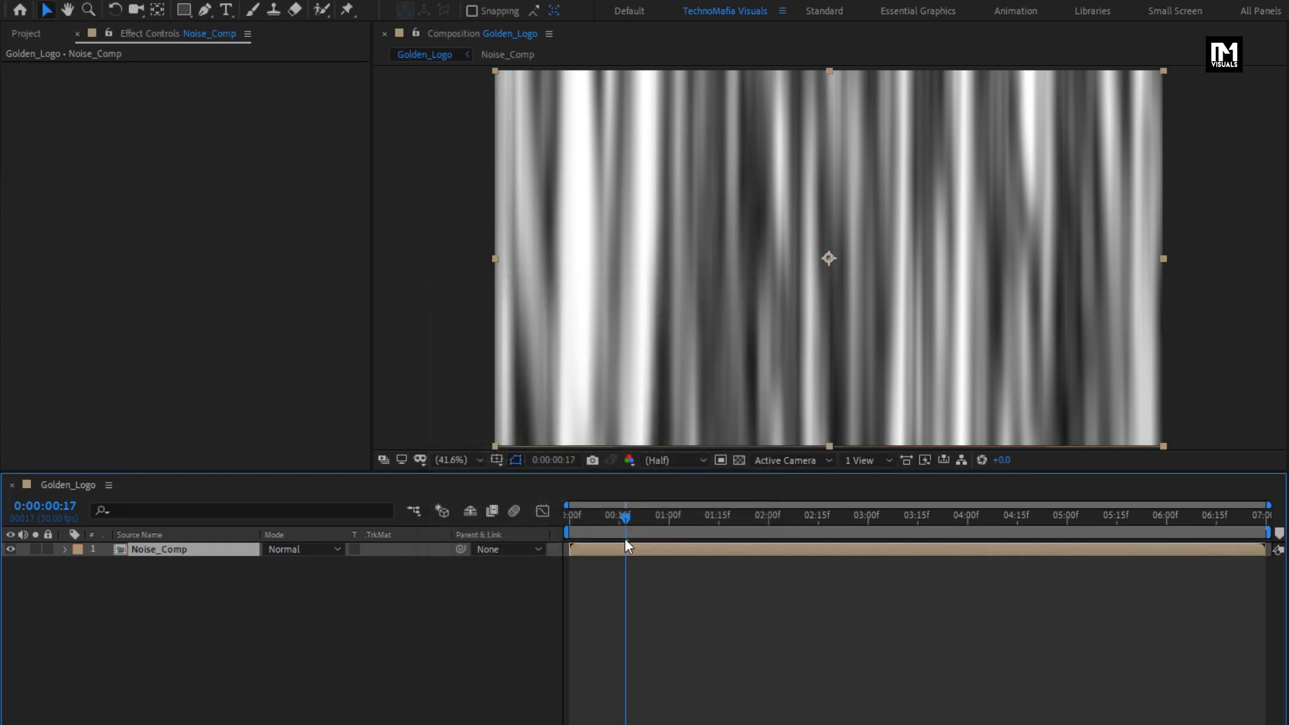
{"action": "left_click", "coordinate": [25, 33]}
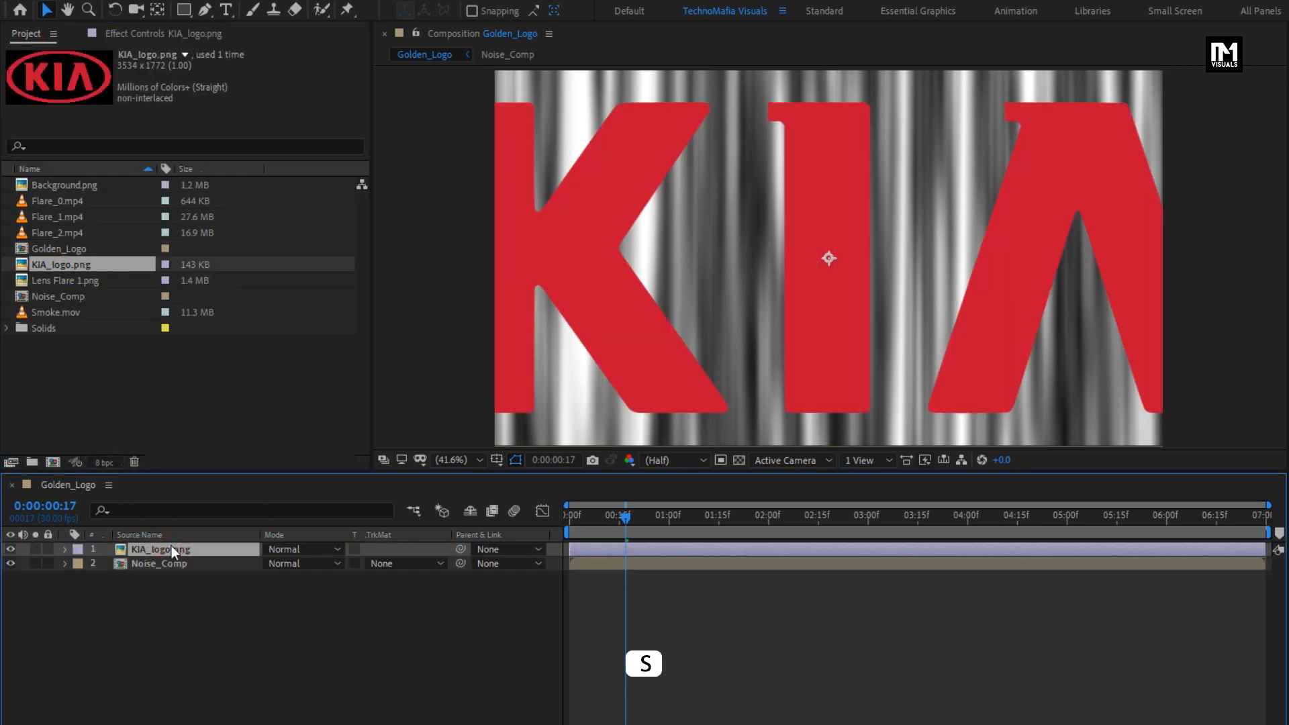
- Scale the KIA logo to 22% and pre-compose it into a composition named Logo
{"action": "key", "text": "s"}
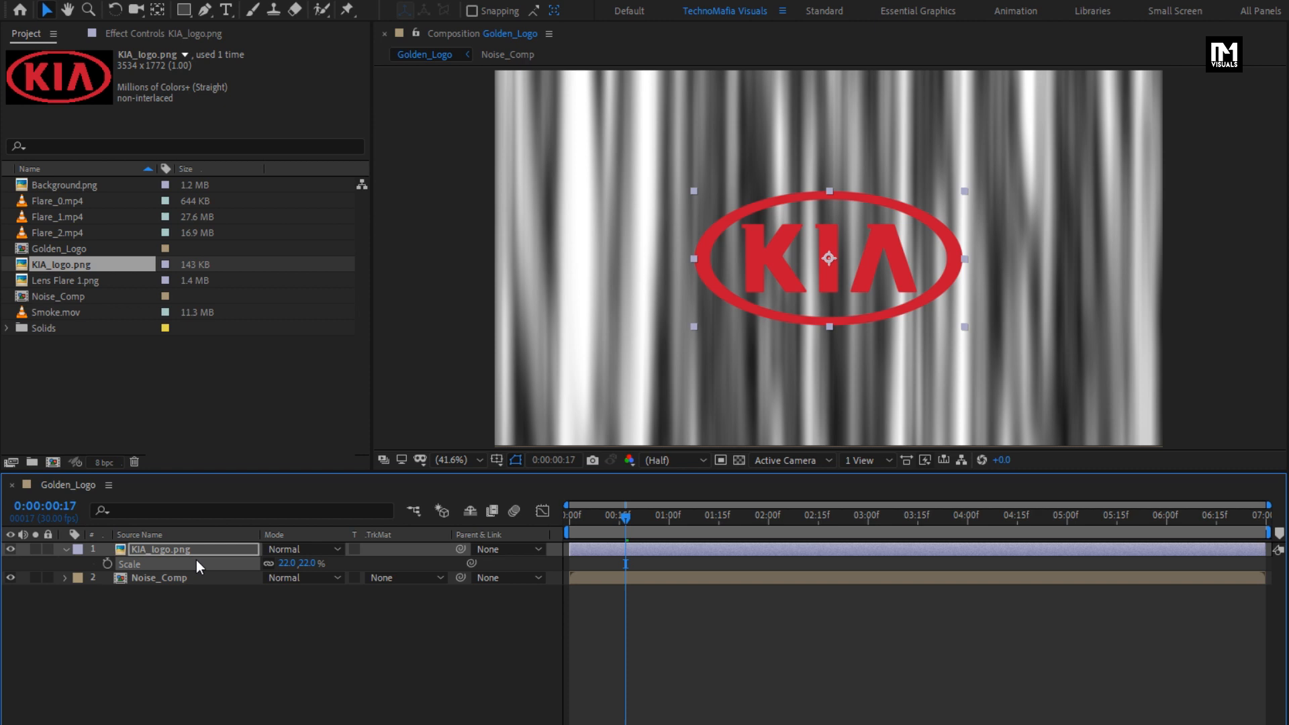
{"action": "right_click", "coordinate": [160, 549]}
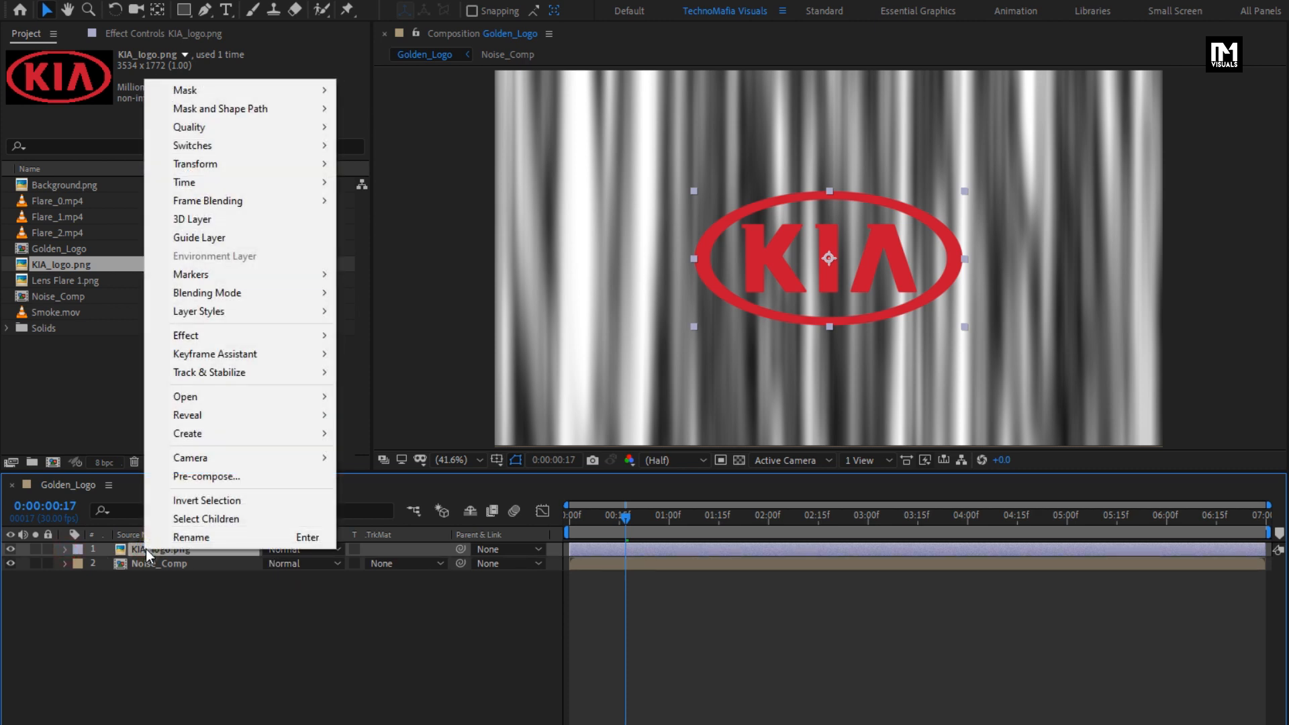
{"action": "left_click", "coordinate": [206, 477]}
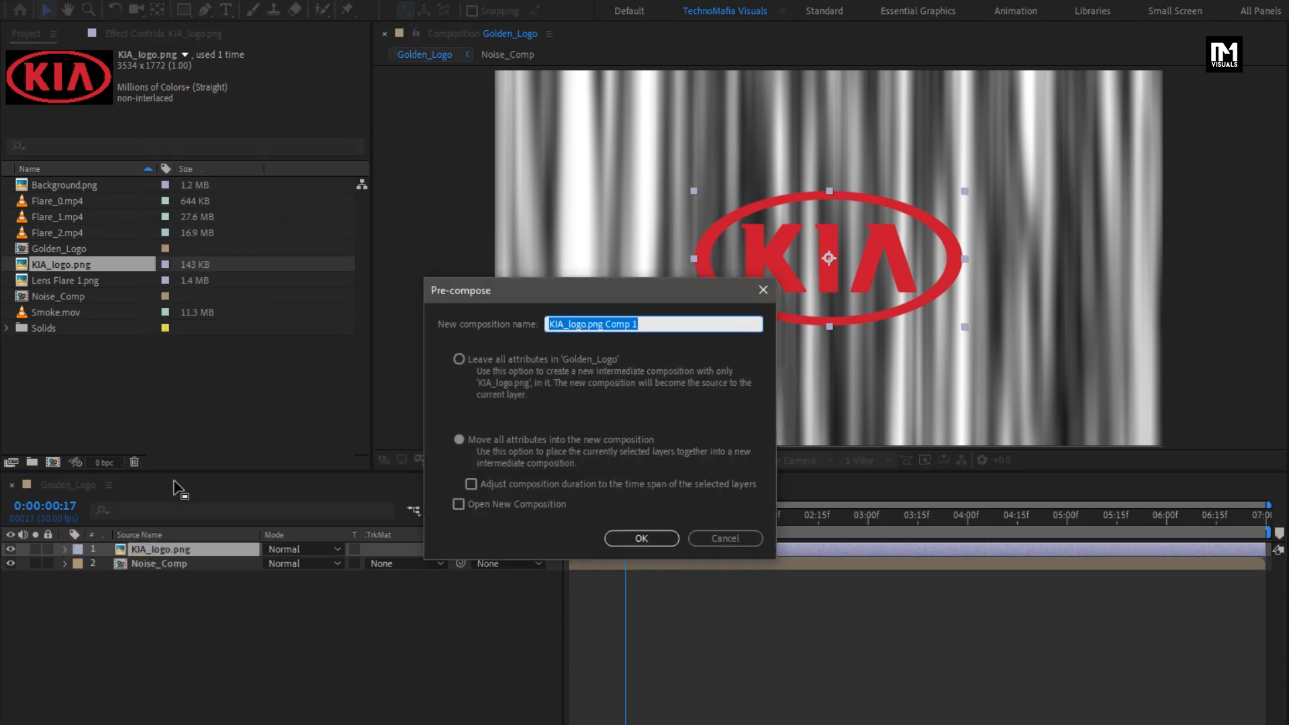
{"action": "type", "text": "Logo"}
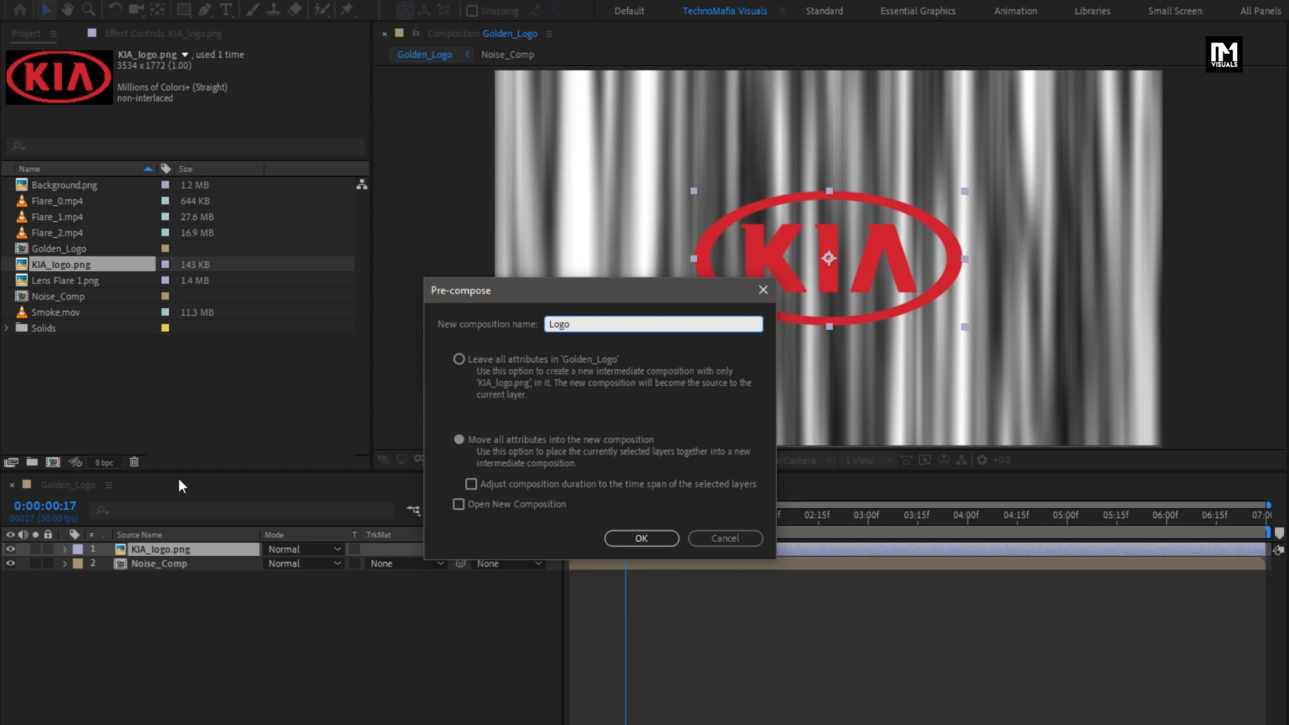
{"action": "left_click", "coordinate": [641, 538]}
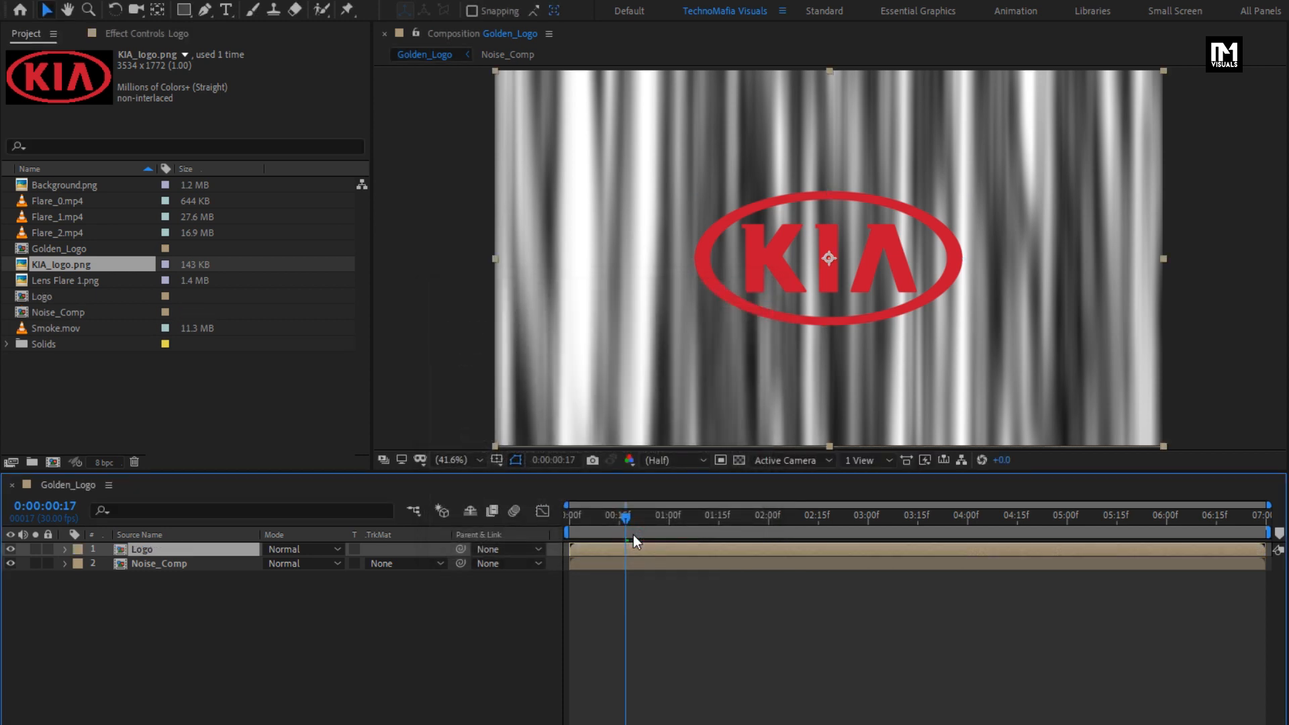
{"action": "left_click", "coordinate": [158, 564]}
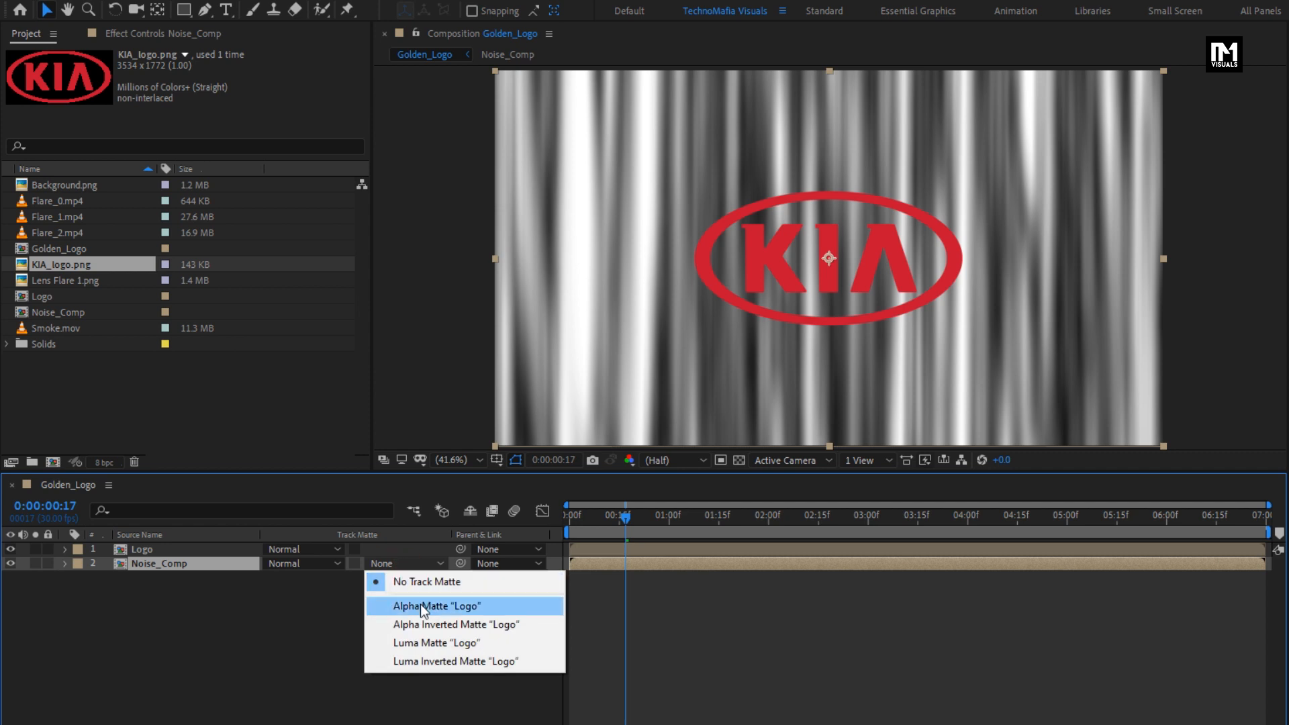
- Alpha-matte Noise_Comp to Logo and add CC Blobbylize with Blob Layer Logo, softness 3, cut away 3
{"action": "left_click", "coordinate": [437, 605]}
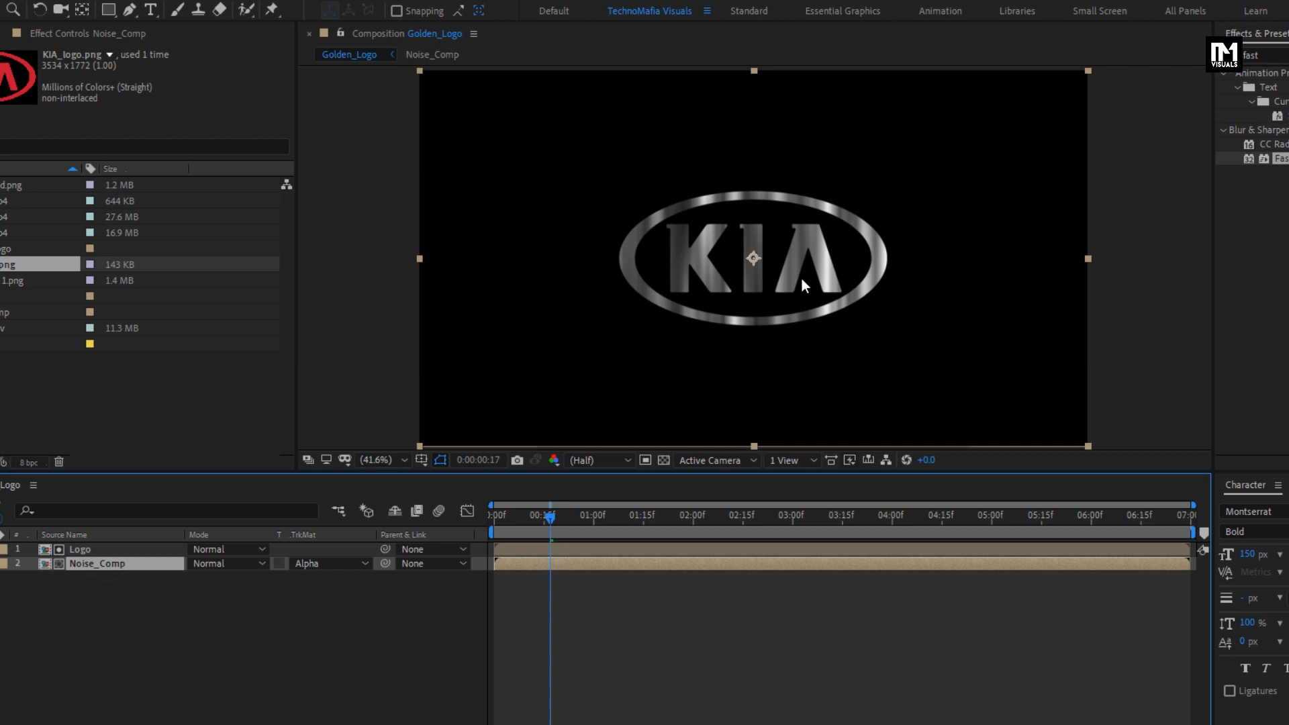
{"action": "type", "text": "cc"}
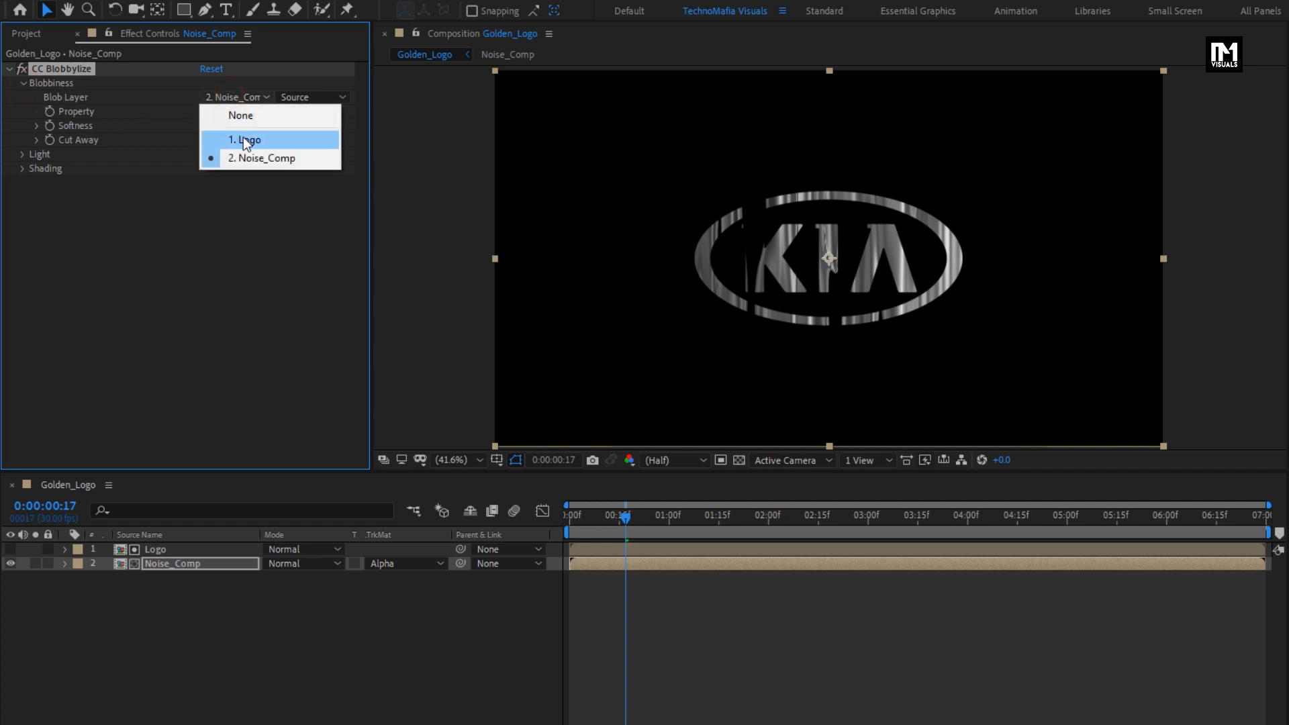
{"action": "left_click", "coordinate": [245, 139]}
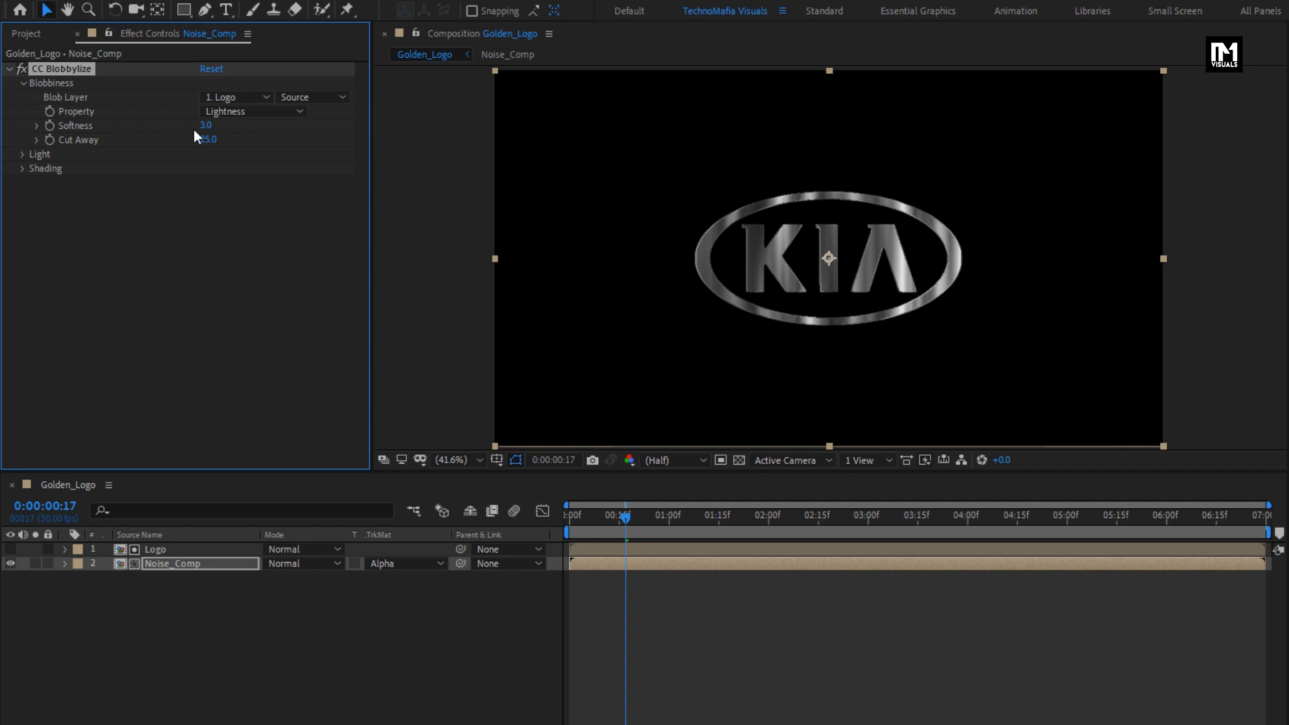
{"action": "double_click", "coordinate": [206, 139]}
{"action": "type", "text": "3"}
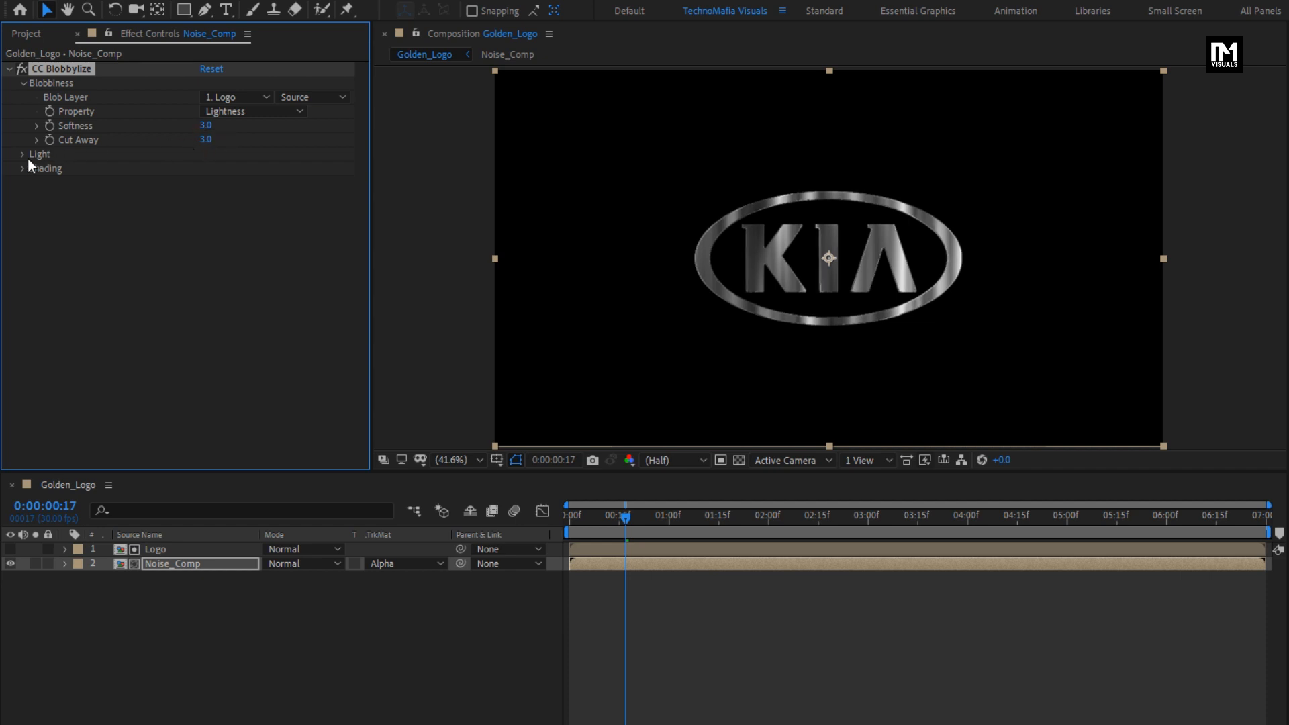
- Switch CC Blobbylize to a point light left of the logo and set Roughness 0.400
{"action": "left_click", "coordinate": [22, 154]}
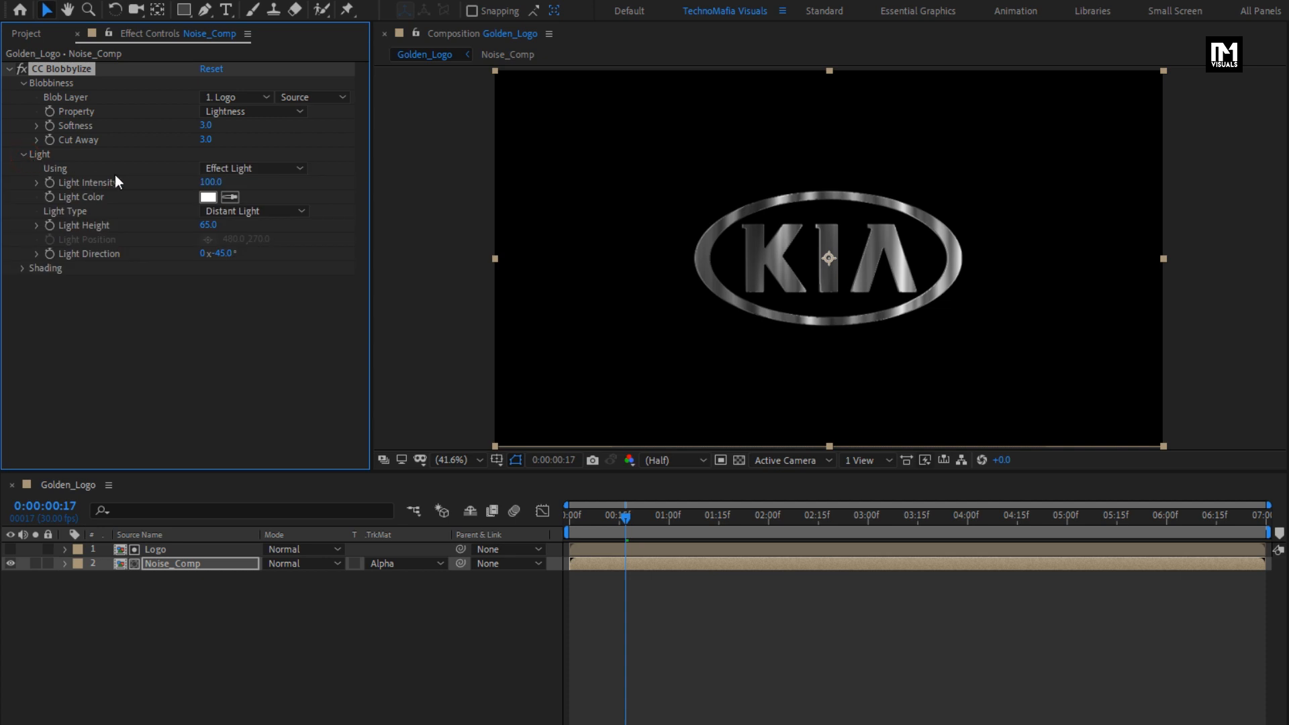
{"action": "left_click", "coordinate": [253, 210]}
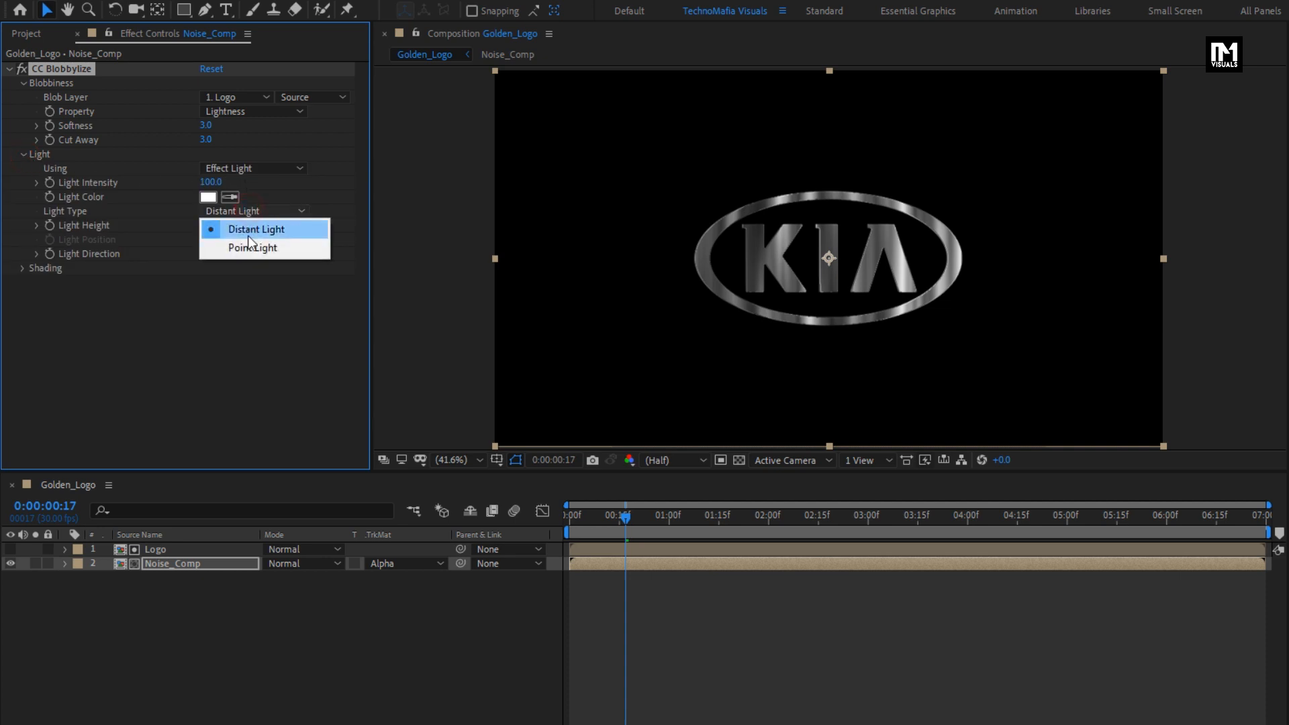
{"action": "left_click", "coordinate": [251, 248]}
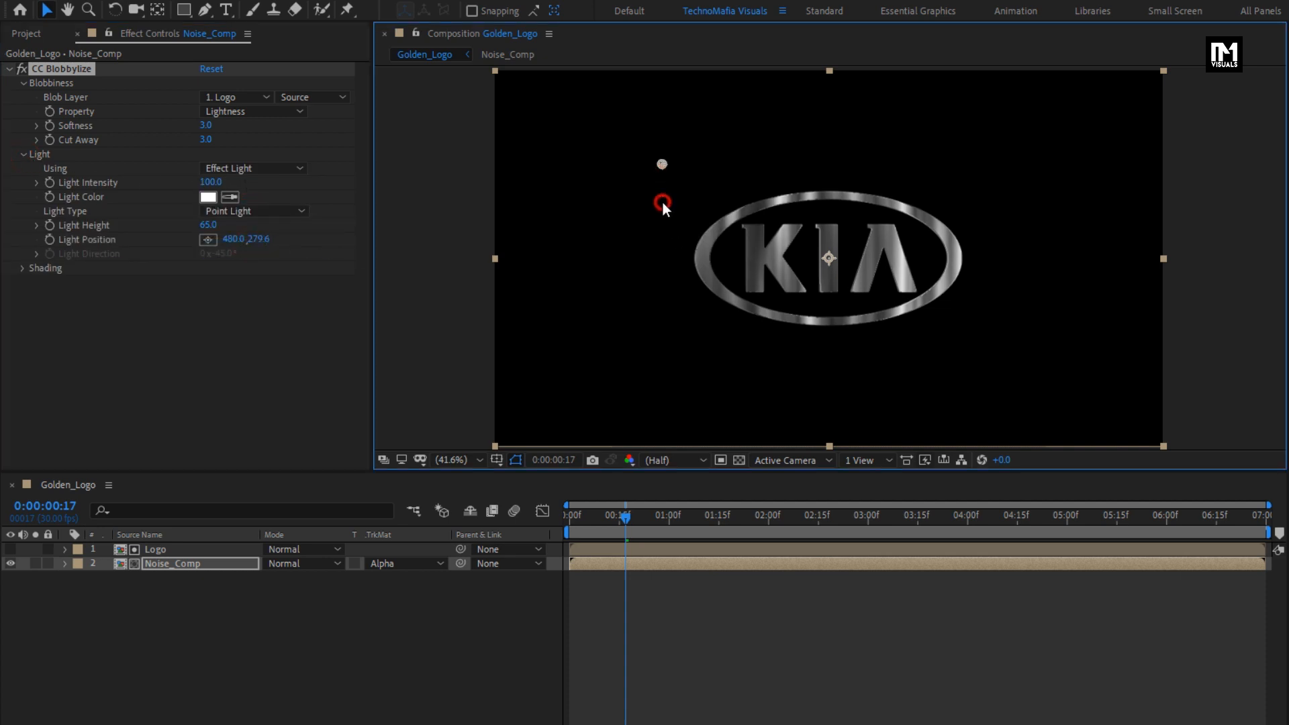
{"action": "left_click_drag", "start_coordinate": [662, 204], "coordinate": [650, 266]}
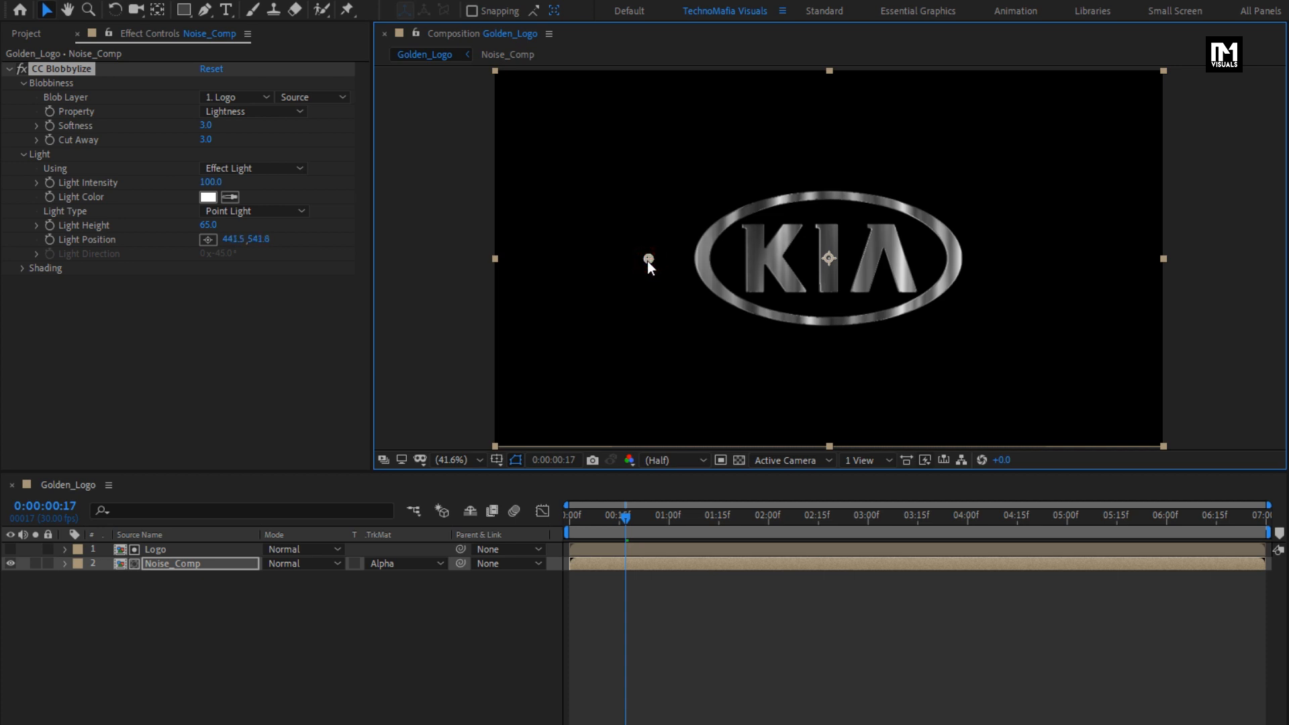
{"action": "mouse_move", "coordinate": [25, 275]}
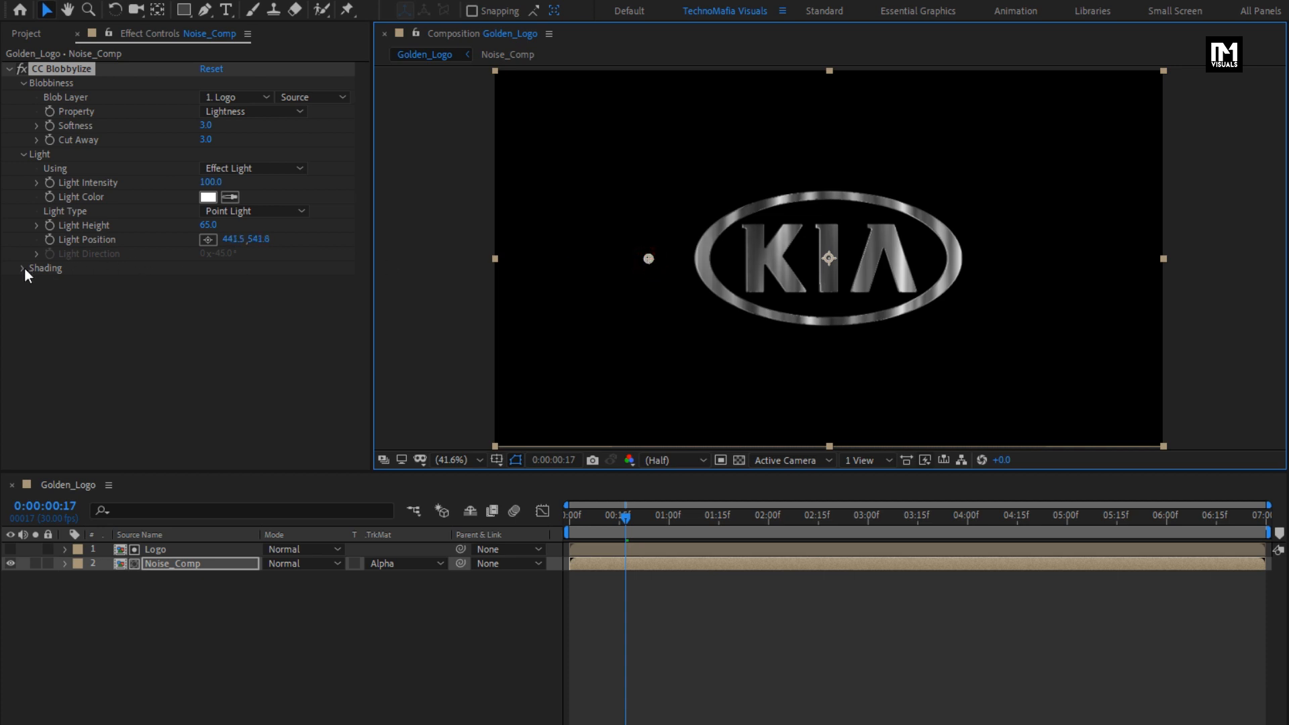
{"action": "left_click", "coordinate": [25, 267]}
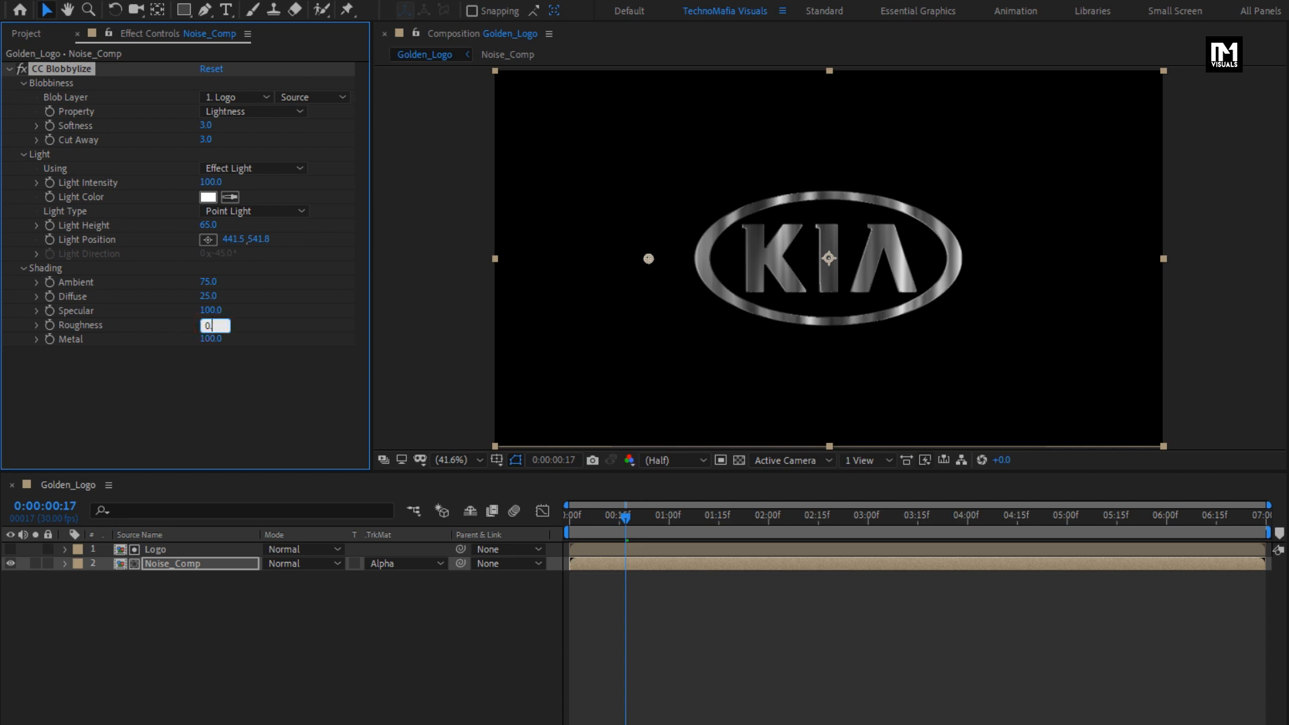
{"action": "type", "text": "0.400"}
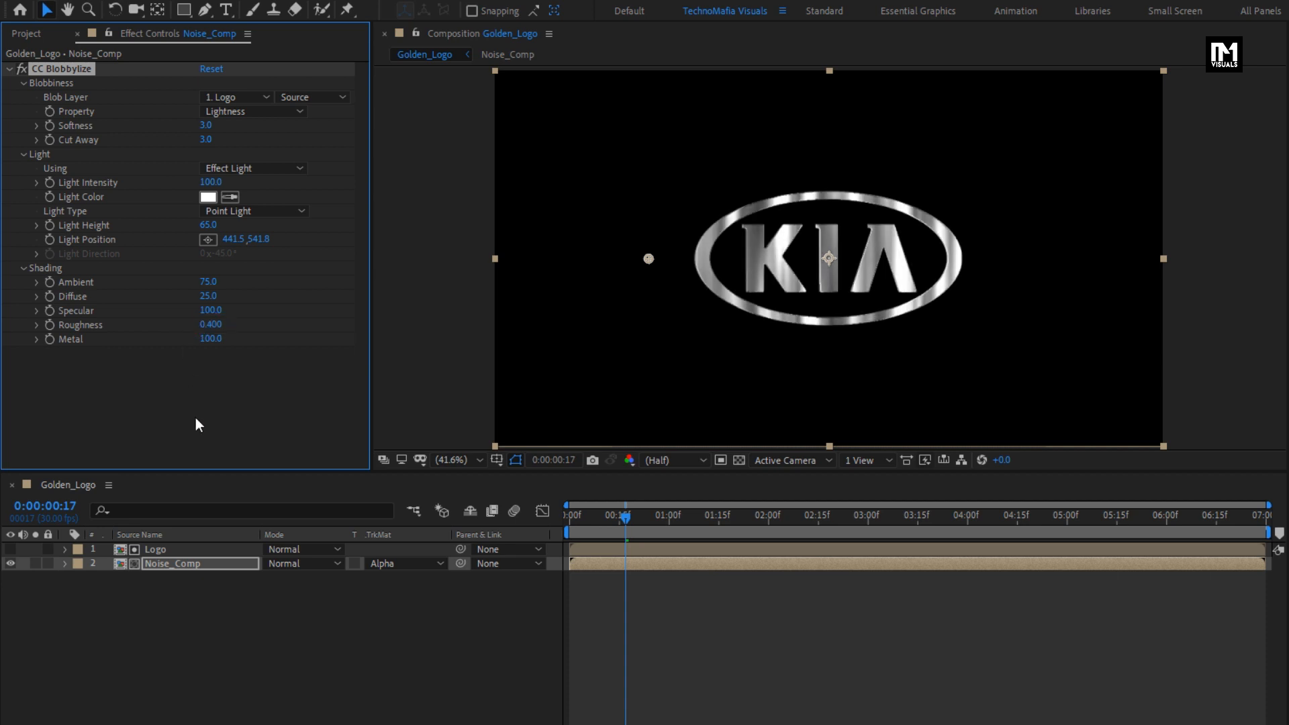
- Add a Bevel and Emboss style to Noise_Comp with size 22 and a 120° angle
{"action": "right_click", "coordinate": [154, 549]}
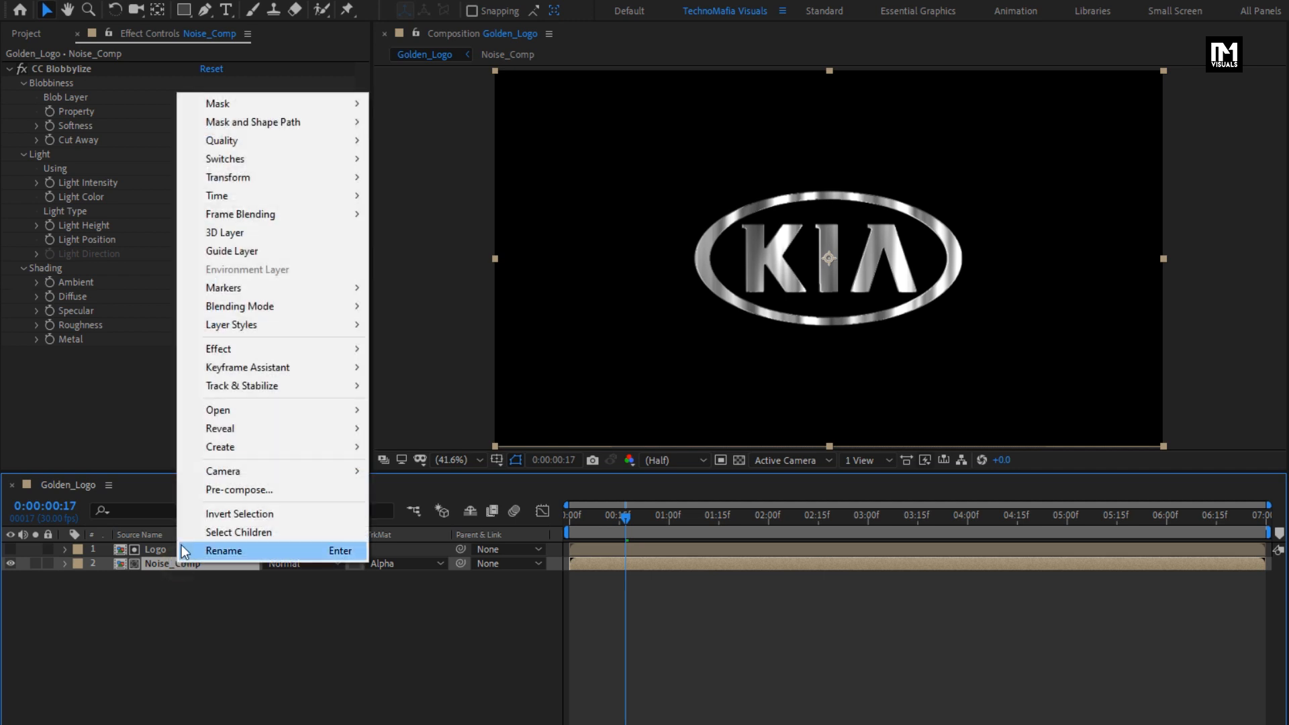
{"action": "mouse_move", "coordinate": [231, 323]}
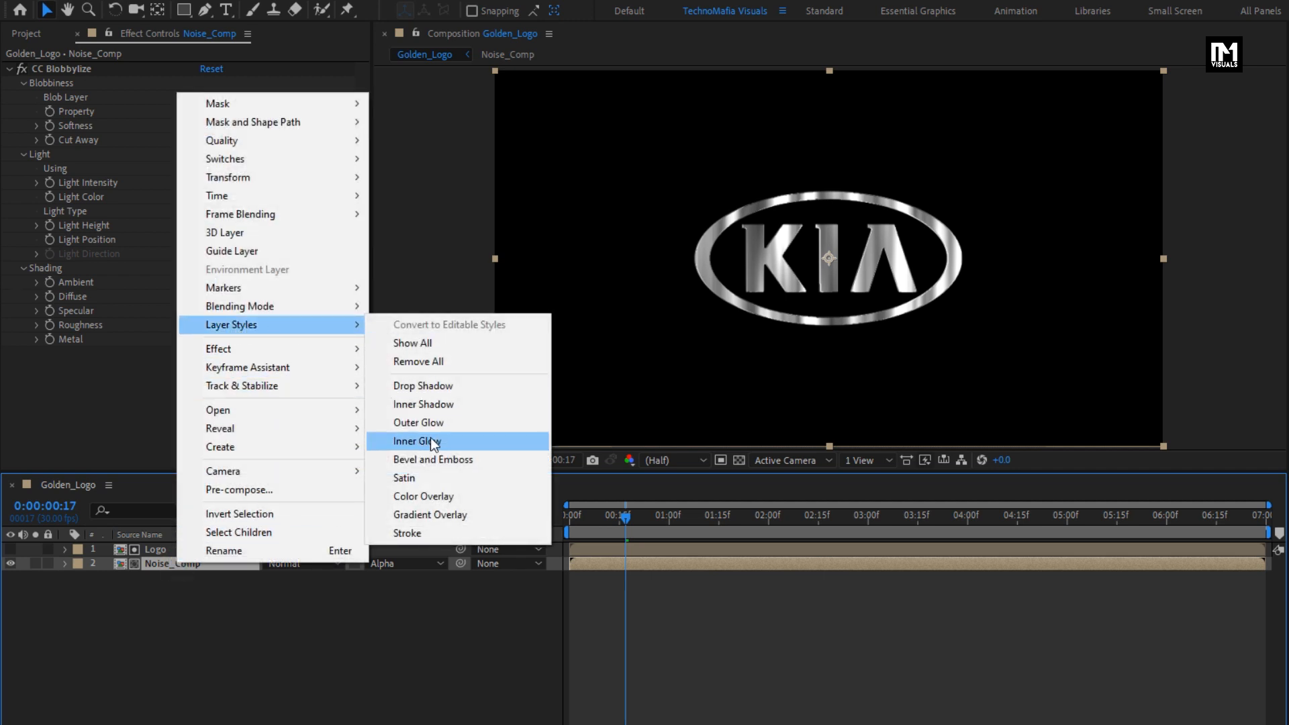
{"action": "left_click", "coordinate": [434, 459]}
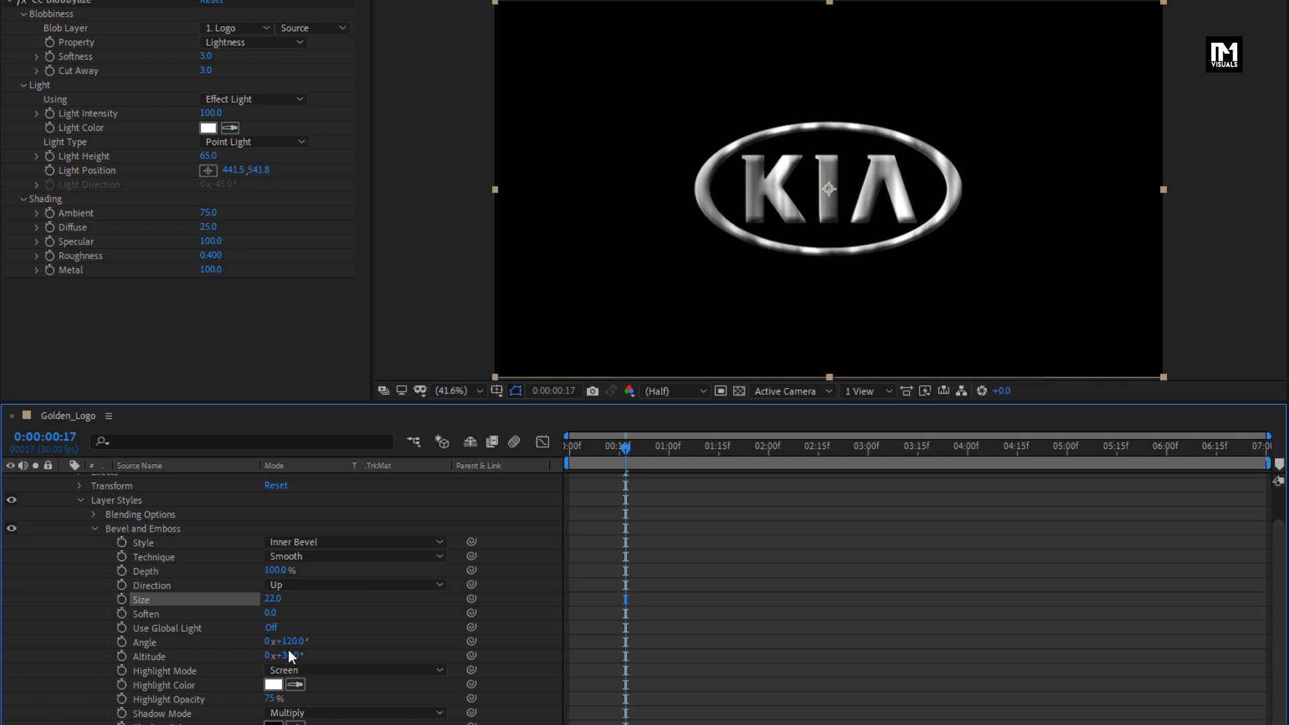
{"action": "left_click", "coordinate": [284, 656]}
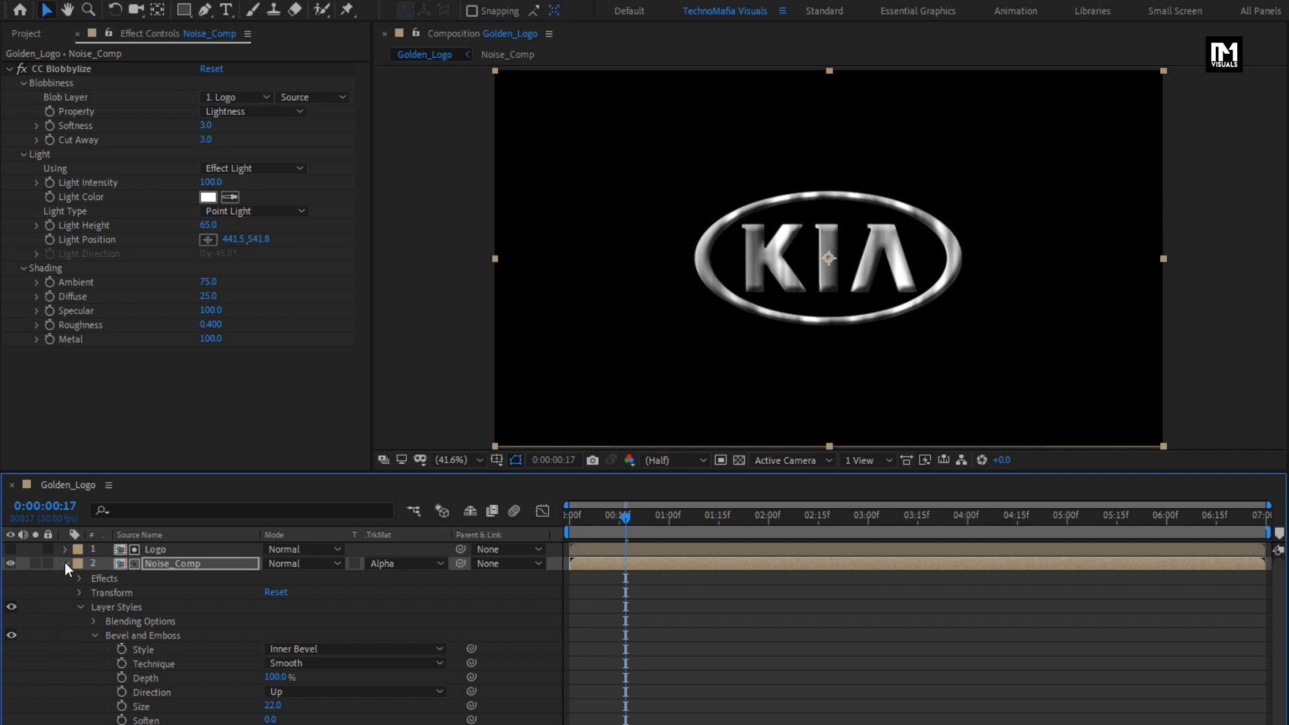
{"action": "right_click", "coordinate": [168, 528]}
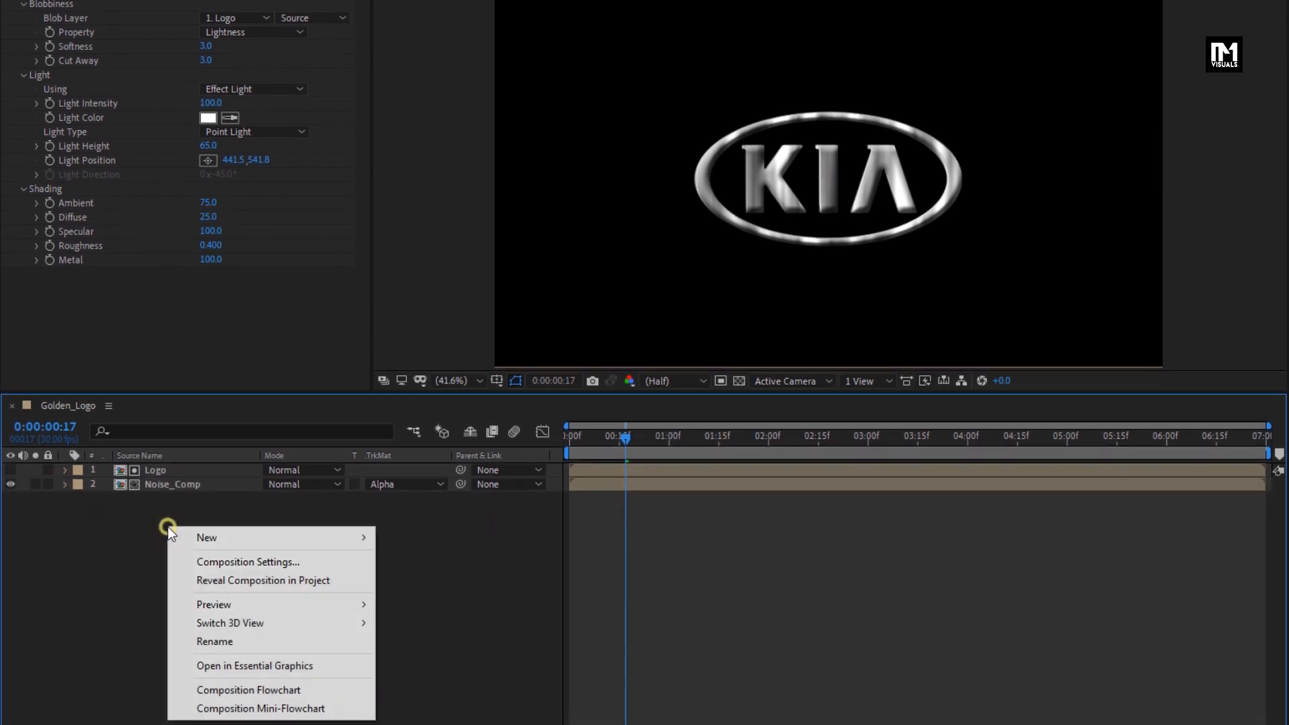
{"action": "mouse_move", "coordinate": [206, 538]}
{"action": "type", "text": "cc b"}
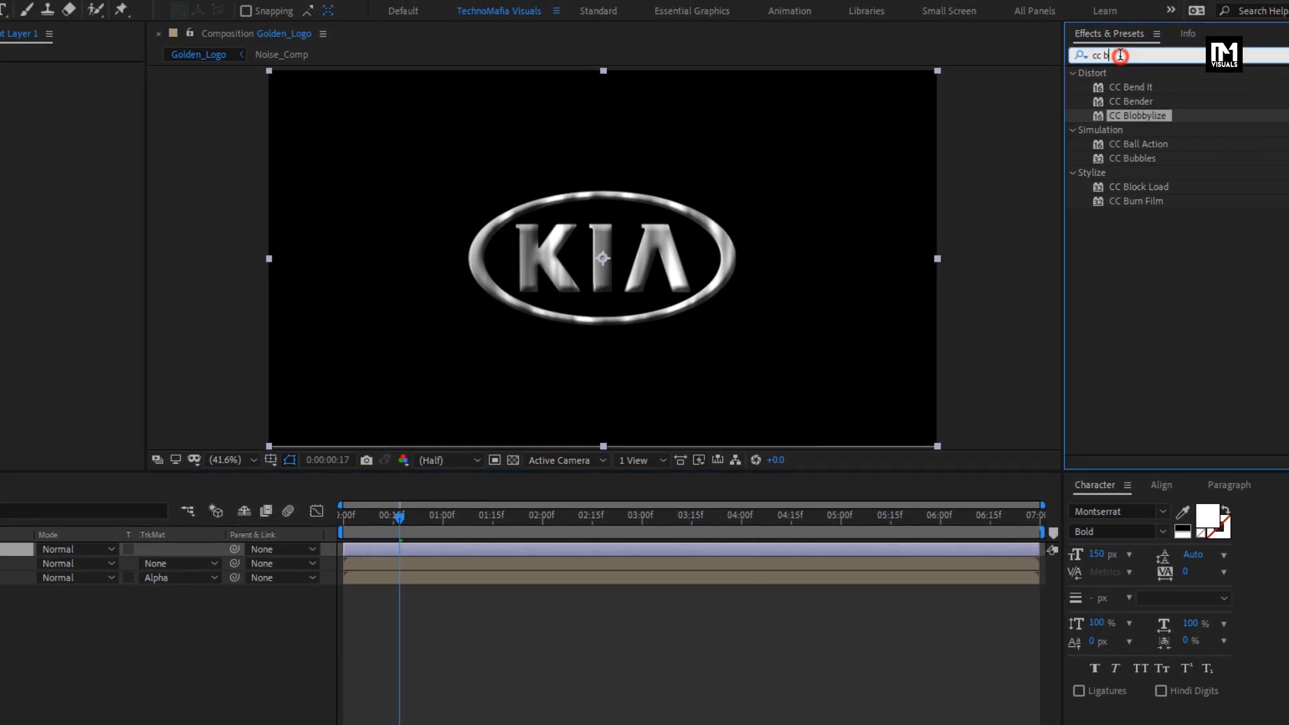
- Search Effects & Presets for 'curve' to apply Curves to the adjustment layer
{"action": "type", "text": "curve"}
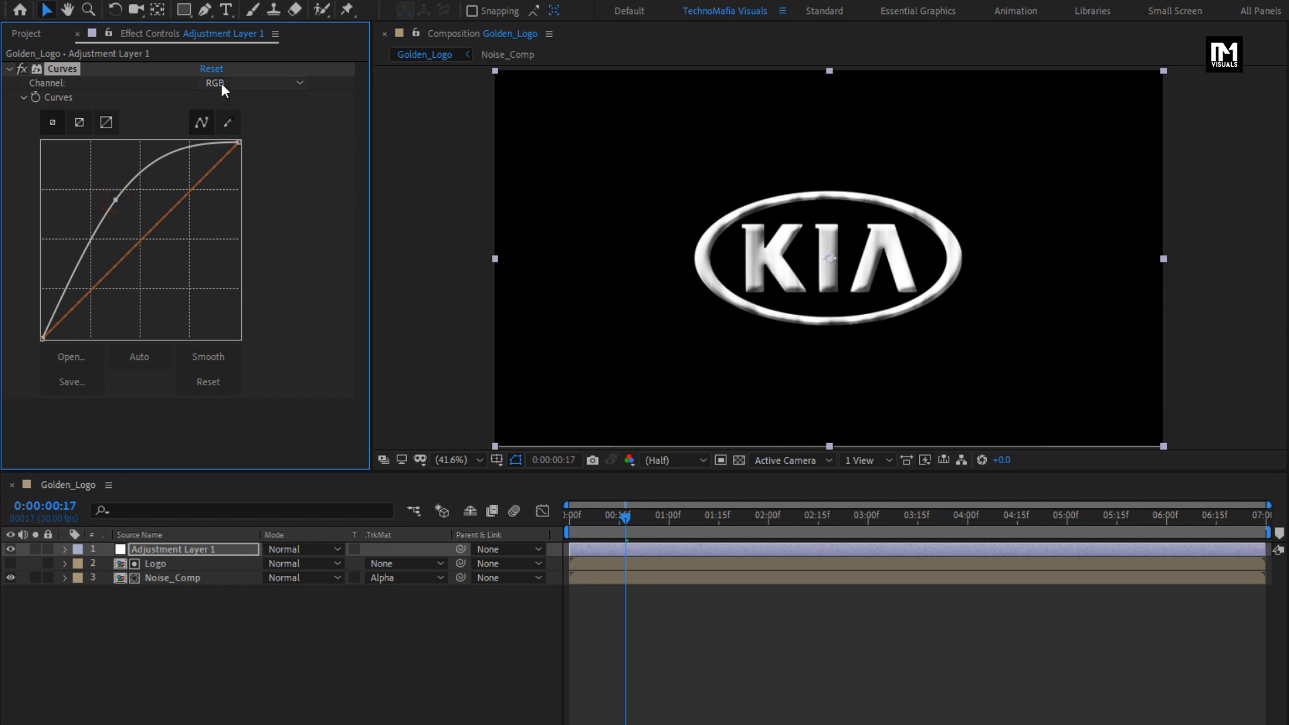
- Raise the red and green curves and pull the blue curve down for a gold tint
{"action": "left_click", "coordinate": [252, 83]}
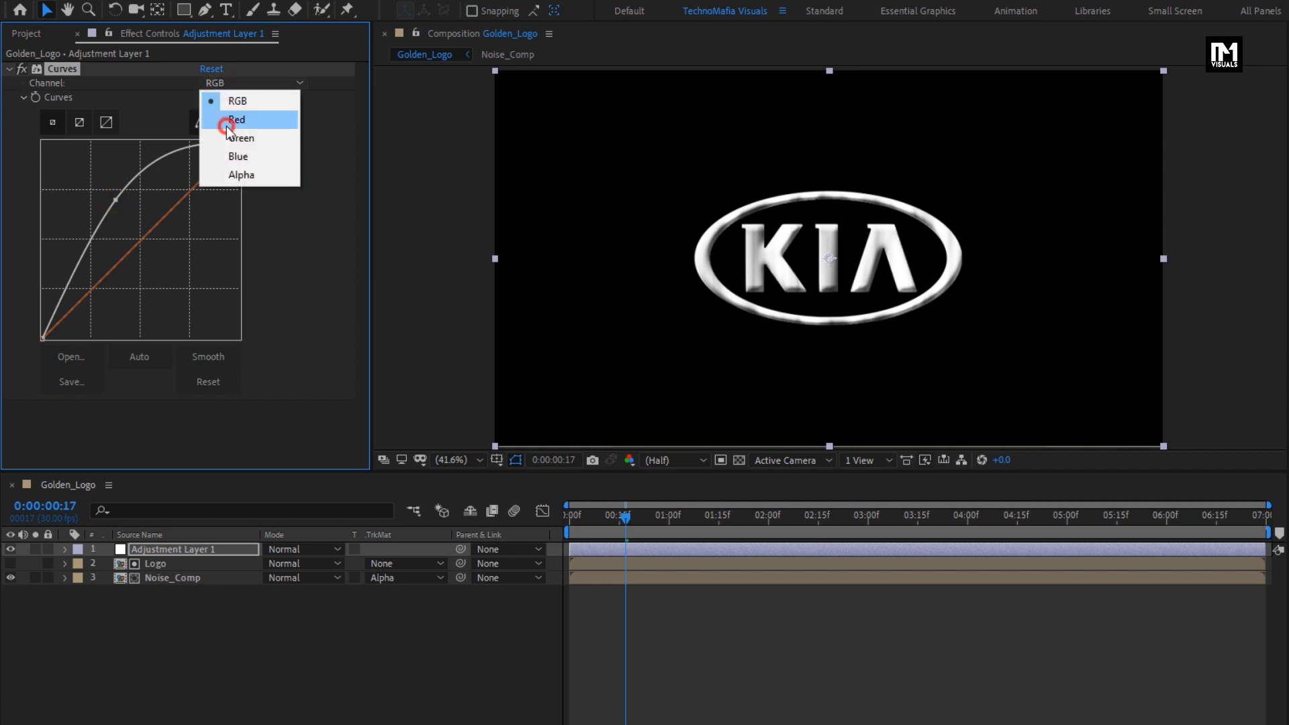
{"action": "left_click", "coordinate": [237, 120]}
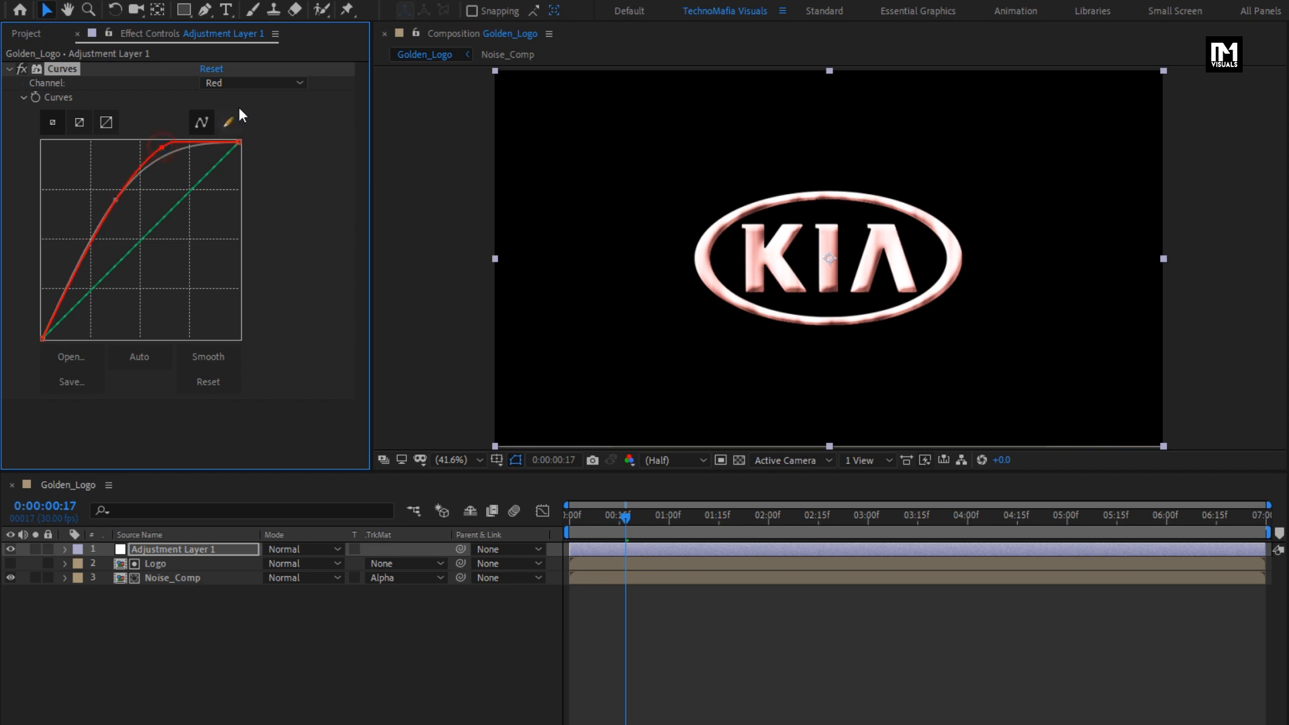
{"action": "left_click", "coordinate": [255, 82]}
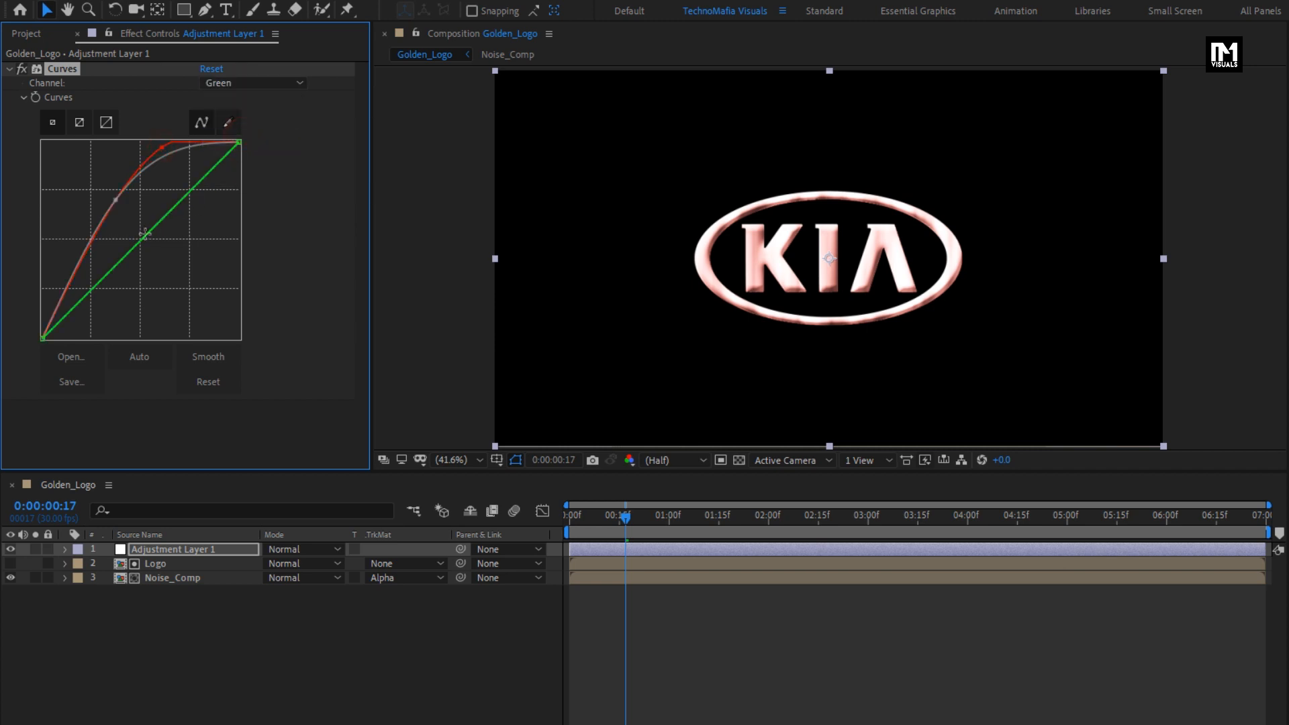
{"action": "left_click_drag", "start_coordinate": [144, 233], "coordinate": [122, 228]}
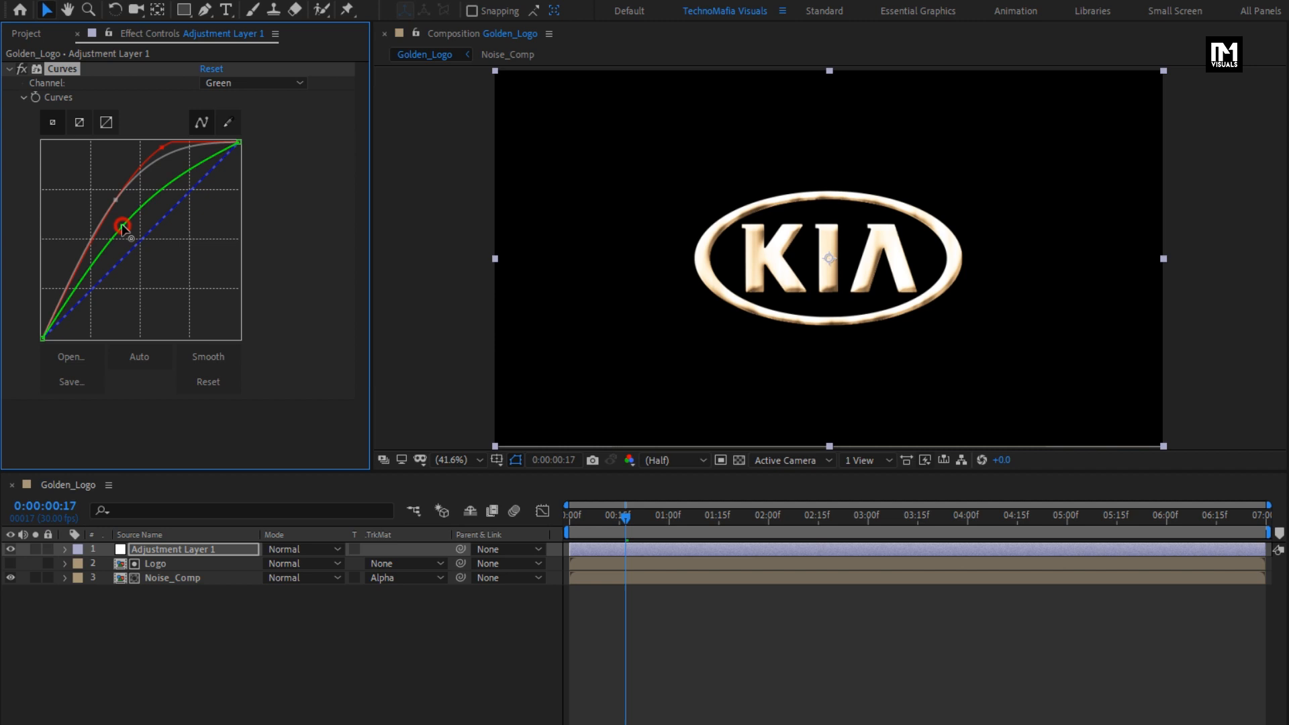
{"action": "left_click", "coordinate": [253, 82]}
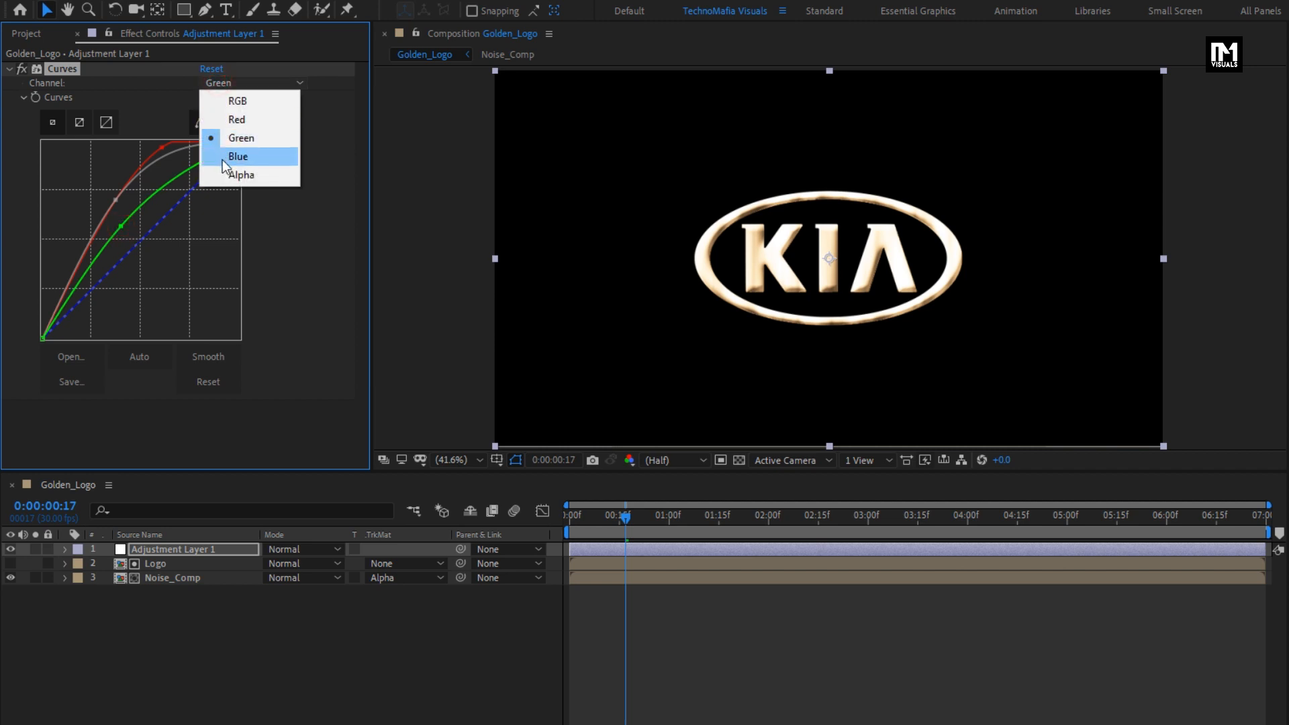
{"action": "left_click", "coordinate": [238, 156]}
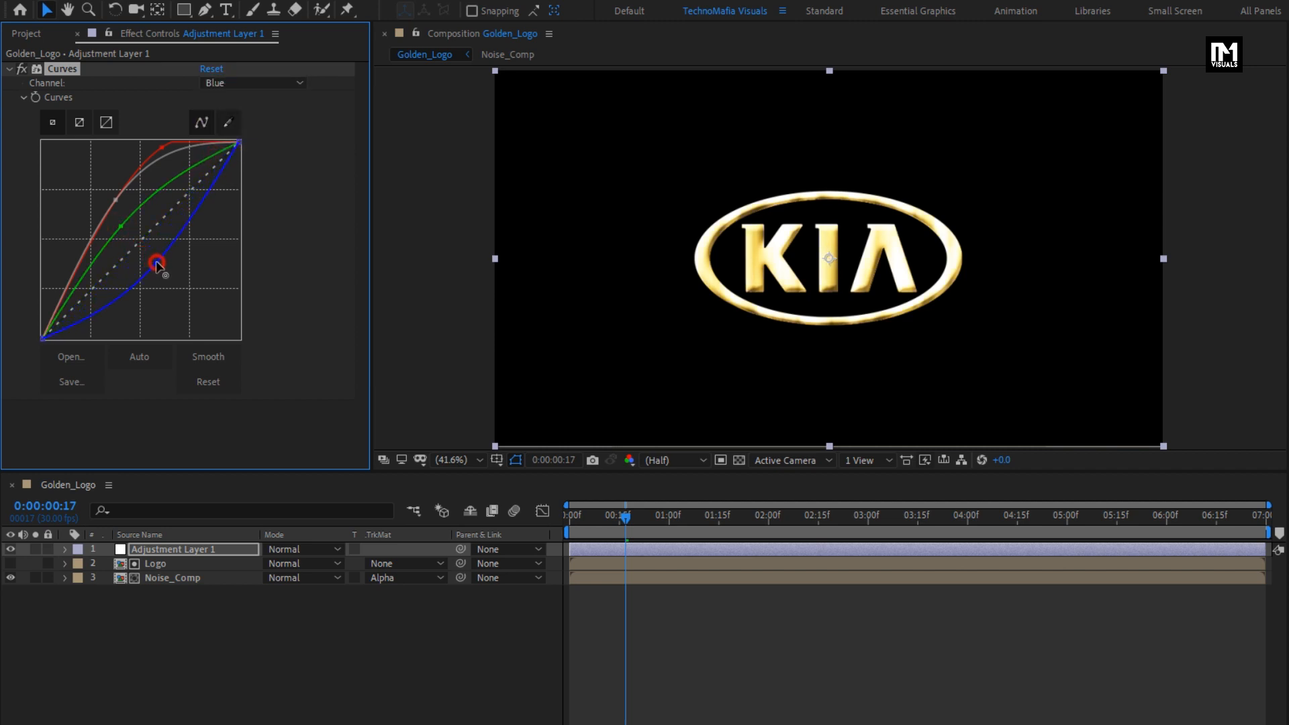
{"action": "left_click_drag", "start_coordinate": [156, 264], "coordinate": [163, 271]}
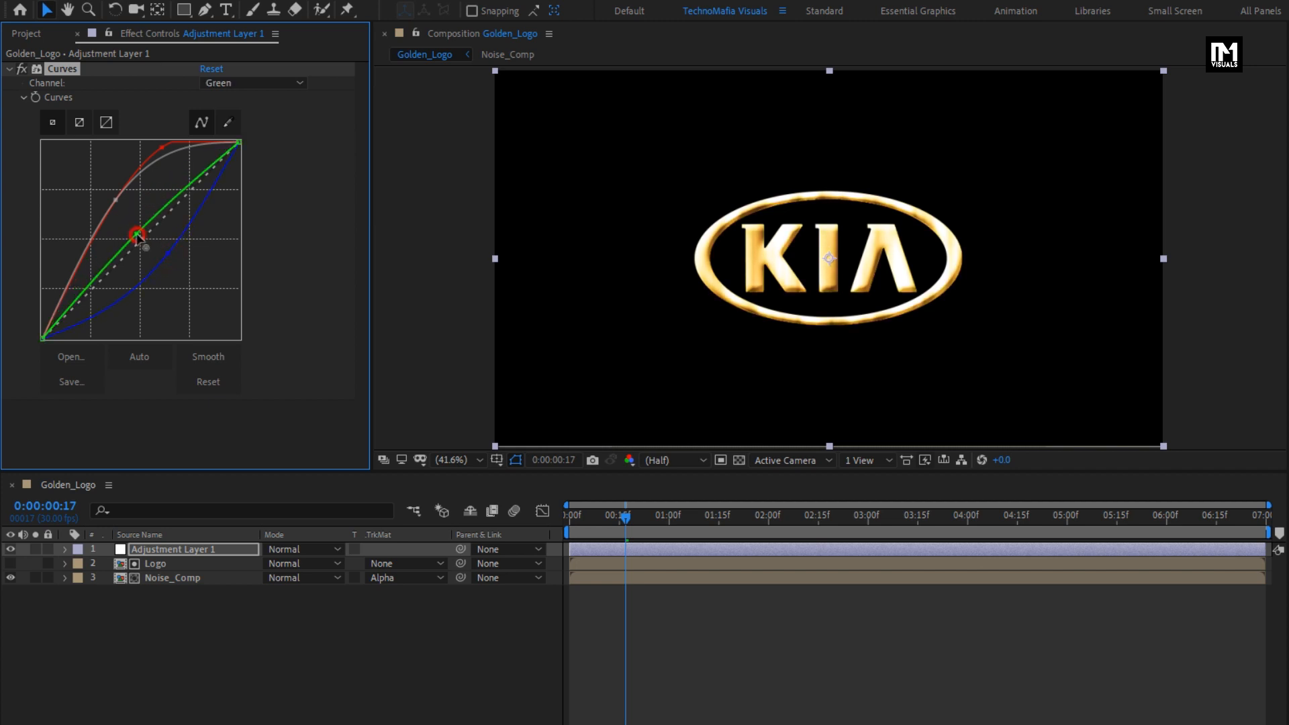
- Bend the combined RGB curve upward to brighten the logo
{"action": "left_click", "coordinate": [254, 82]}
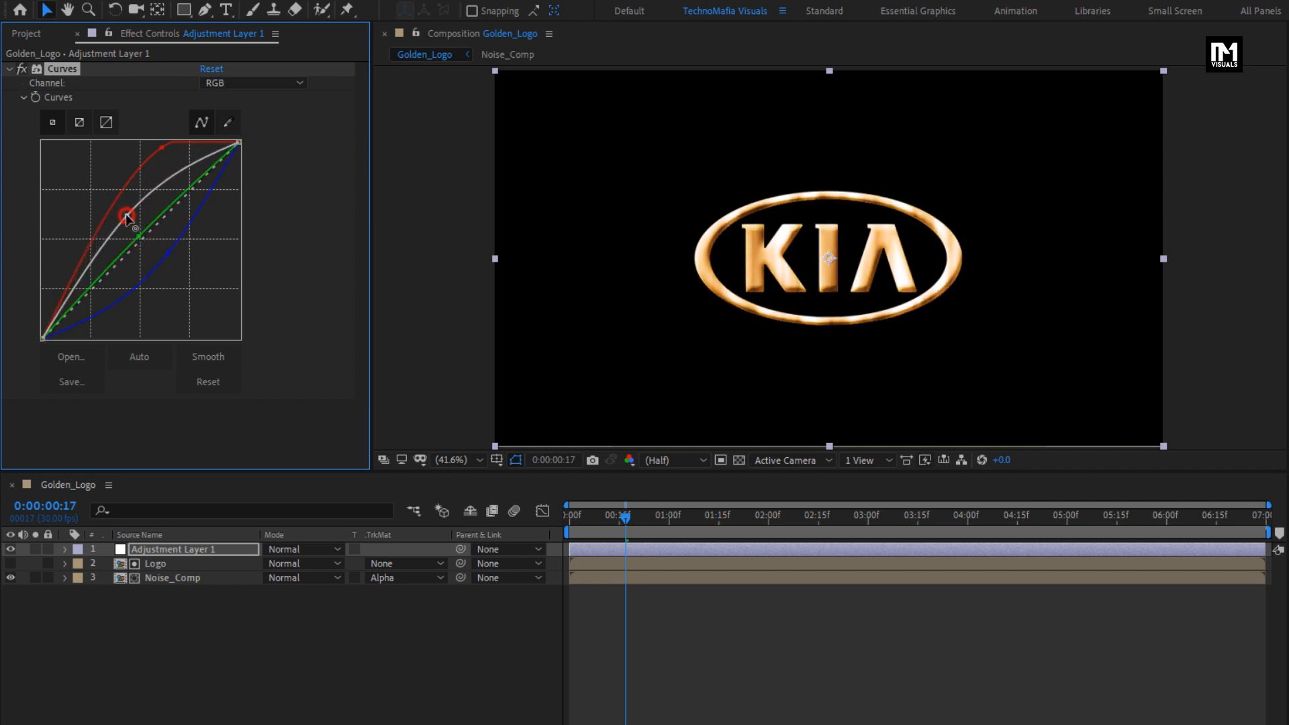
{"action": "left_click_drag", "start_coordinate": [128, 218], "coordinate": [176, 161]}
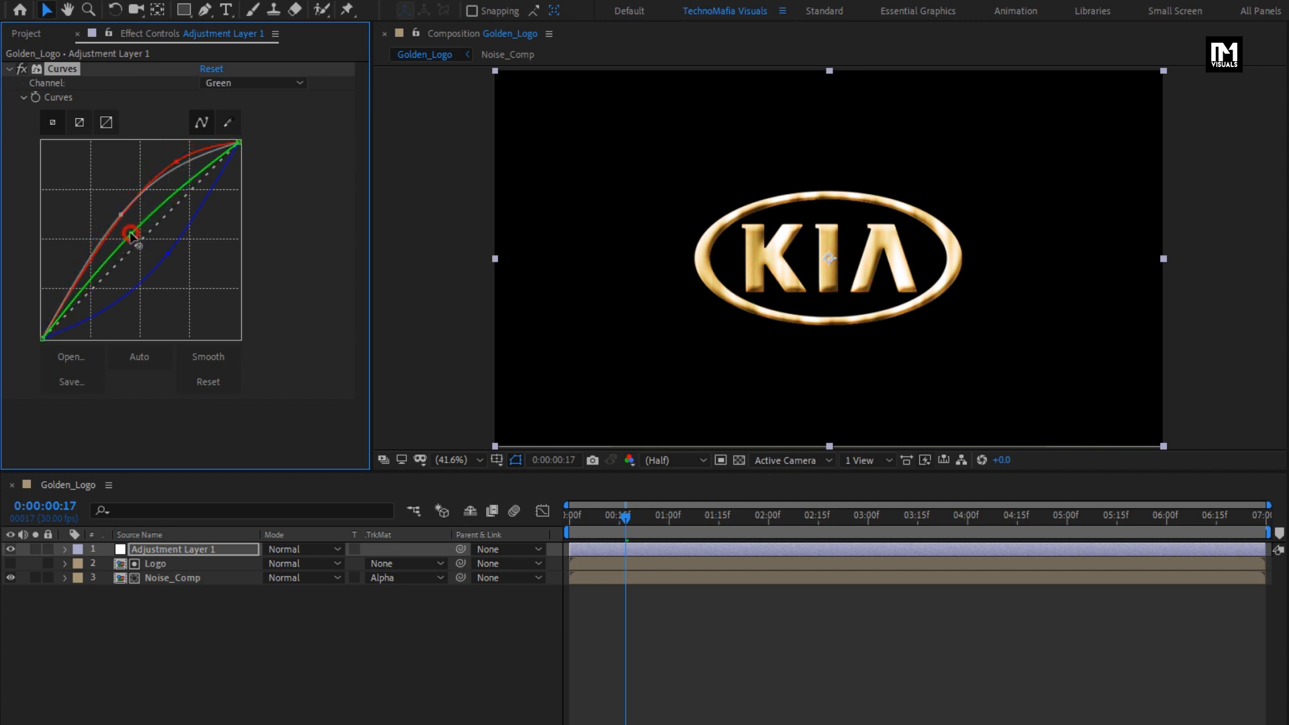
{"action": "left_click", "coordinate": [254, 82]}
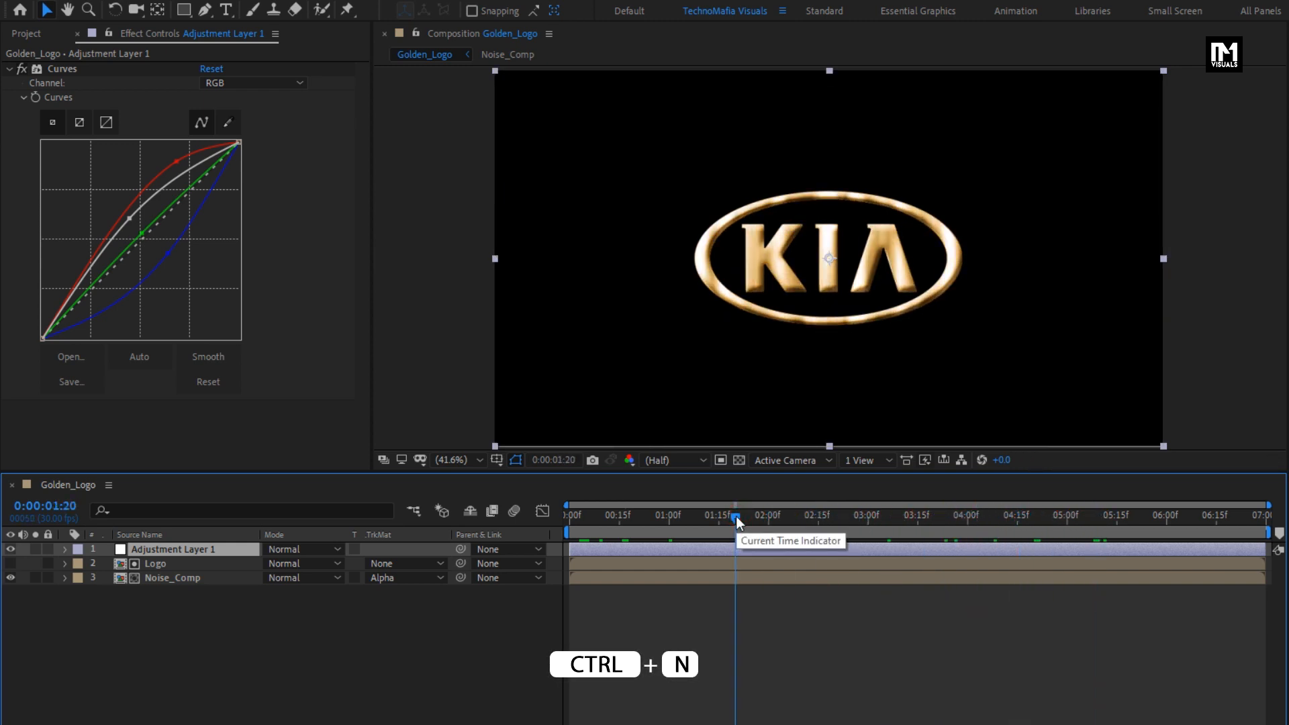
- Create the seven-second 1080p Logo_Animation composition with Ctrl+N
{"action": "key", "text": "ctrl+n"}
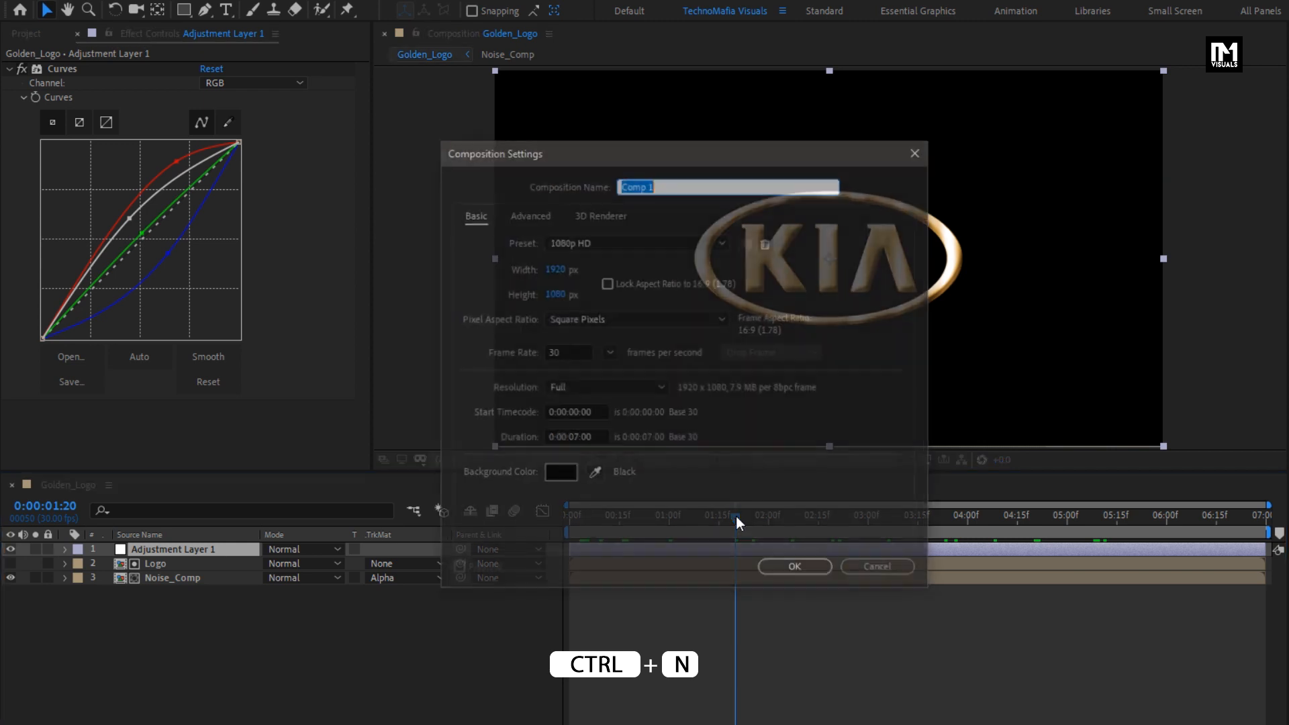
{"action": "type", "text": "Logo_Anima"}
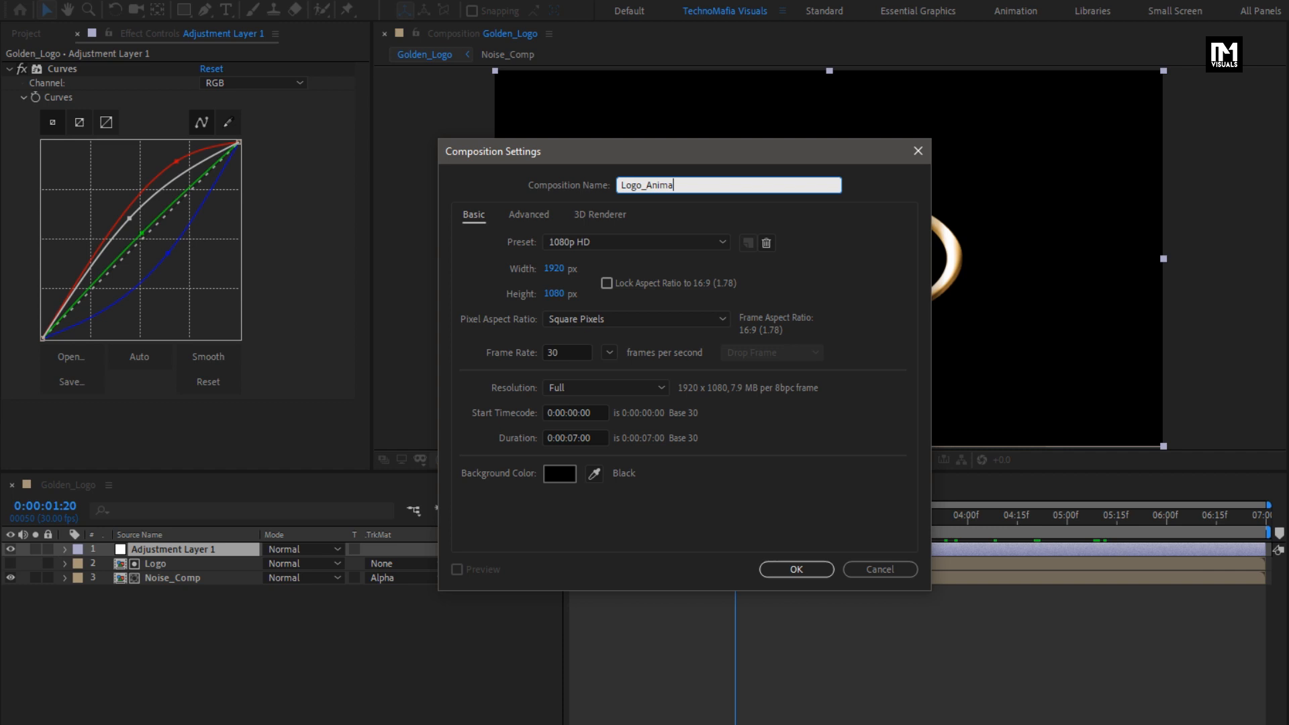
{"action": "type", "text": "tion"}
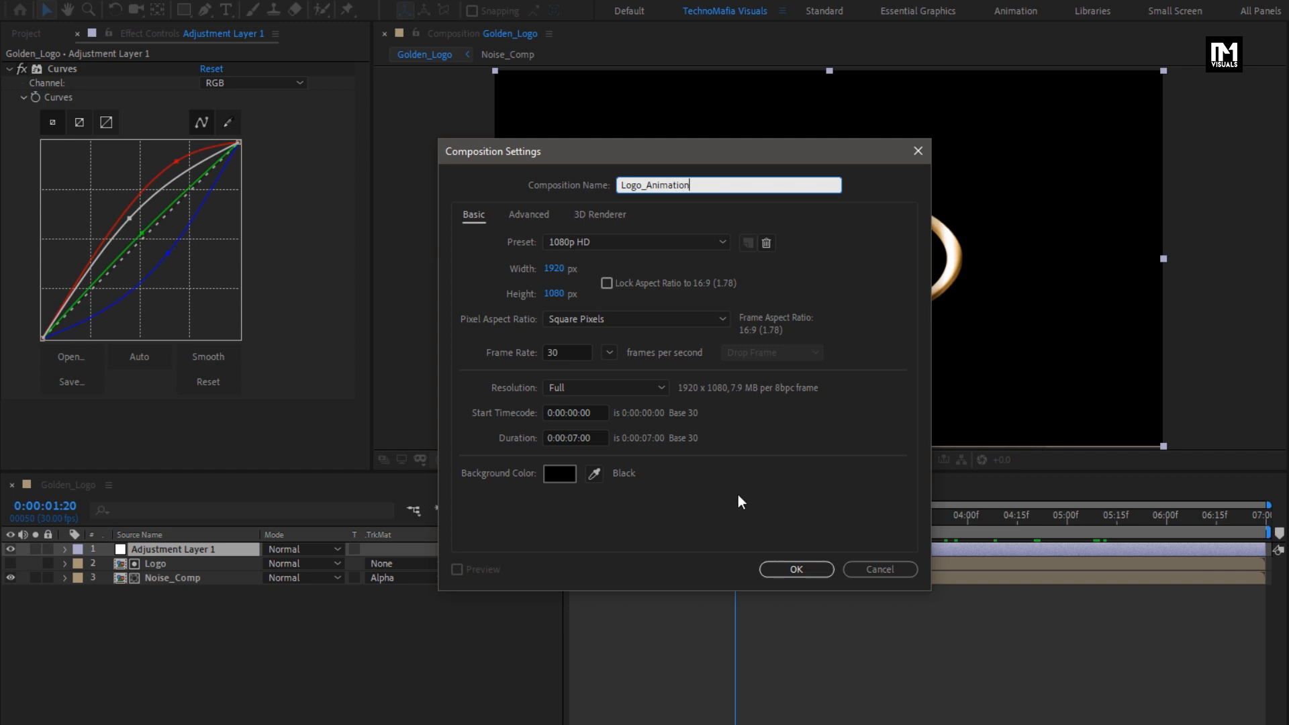
{"action": "left_click", "coordinate": [794, 569]}
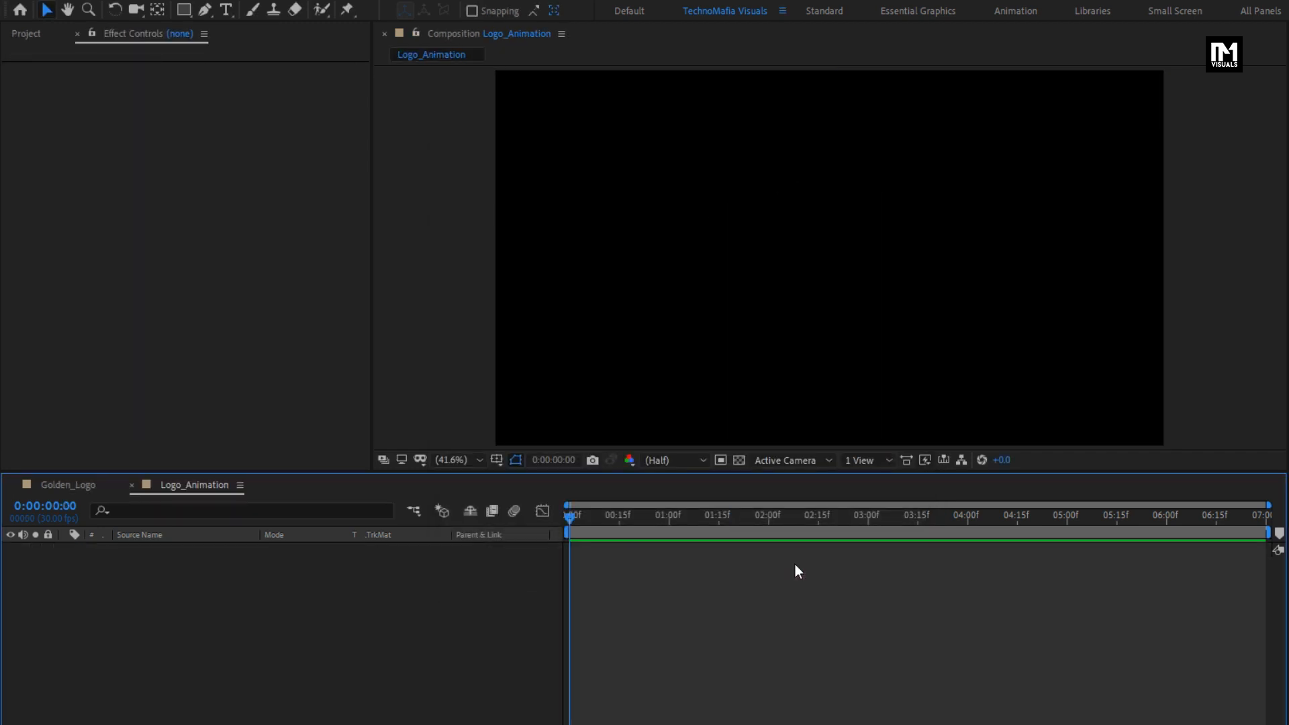
- Place Background.png and Golden_Logo in Logo_Animation and duplicate the Golden_Logo layer
{"action": "left_click", "coordinate": [26, 34]}
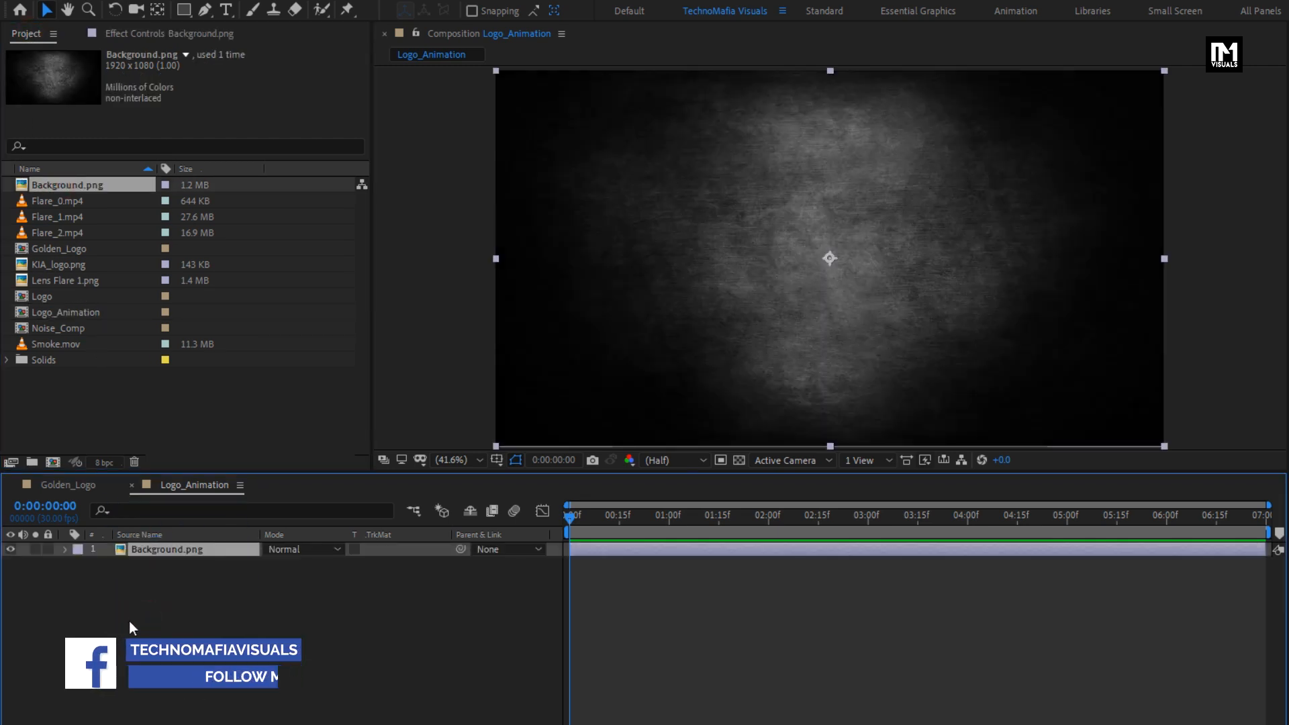
{"action": "left_click", "coordinate": [67, 312]}
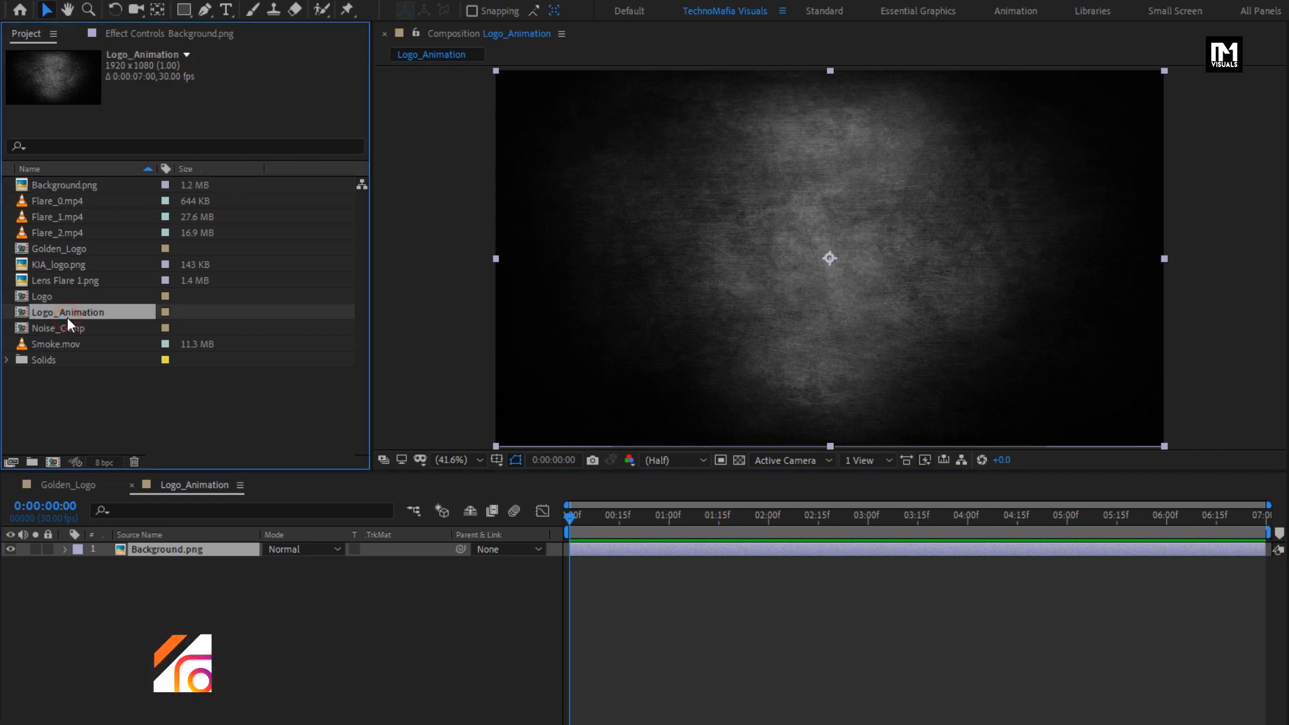
{"action": "left_click", "coordinate": [58, 248]}
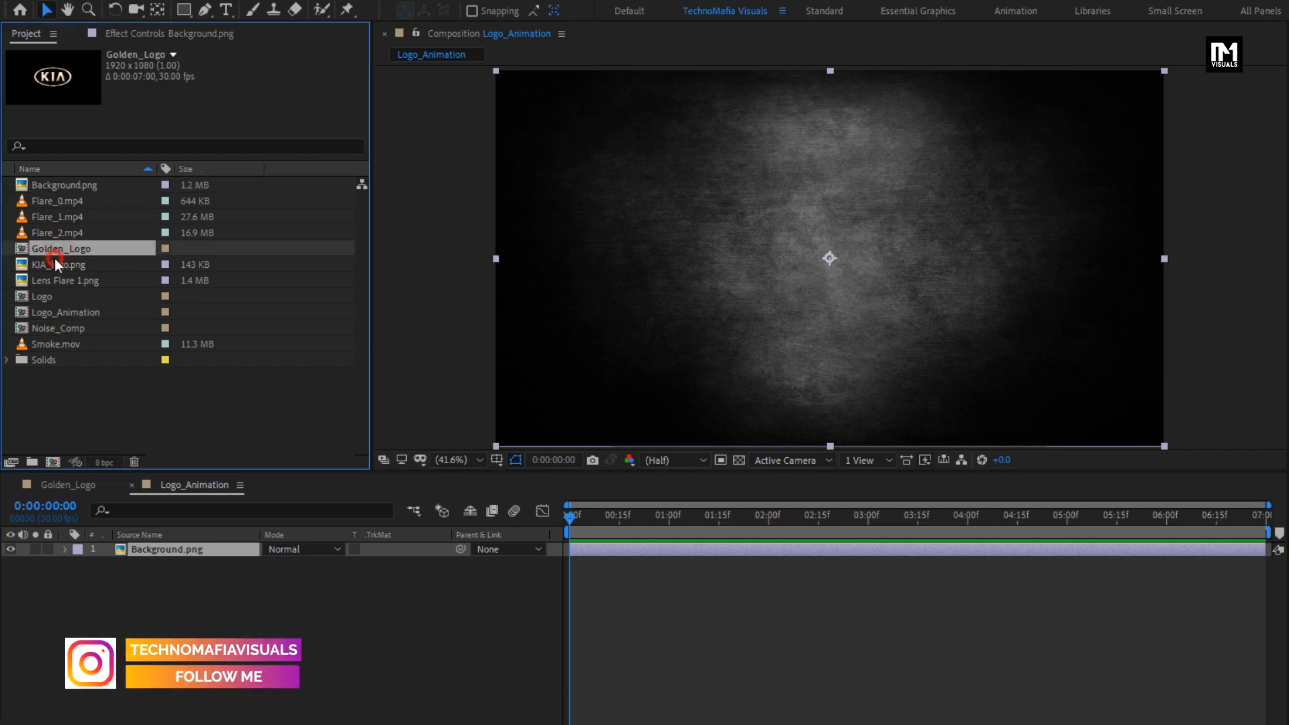
{"action": "key", "text": "ctrl+d"}
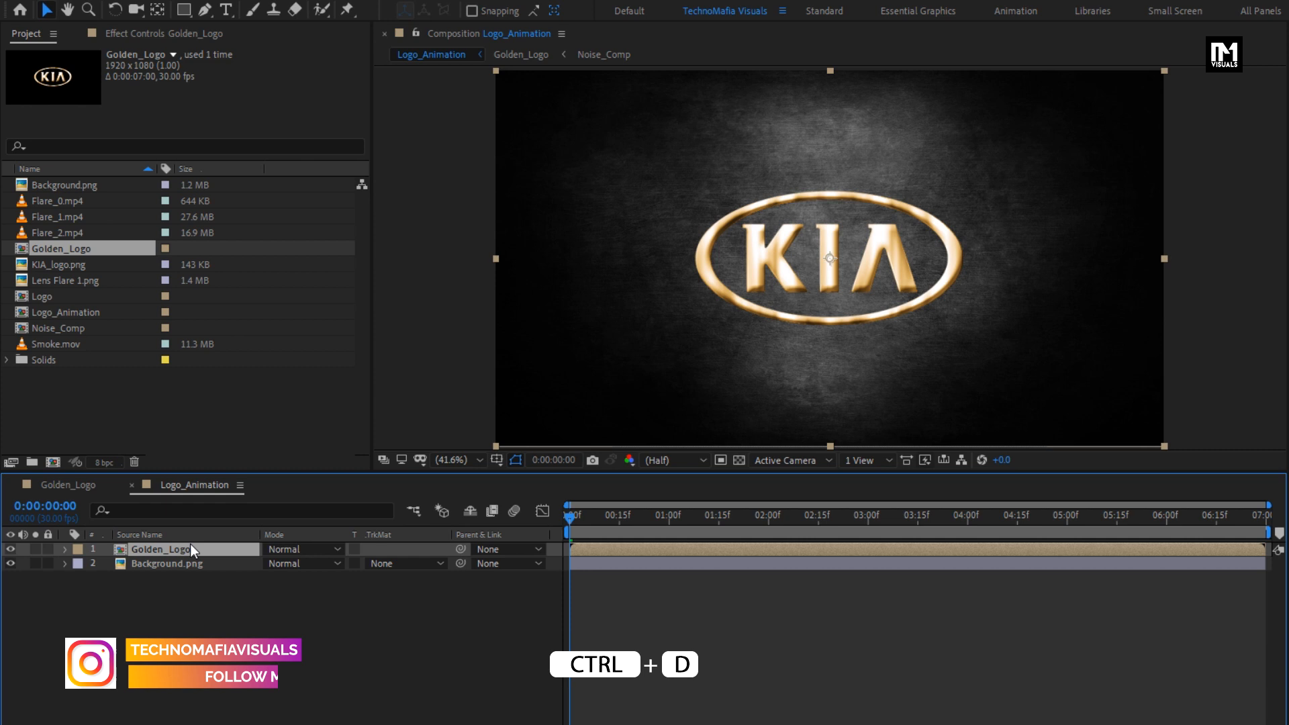
{"action": "key", "text": "ctrl+d"}
{"action": "type", "text": "f"}
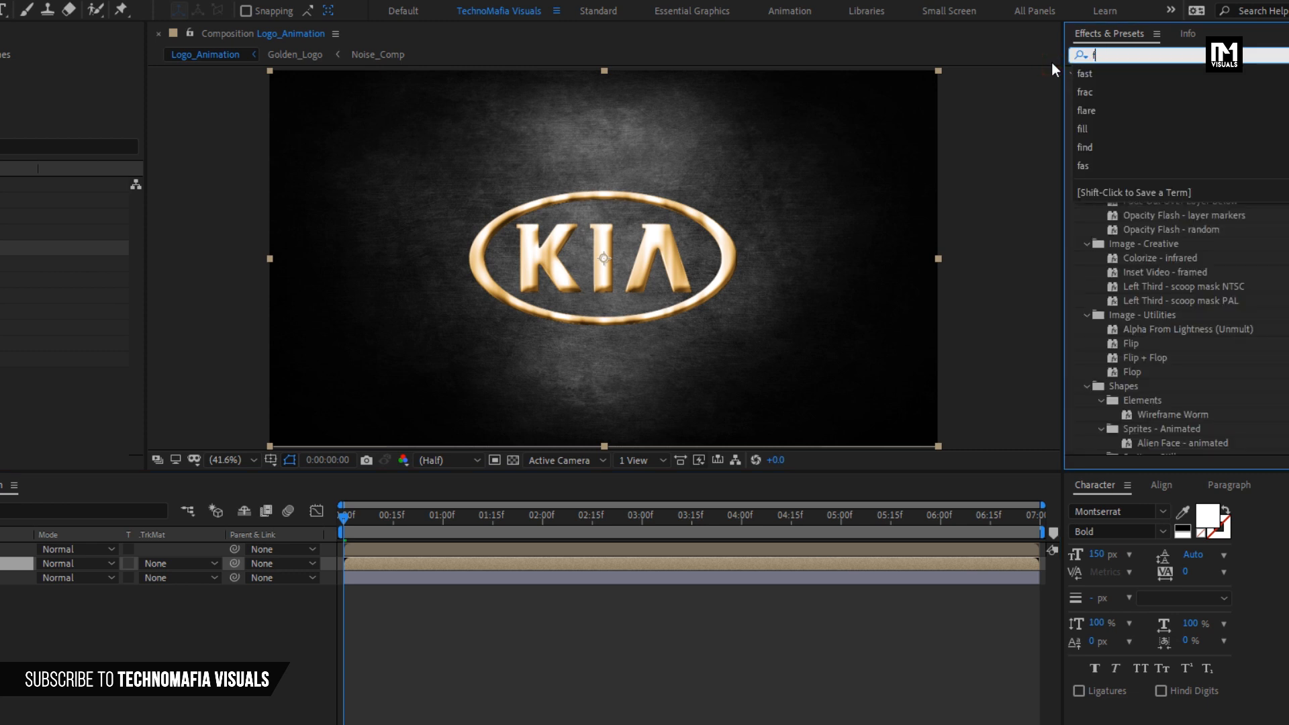
- Apply a Fill effect to the Golden_Logo copy and set its colour to black
{"action": "type", "text": "ill"}
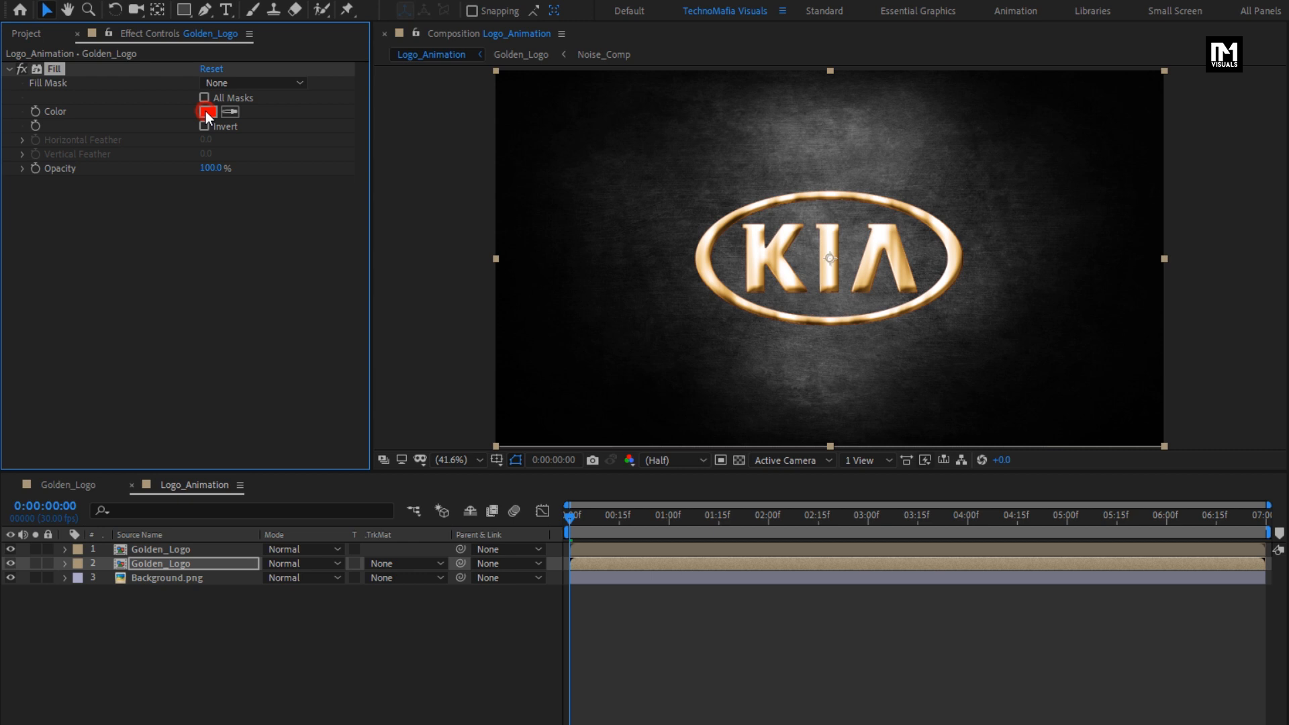
{"action": "left_click", "coordinate": [208, 111]}
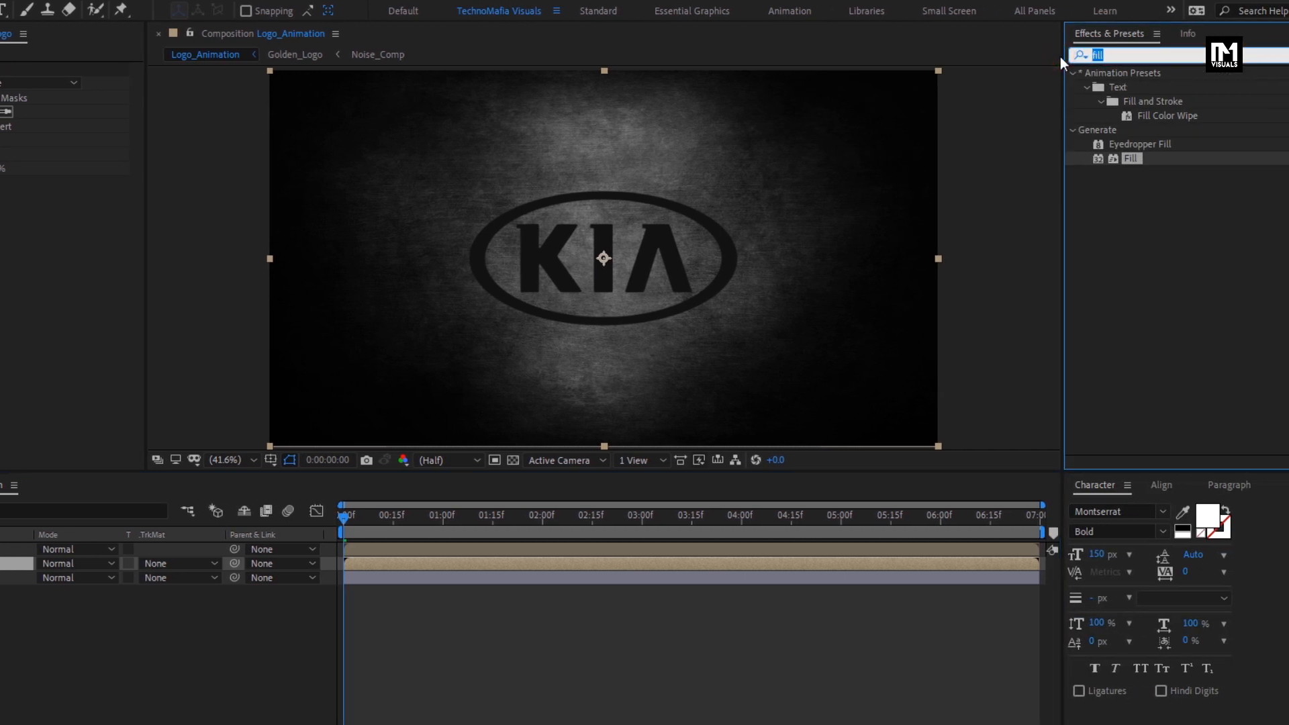
- Apply CC Radial Blur to the second Golden_Logo layer with Fading Zoom type
{"action": "type", "text": "cc rad"}
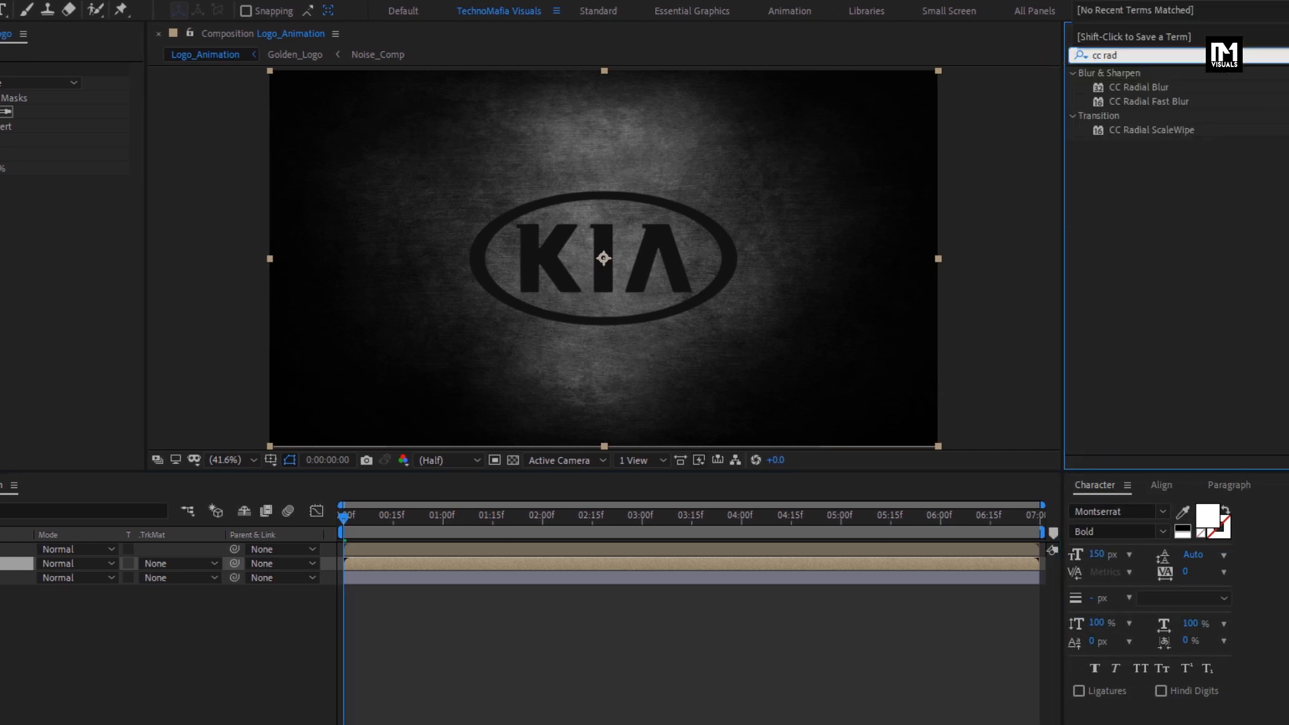
{"action": "left_click", "coordinate": [1142, 87]}
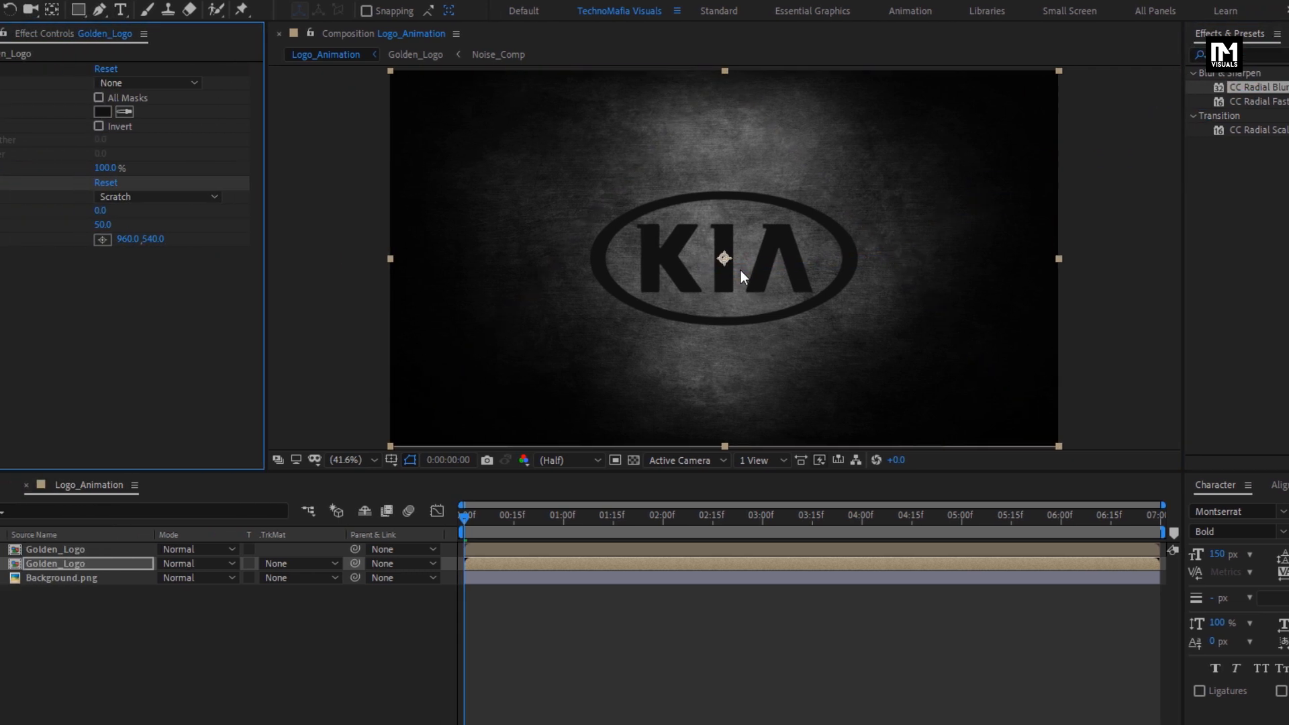
{"action": "left_click", "coordinate": [219, 197]}
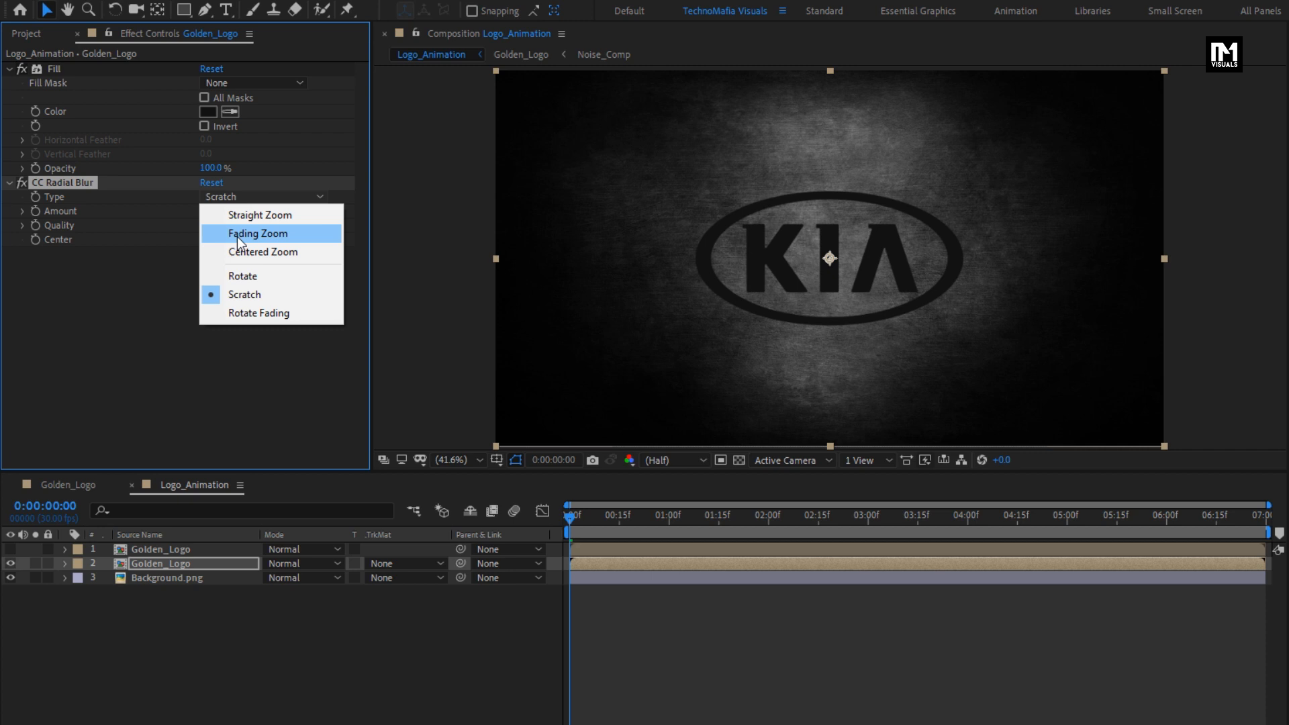
{"action": "left_click", "coordinate": [257, 233]}
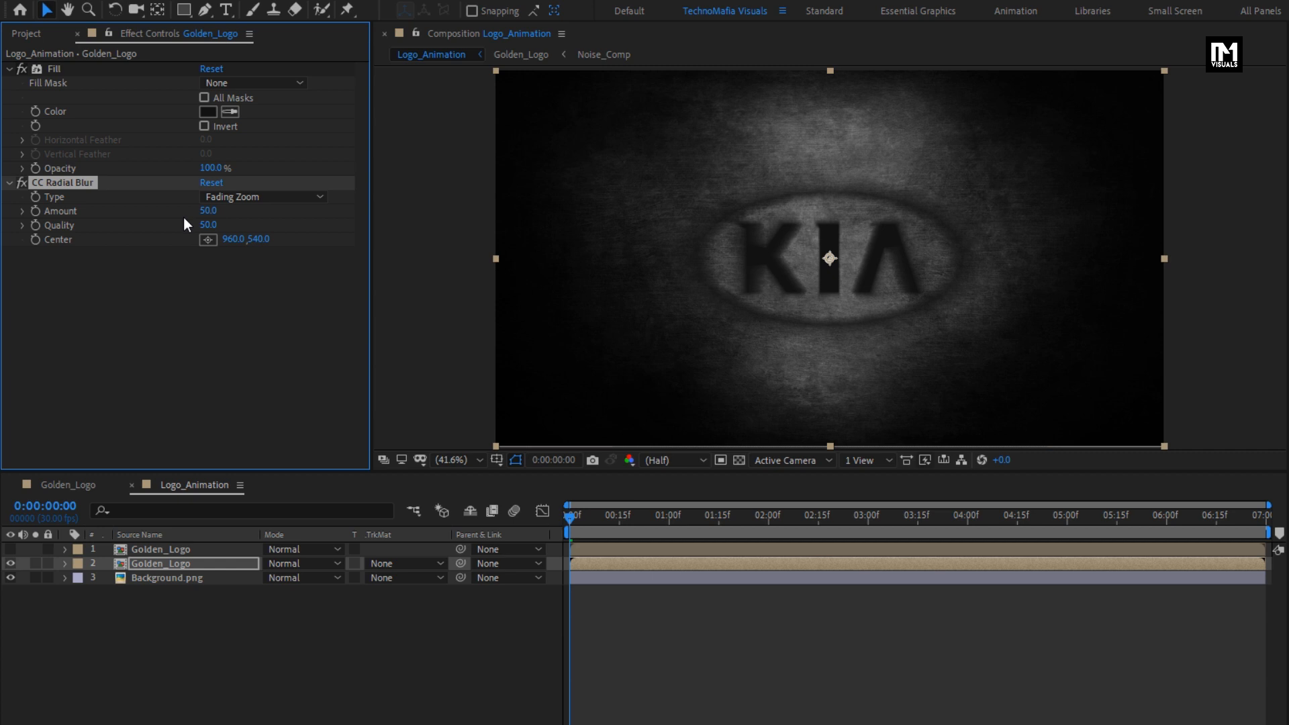
- Keyframe the blur centre moving from left to right across the logo, then scrub to preview
{"action": "left_click_drag", "start_coordinate": [829, 257], "coordinate": [644, 244]}
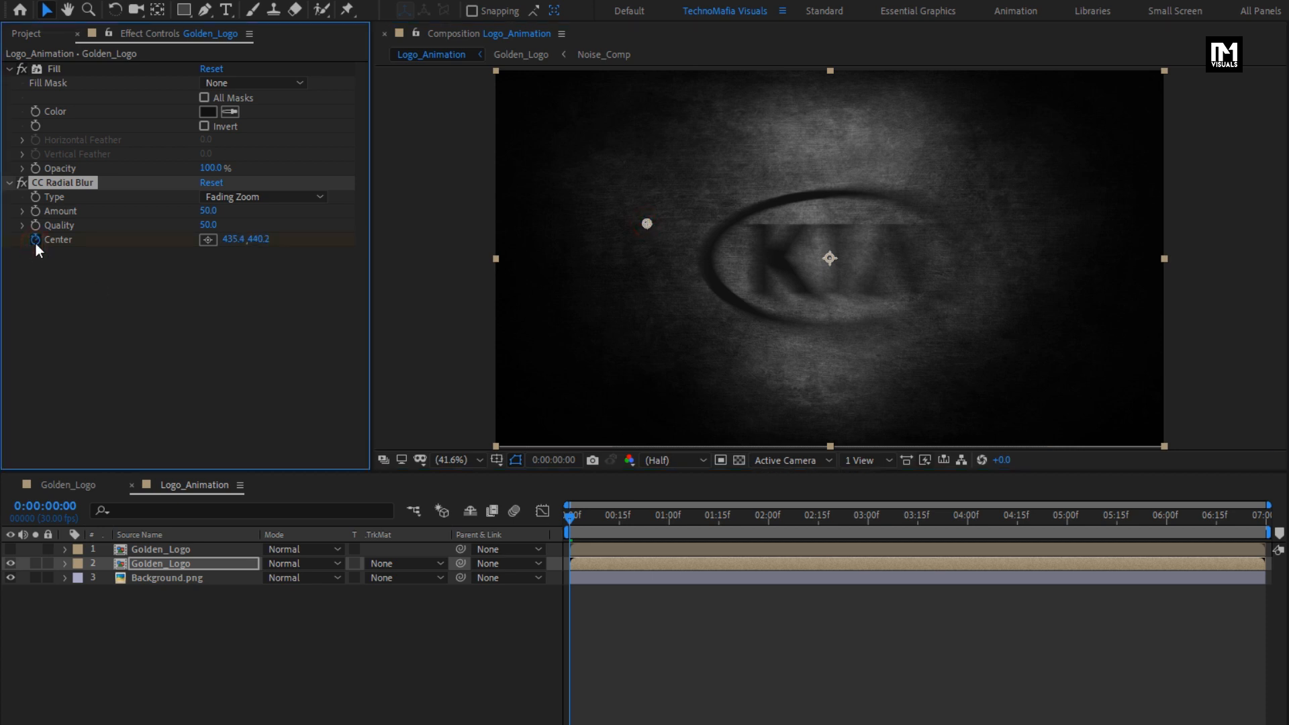
{"action": "left_click", "coordinate": [1066, 516]}
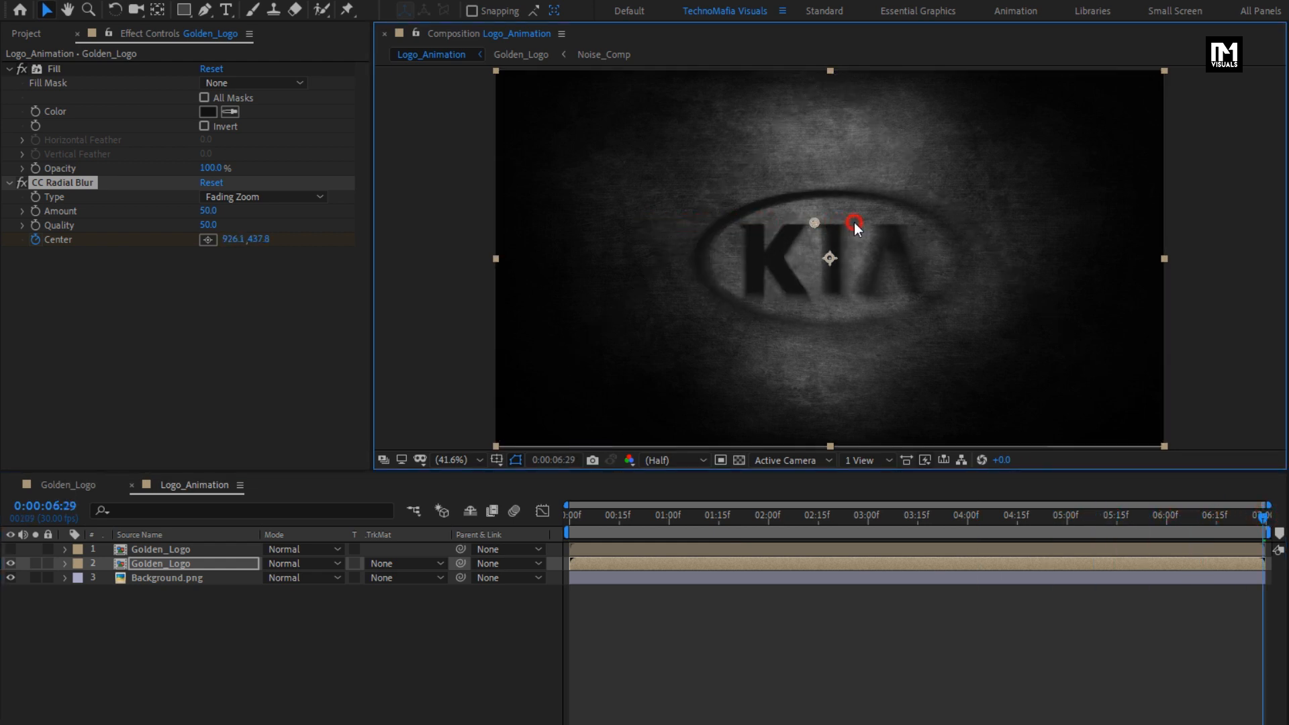
{"action": "left_click_drag", "start_coordinate": [855, 226], "coordinate": [1026, 219]}
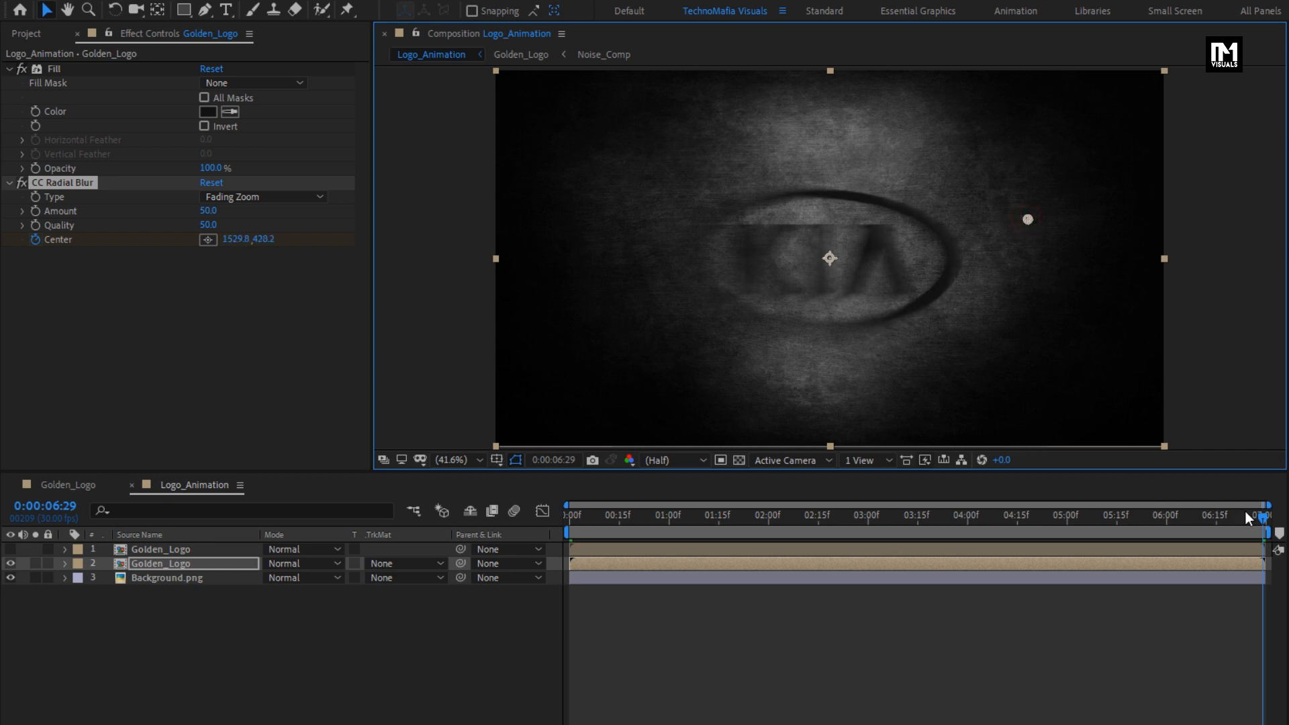
{"action": "left_click", "coordinate": [1030, 515]}
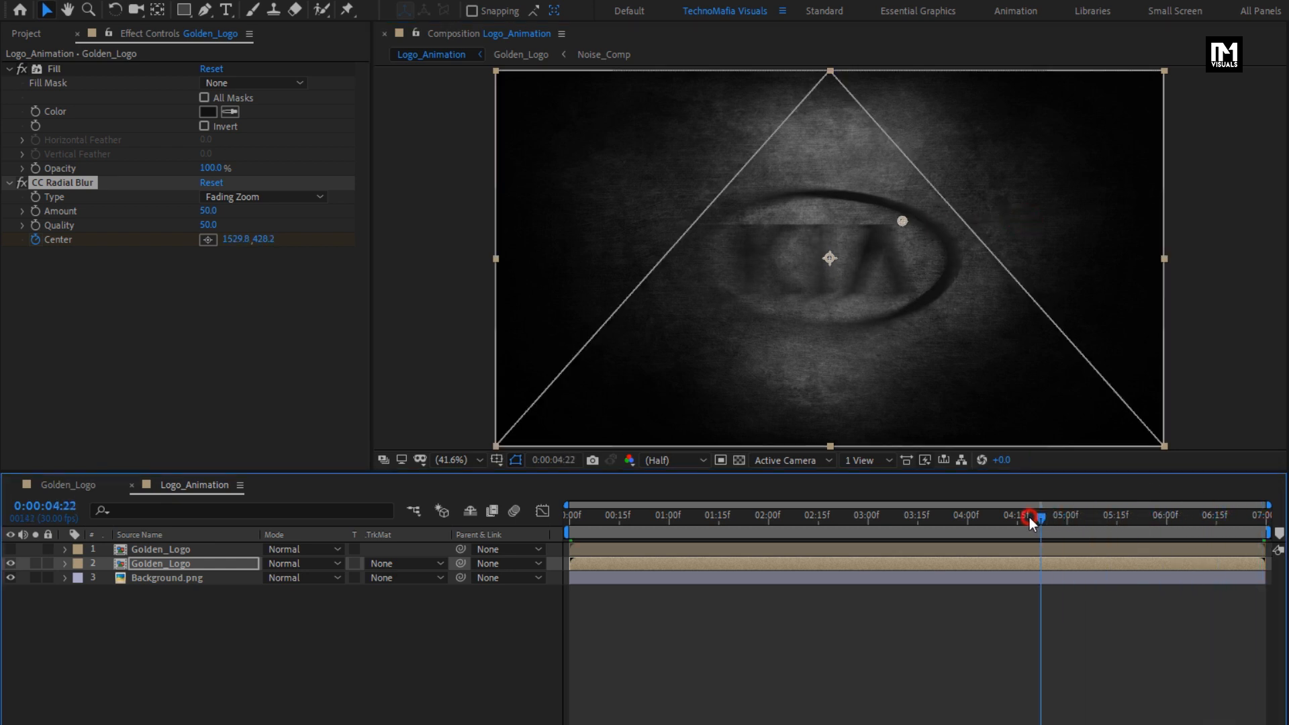
{"action": "left_click_drag", "start_coordinate": [1032, 520], "coordinate": [919, 520]}
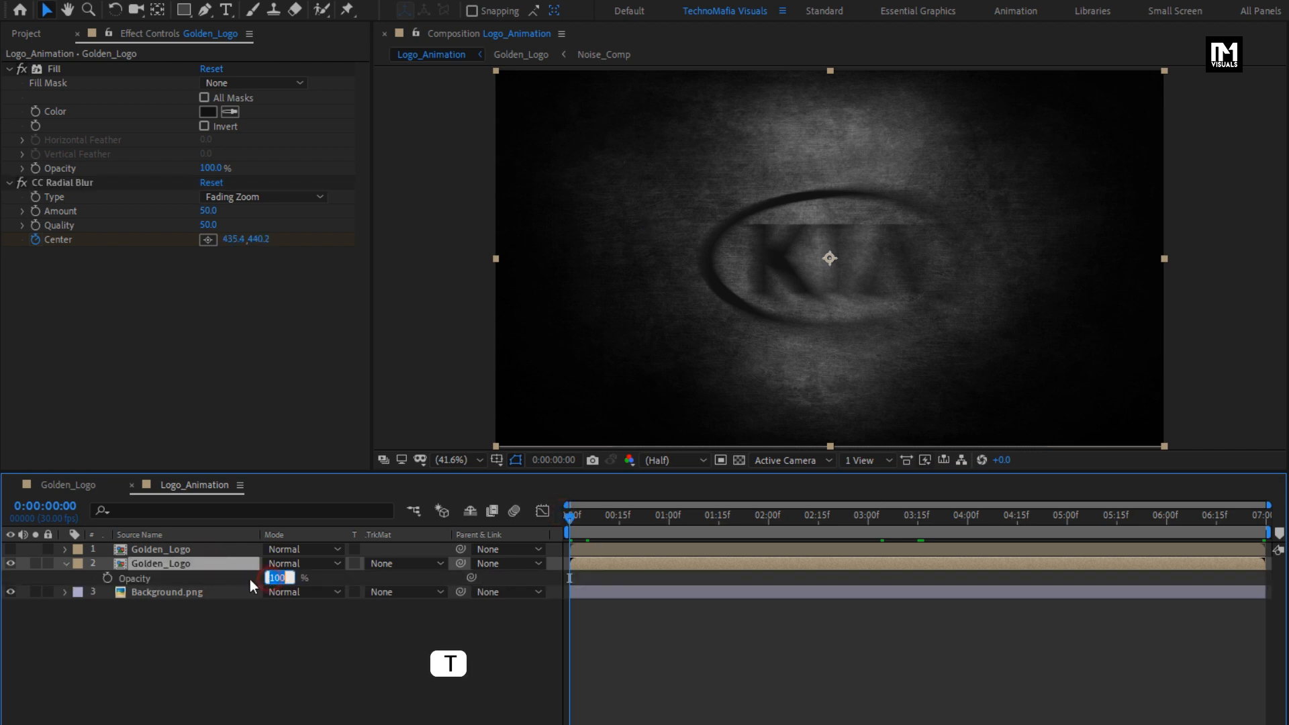
- Enter 70% as the blurred Golden_Logo layer's opacity
{"action": "type", "text": "70"}
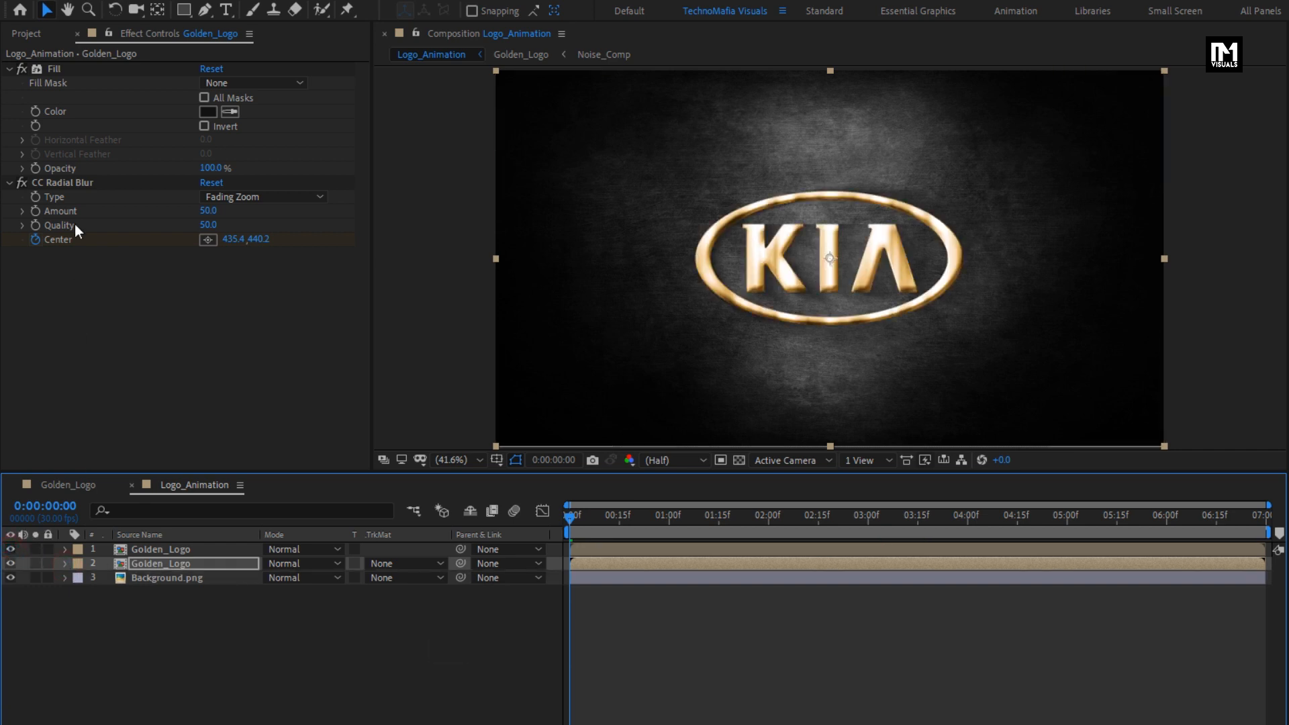
- Add Flare_0.mp4 to the Logo_Animation timeline and set its blend mode to Screen
{"action": "left_click", "coordinate": [25, 33]}
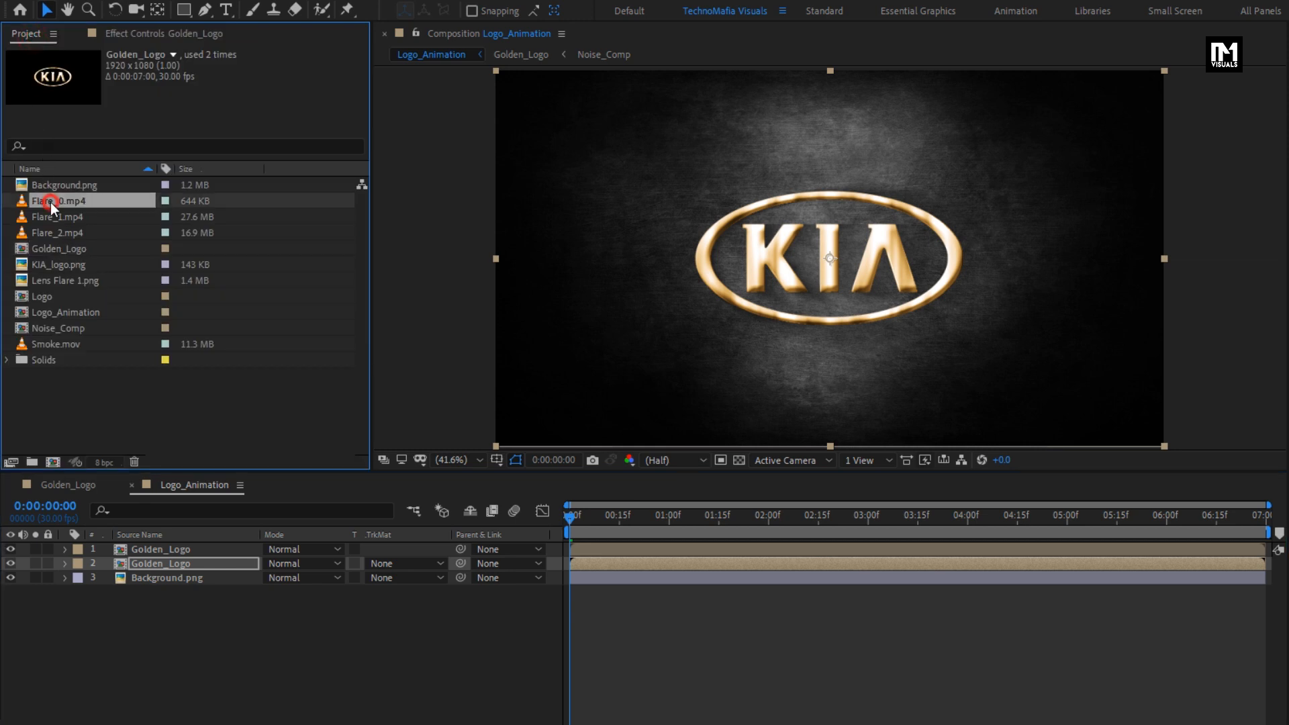
{"action": "left_click", "coordinate": [57, 201]}
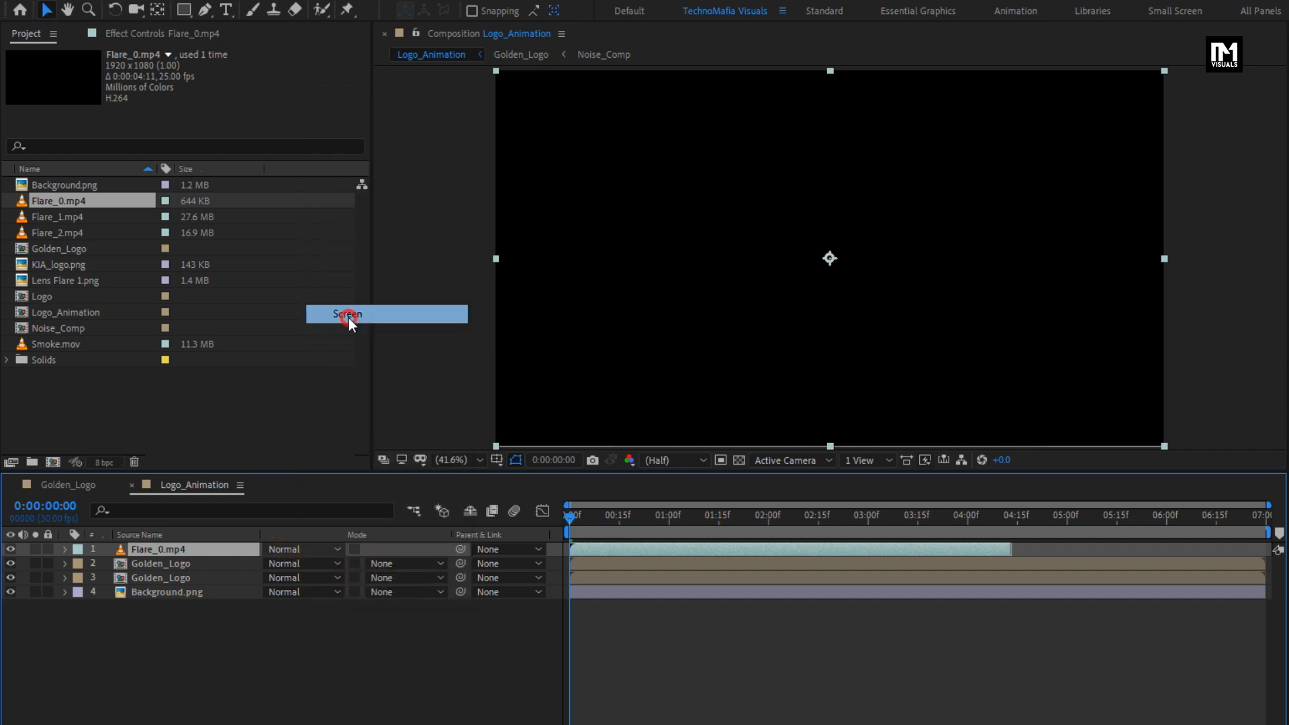
{"action": "left_click", "coordinate": [345, 314]}
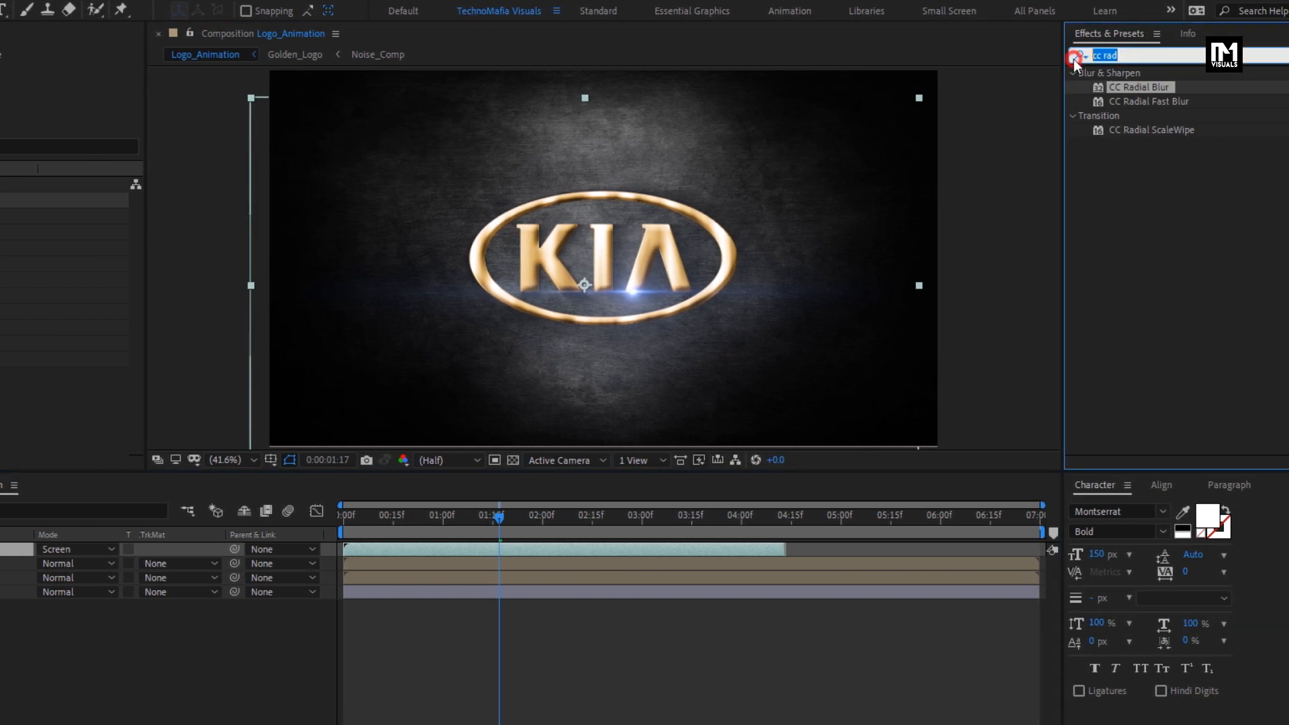
- Apply Tritone to Flare_0.mp4 and scrub through to about five seconds to preview the golden flare
{"action": "type", "text": "trit"}
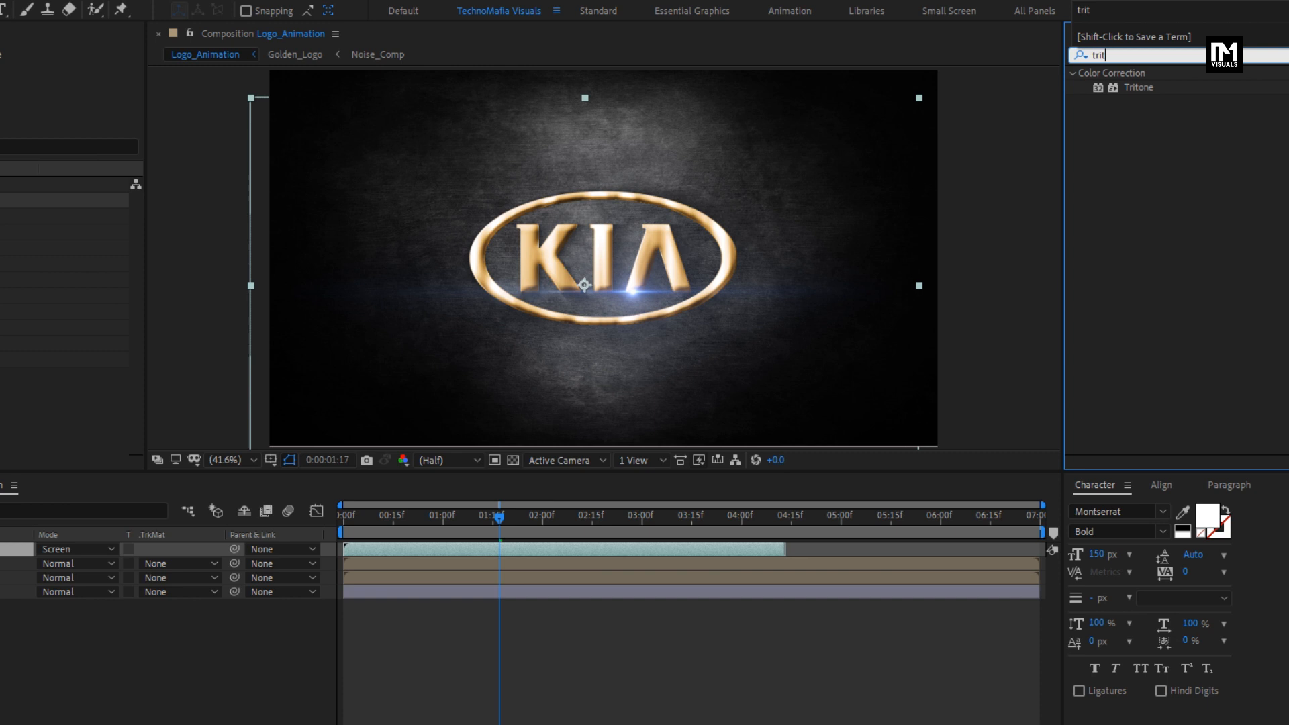
{"action": "left_click", "coordinate": [1140, 88]}
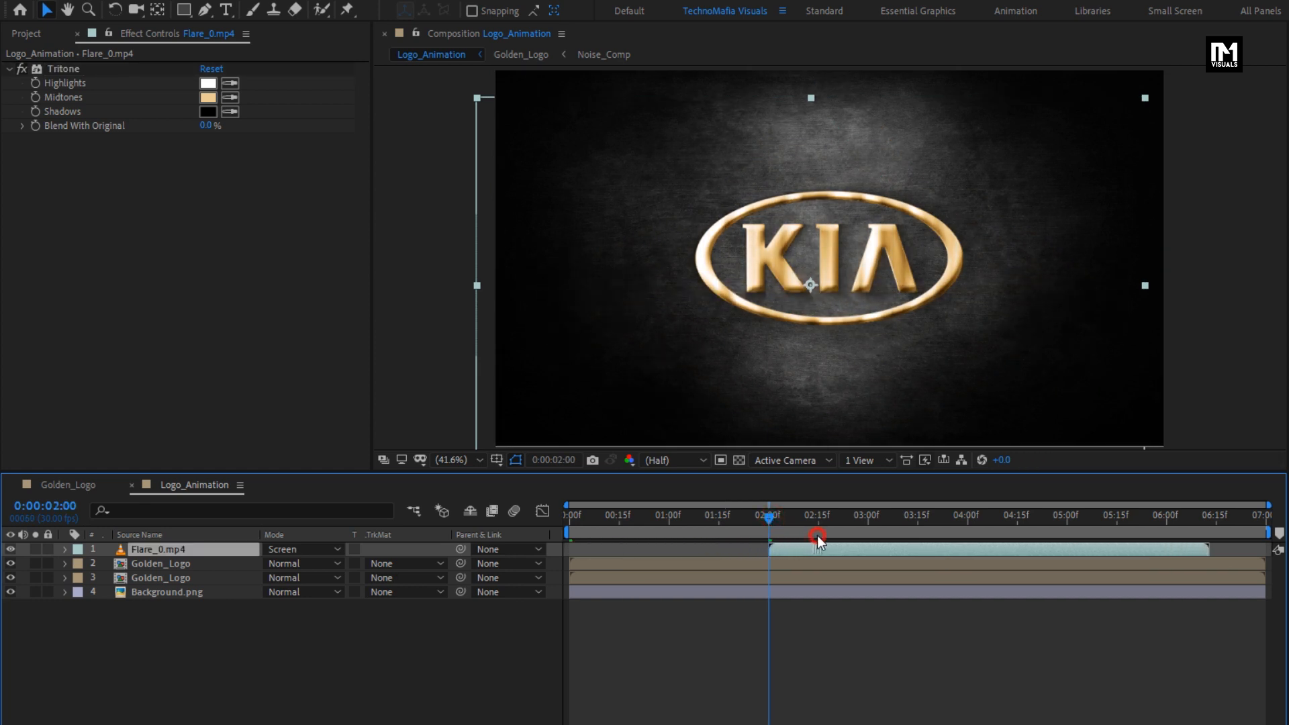
{"action": "left_click_drag", "start_coordinate": [817, 535], "coordinate": [826, 522]}
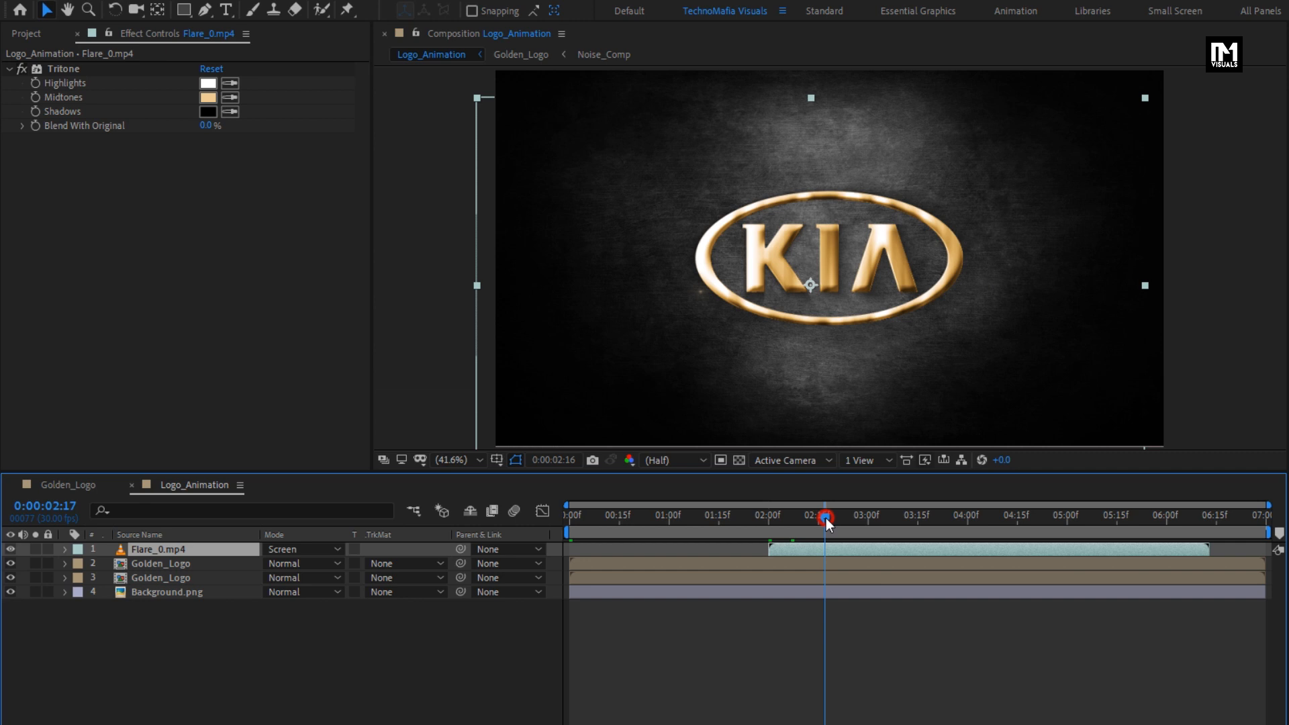
{"action": "left_click_drag", "start_coordinate": [826, 524], "coordinate": [857, 524]}
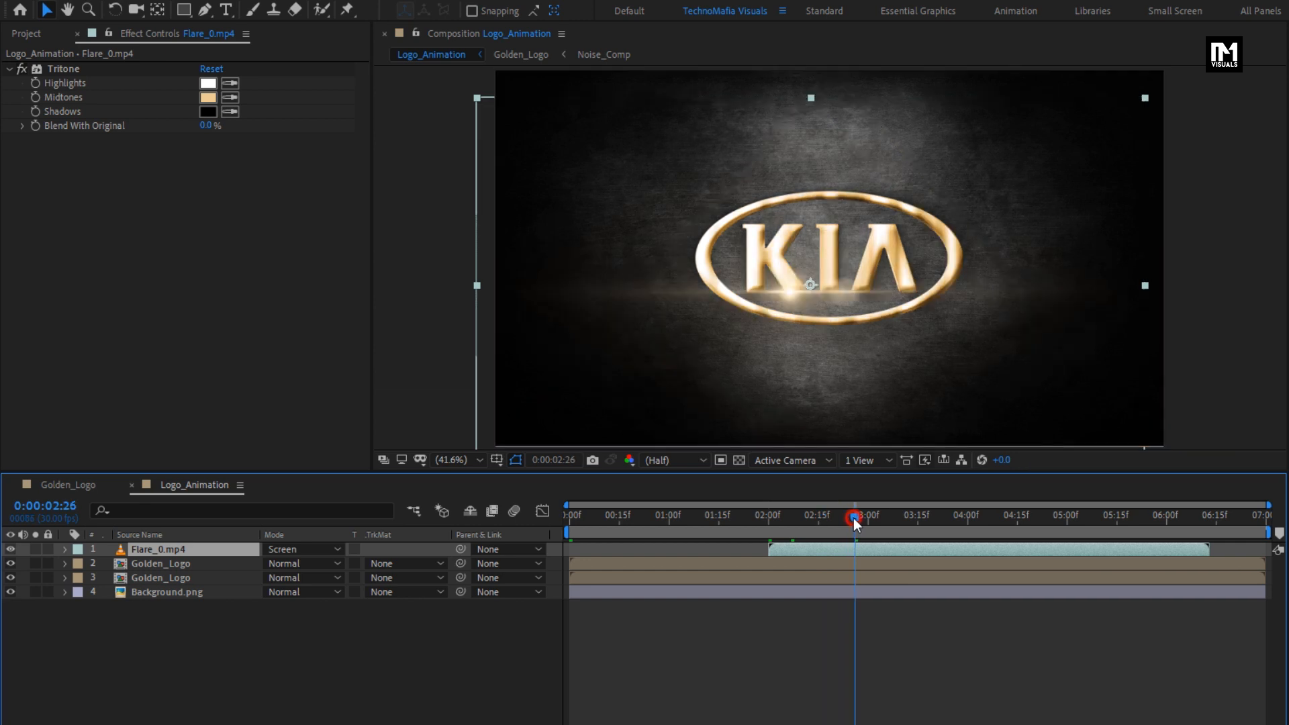
{"action": "left_click_drag", "start_coordinate": [855, 520], "coordinate": [943, 520]}
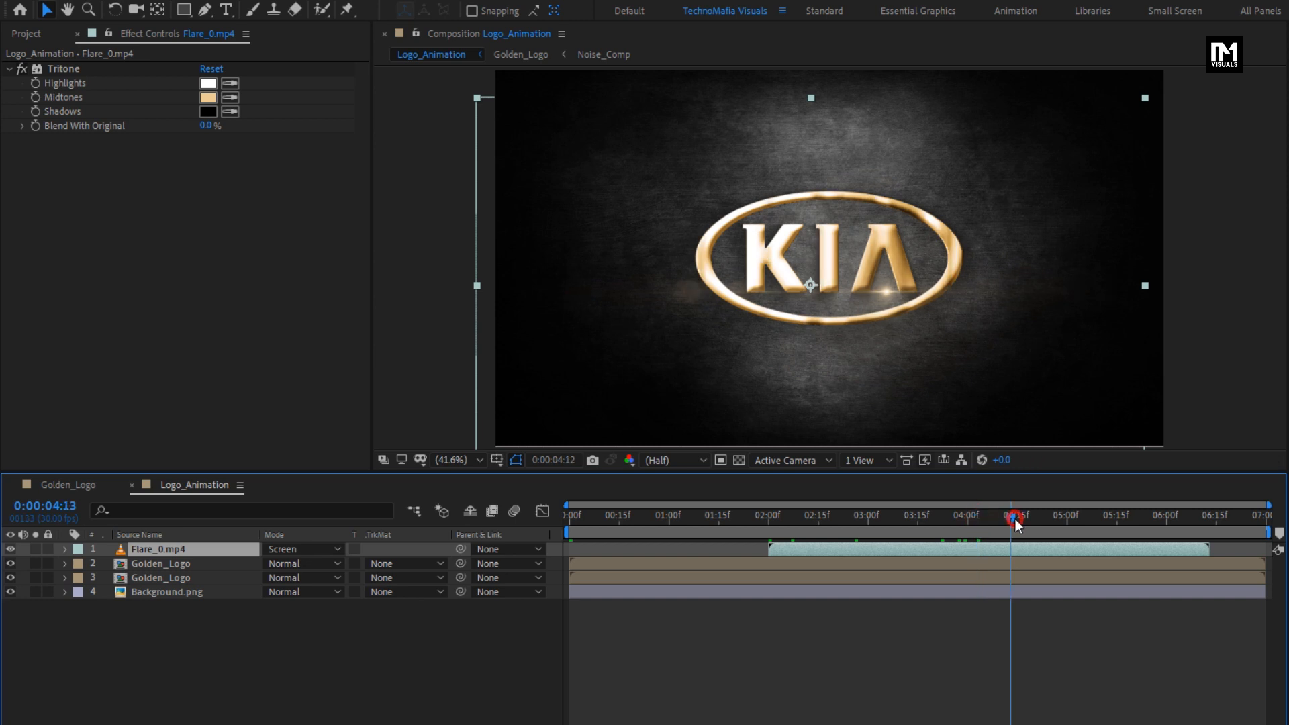
{"action": "left_click_drag", "start_coordinate": [1018, 515], "coordinate": [1048, 515]}
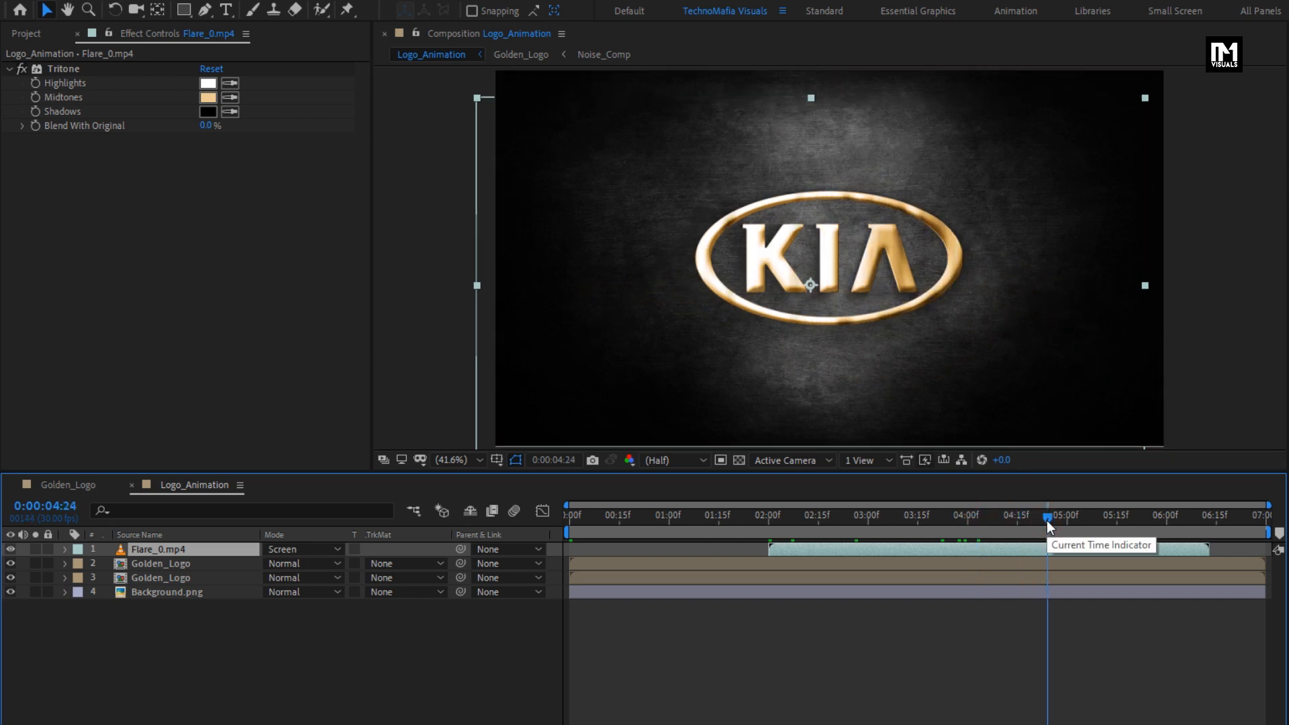
{"action": "mouse_move", "coordinate": [925, 526]}
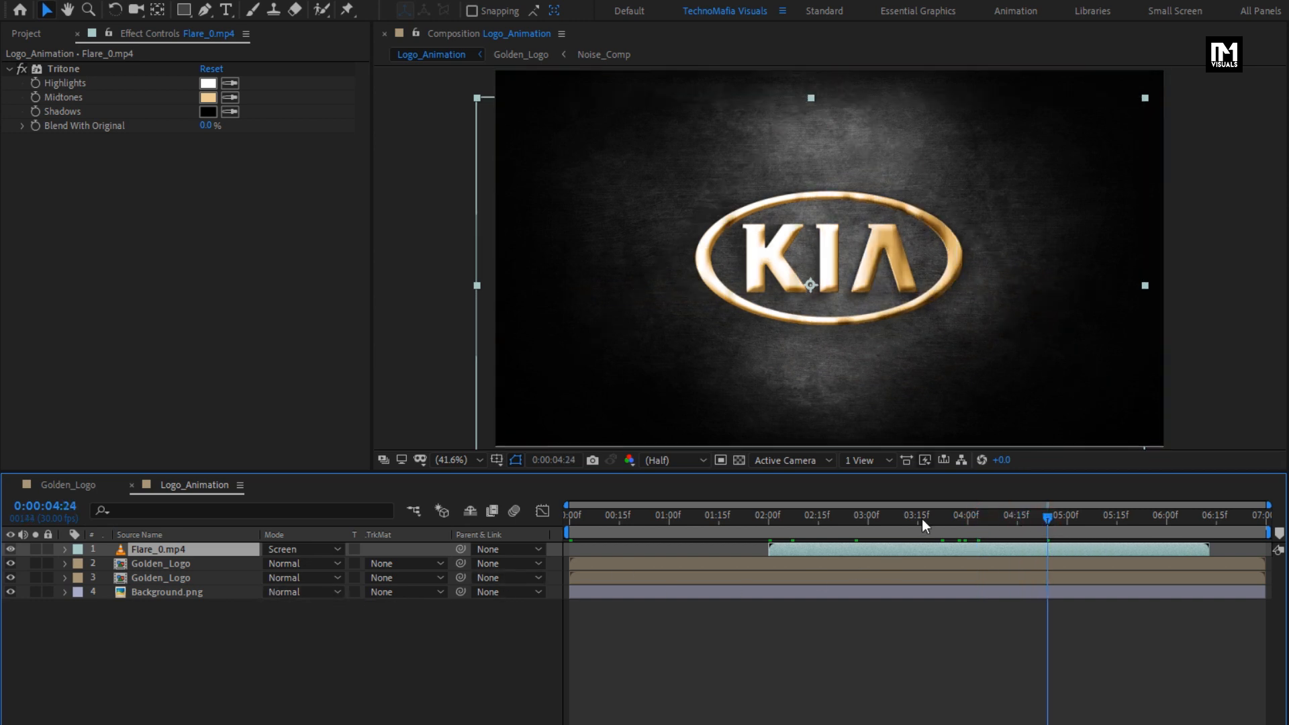
- Add Smoke.mov from the Project panel to the timeline with Overlay blending mode
{"action": "left_click", "coordinate": [26, 34]}
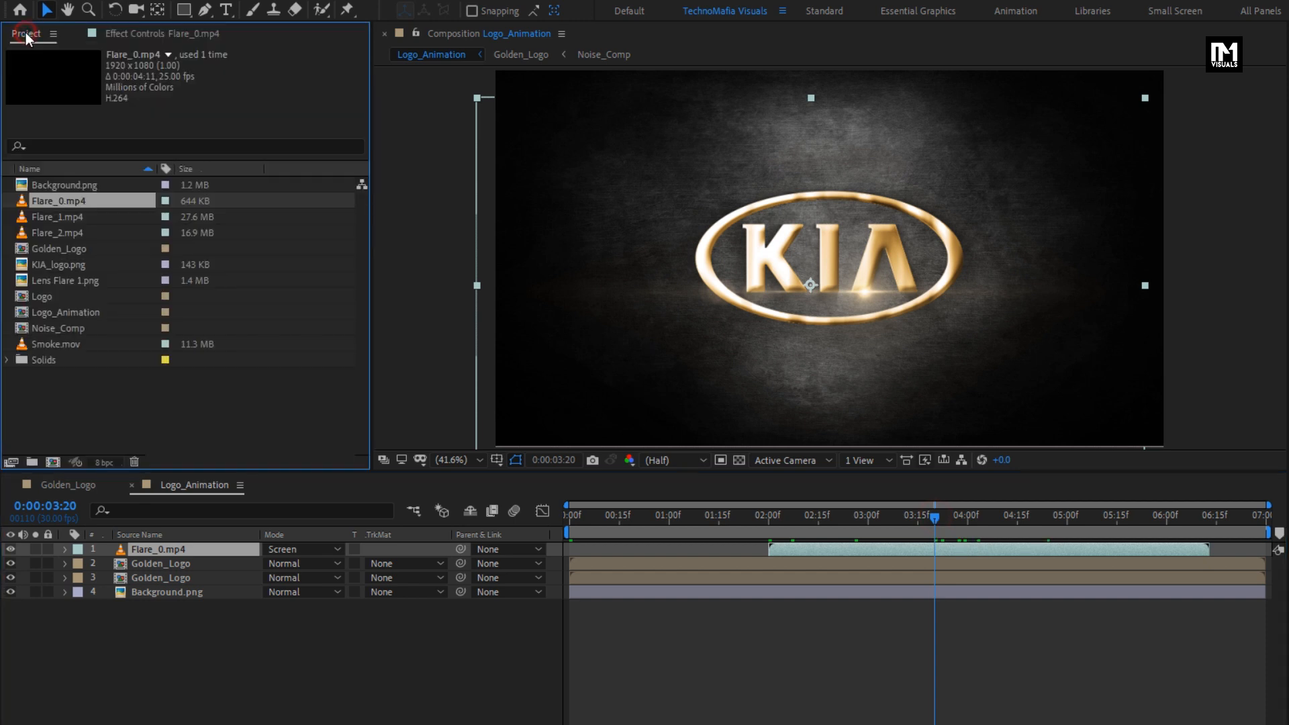
{"action": "left_click", "coordinate": [57, 344]}
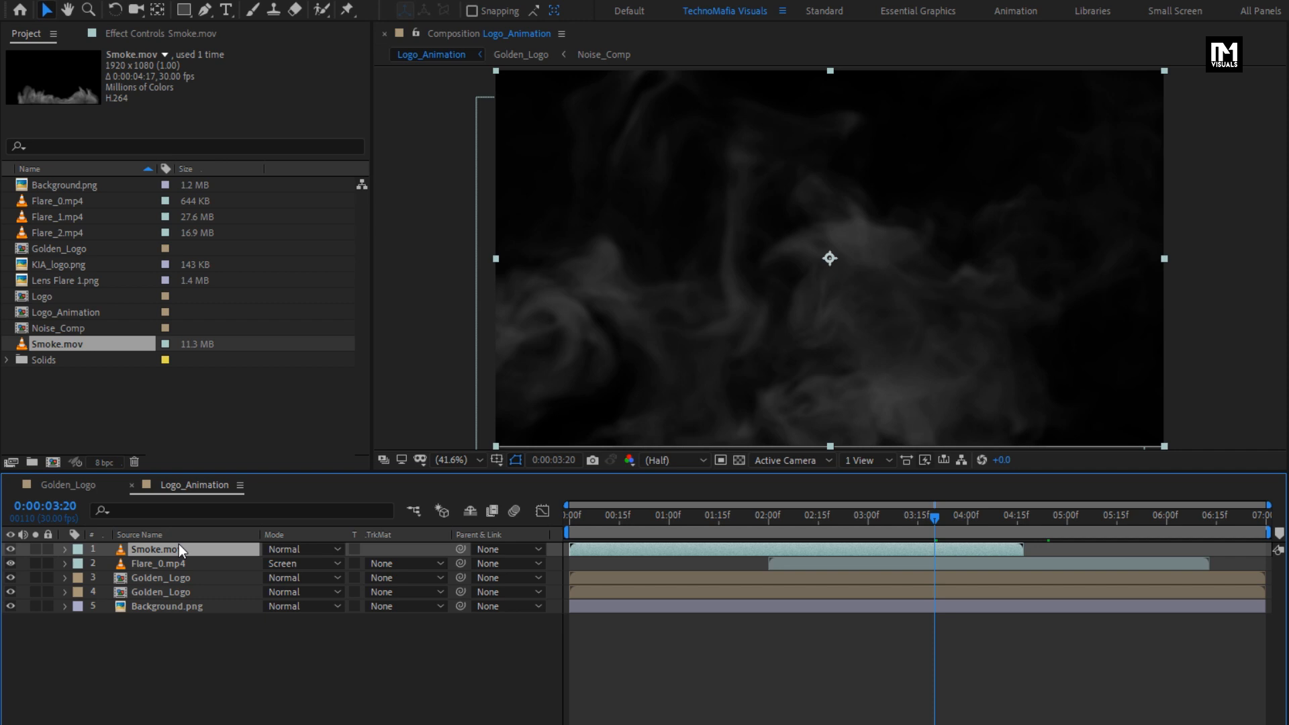
{"action": "left_click", "coordinate": [302, 550]}
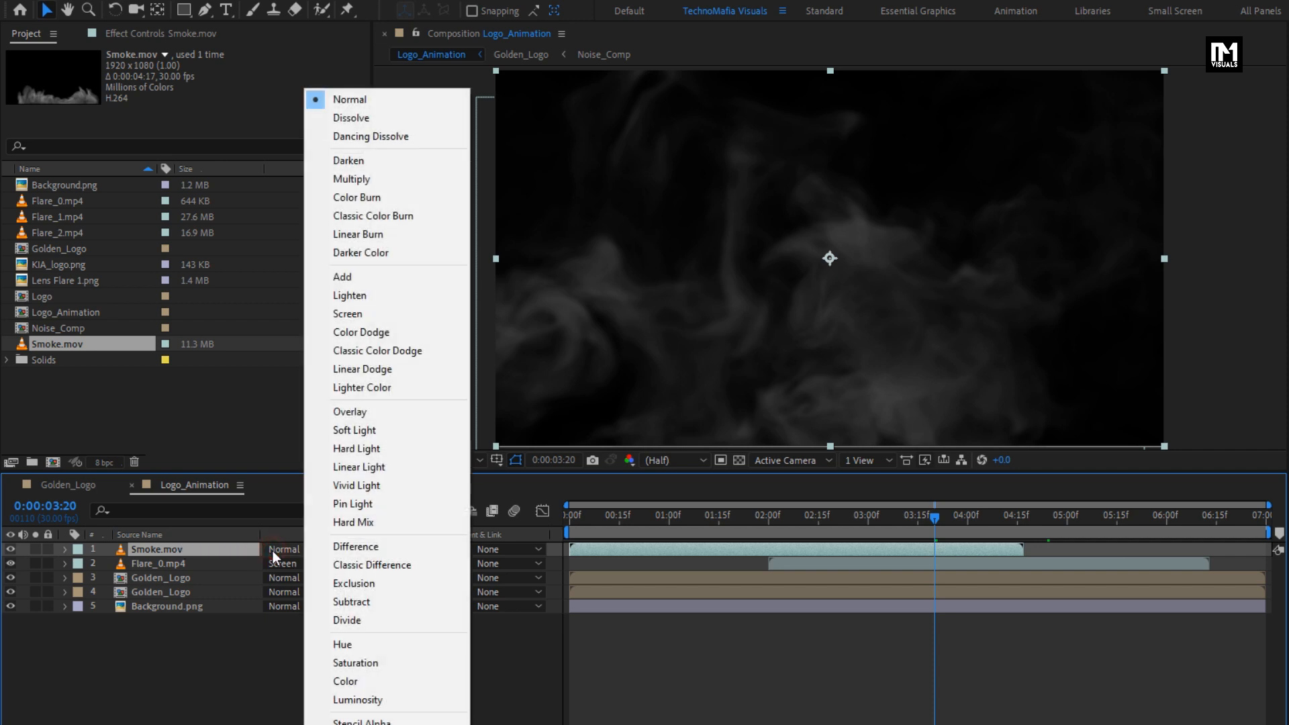
{"action": "left_click", "coordinate": [349, 411]}
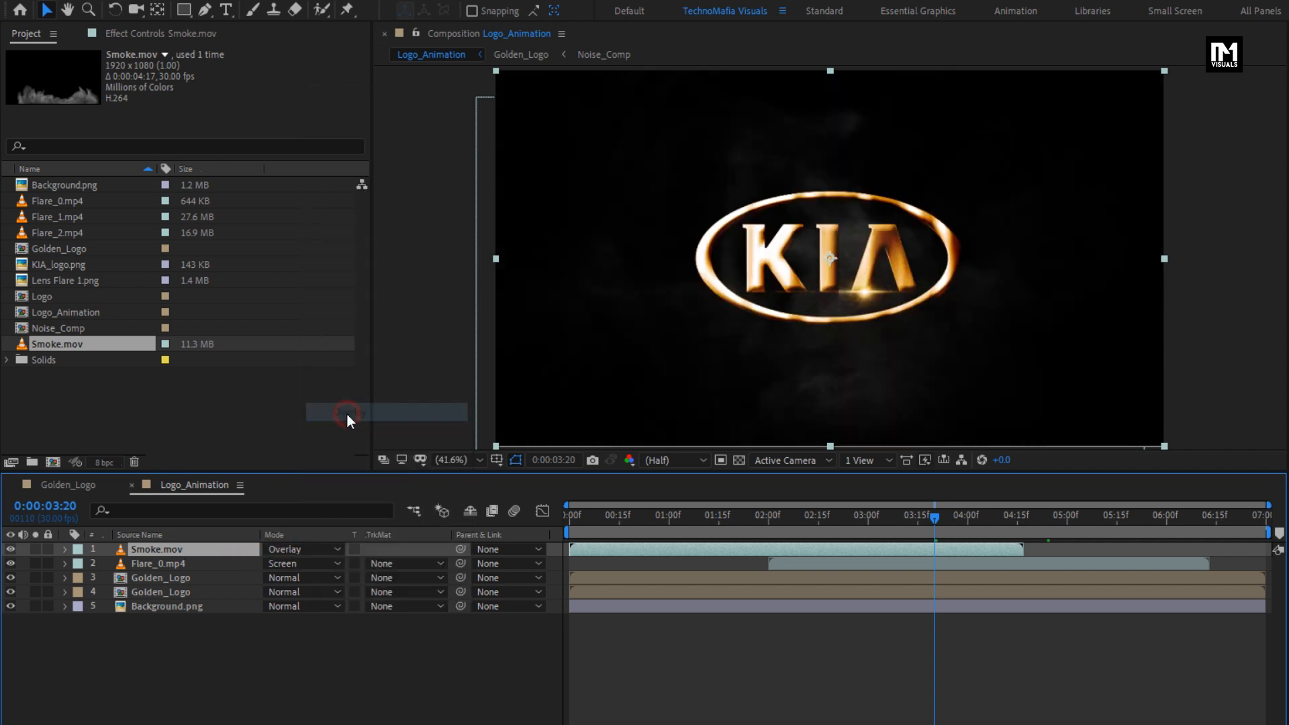
{"action": "left_click", "coordinate": [640, 515]}
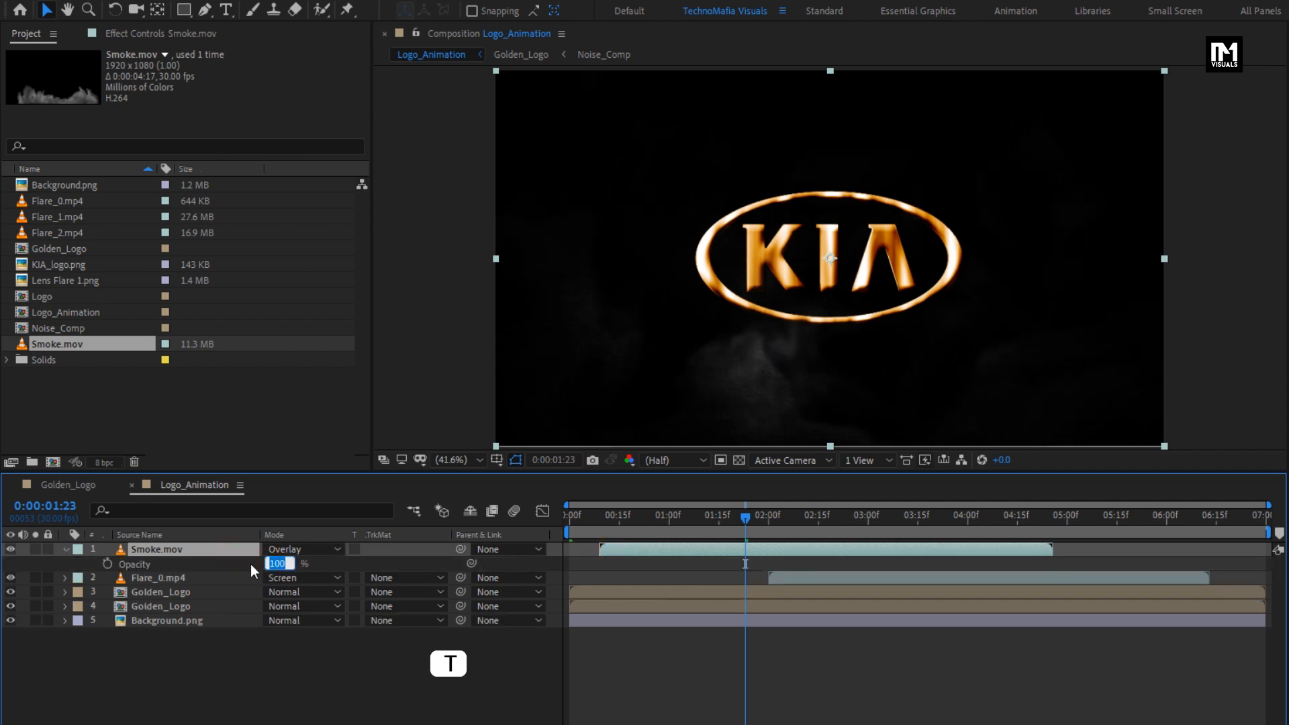
- Enter 50% opacity for Smoke.mov and scrub to preview the semi-transparent smoke
{"action": "type", "text": "50"}
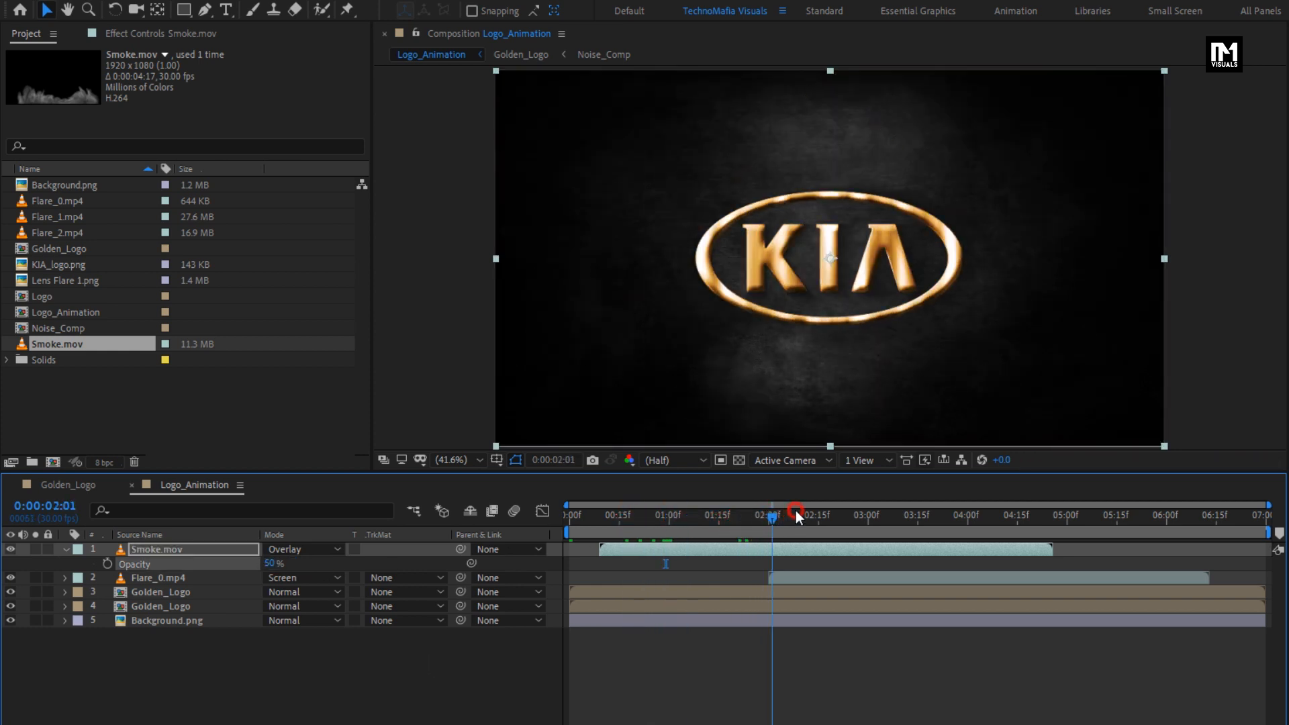
{"action": "left_click_drag", "start_coordinate": [772, 515], "coordinate": [828, 515]}
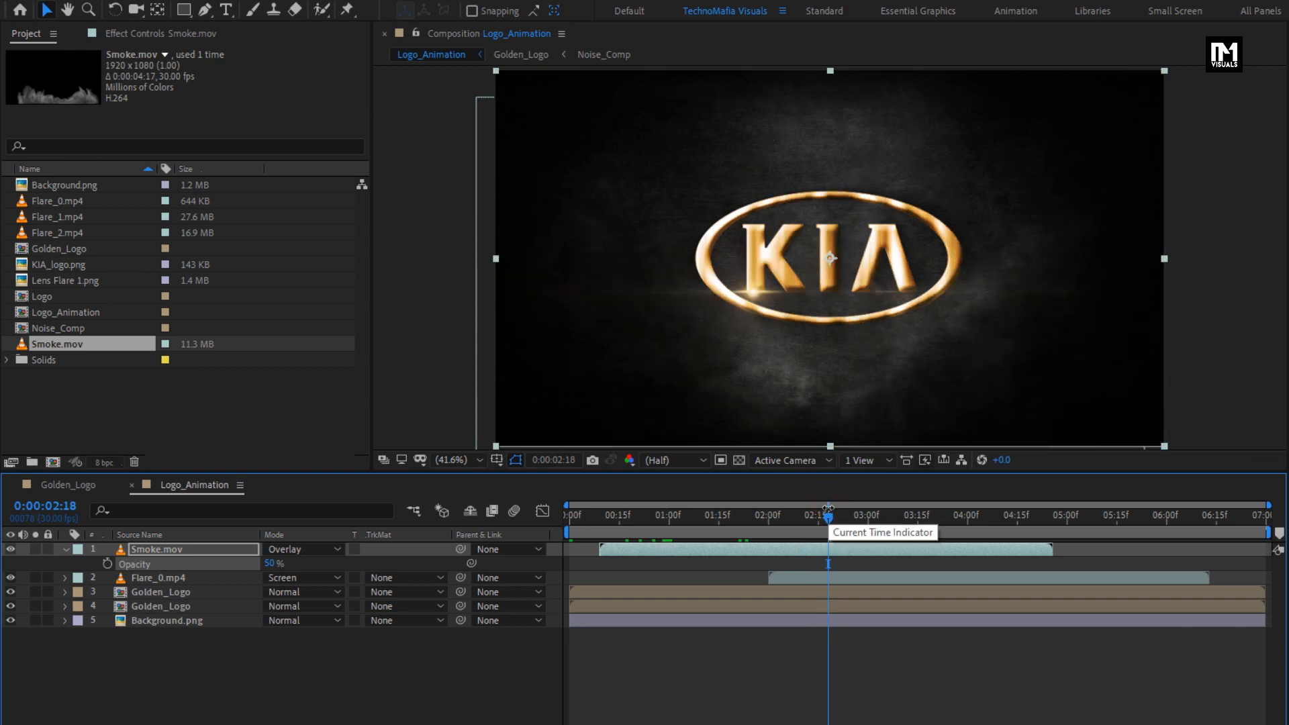
{"action": "left_click", "coordinate": [57, 217]}
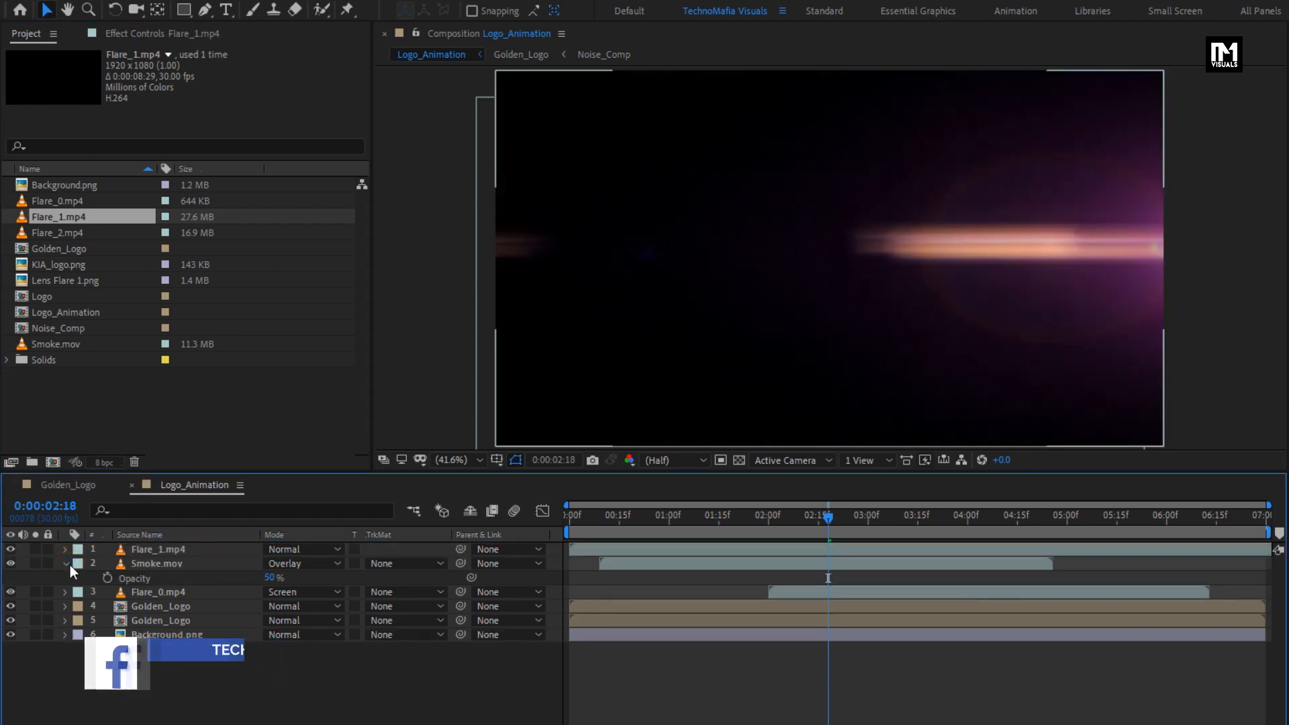
- Collapse the smoke layer's properties and set the top flare layer's blending mode to Add
{"action": "left_click", "coordinate": [58, 233]}
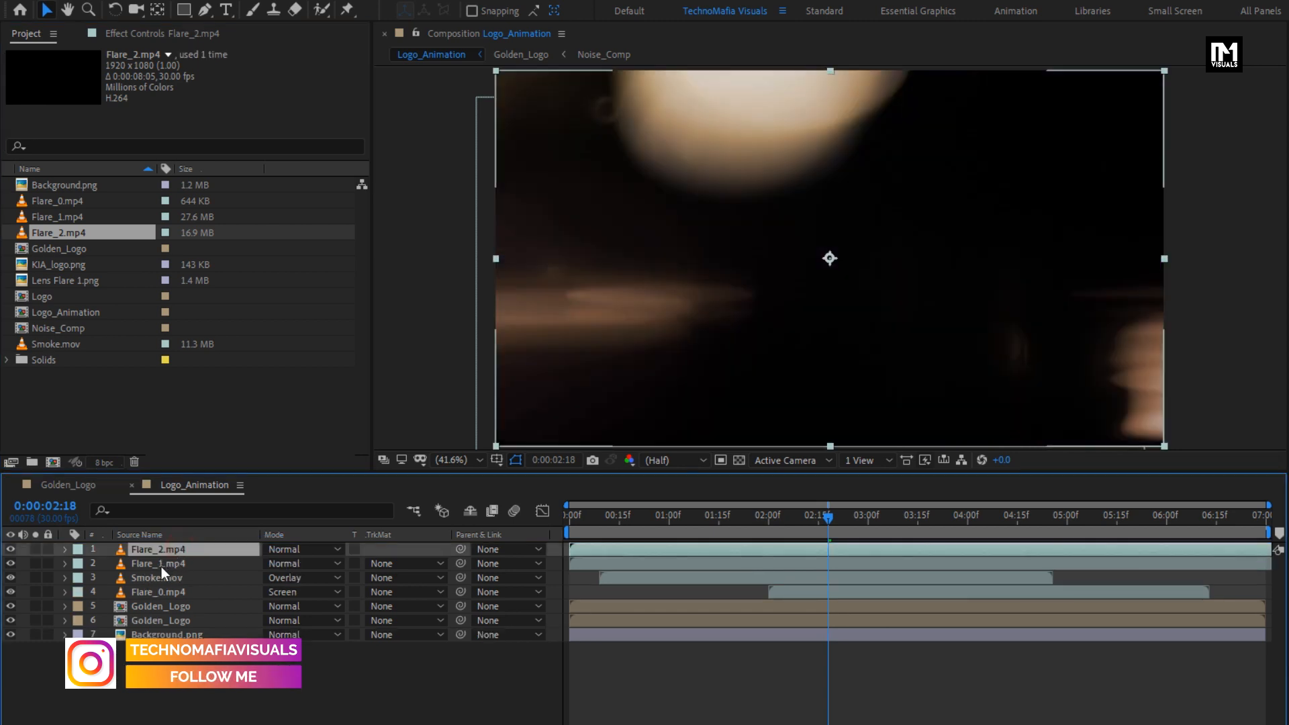
{"action": "left_click", "coordinate": [157, 563]}
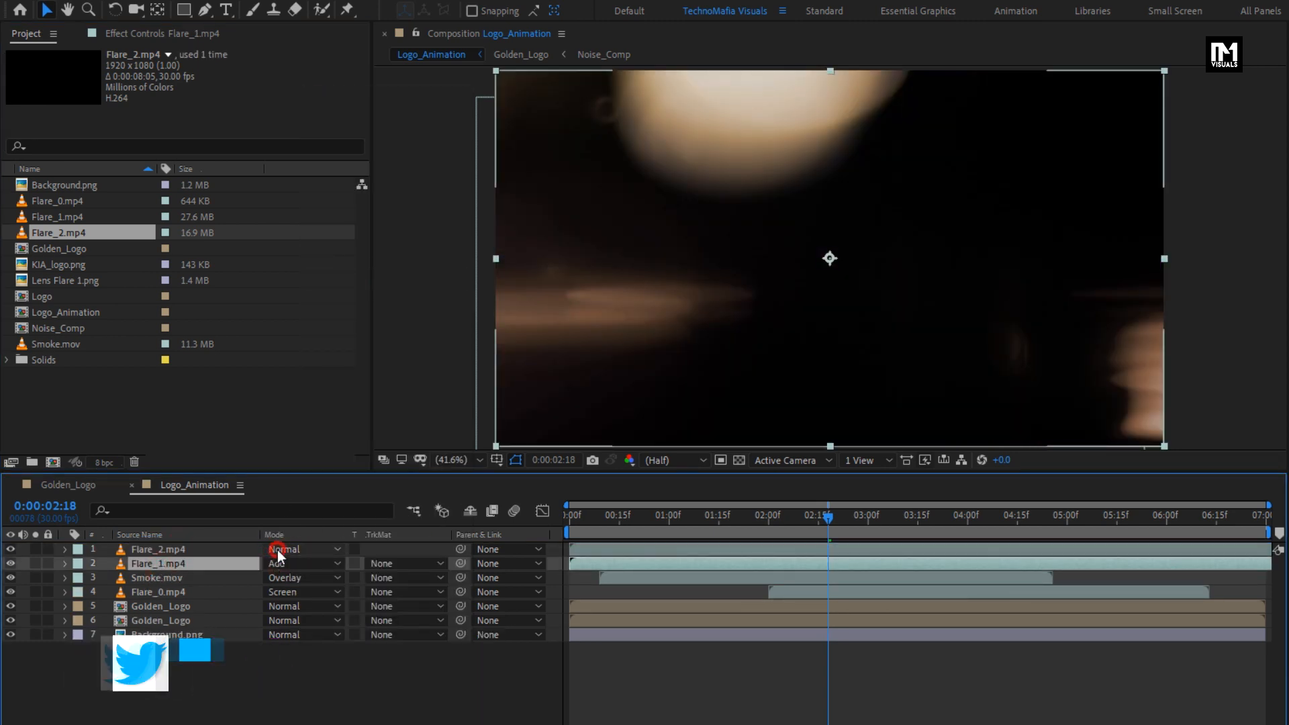
{"action": "left_click", "coordinate": [278, 564]}
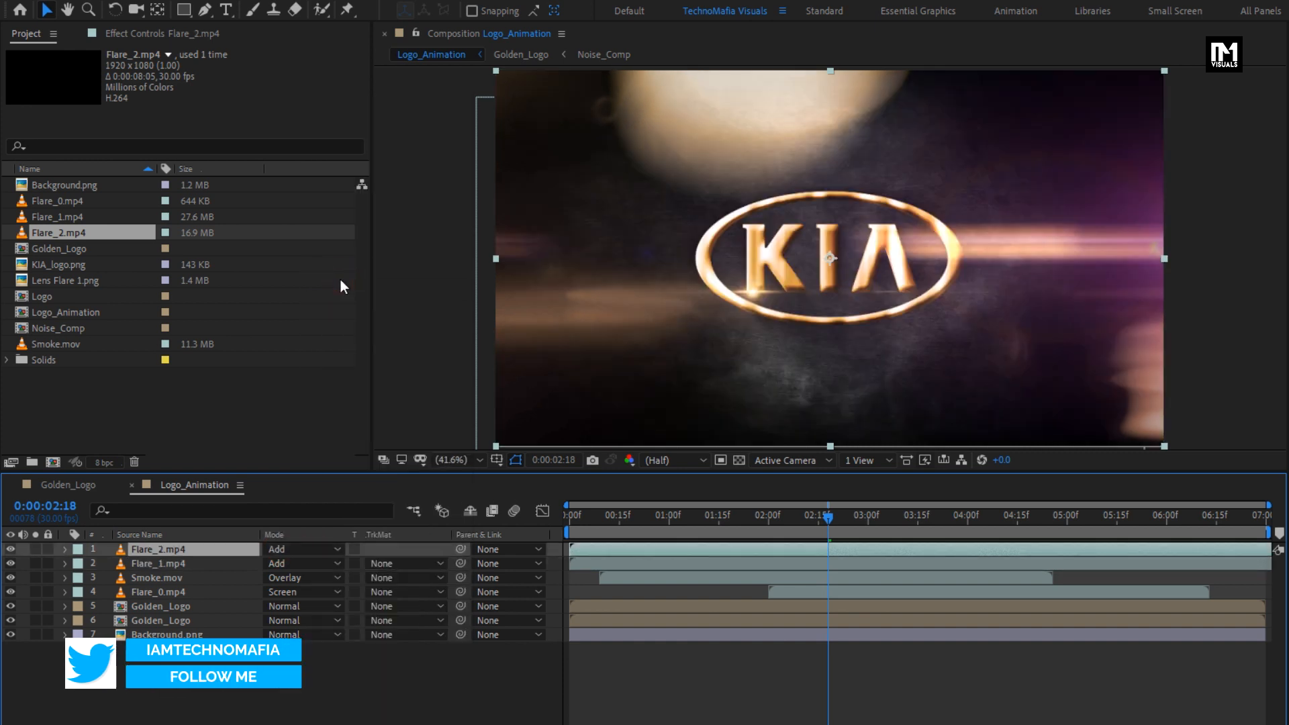
- Add Lens Flare 1.png to the timeline and select the top copy for duplicating
{"action": "left_click", "coordinate": [66, 280]}
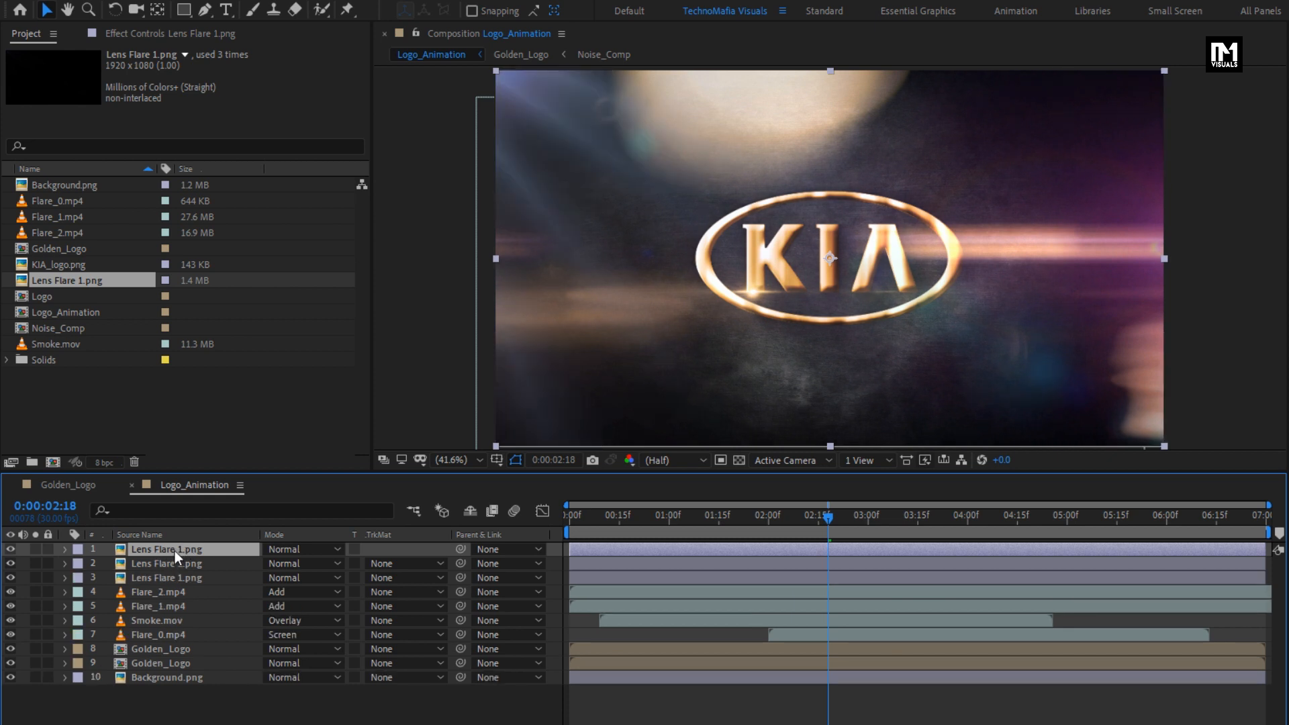
{"action": "left_click", "coordinate": [65, 550]}
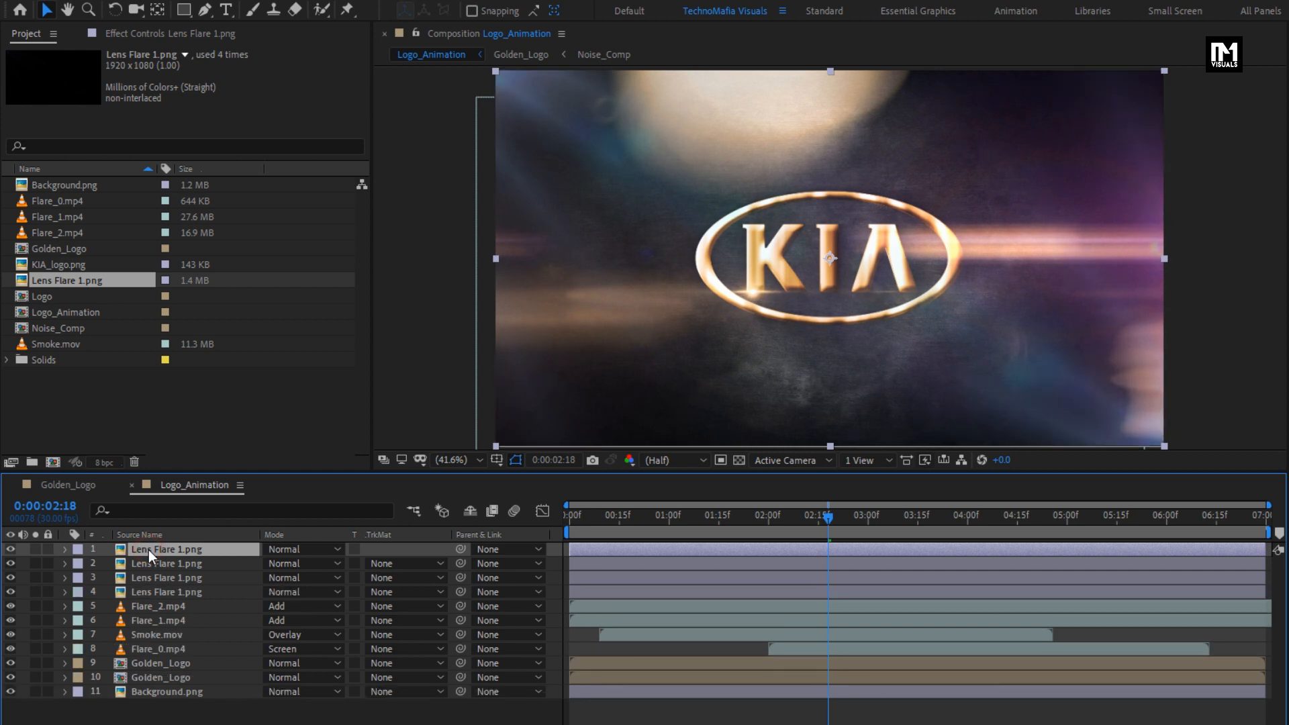
- Create a new black solid layer and select it for masking
{"action": "right_click", "coordinate": [165, 549]}
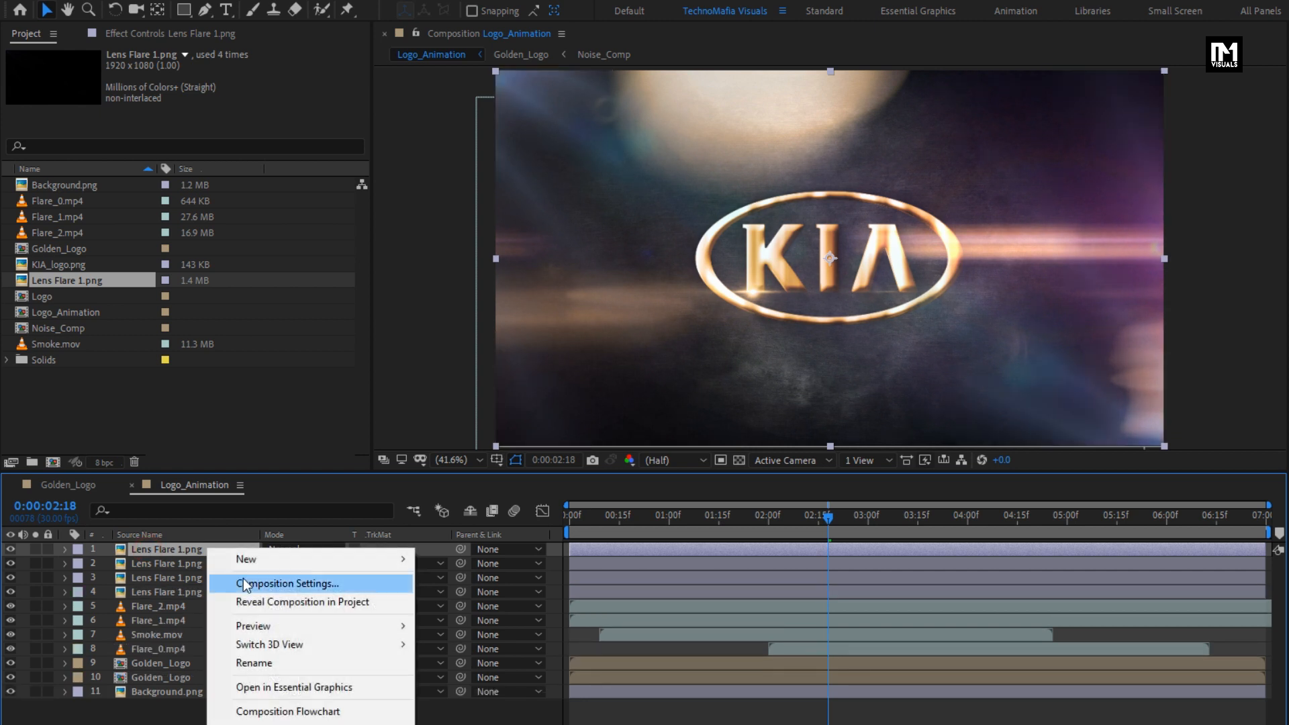
{"action": "mouse_move", "coordinate": [246, 560]}
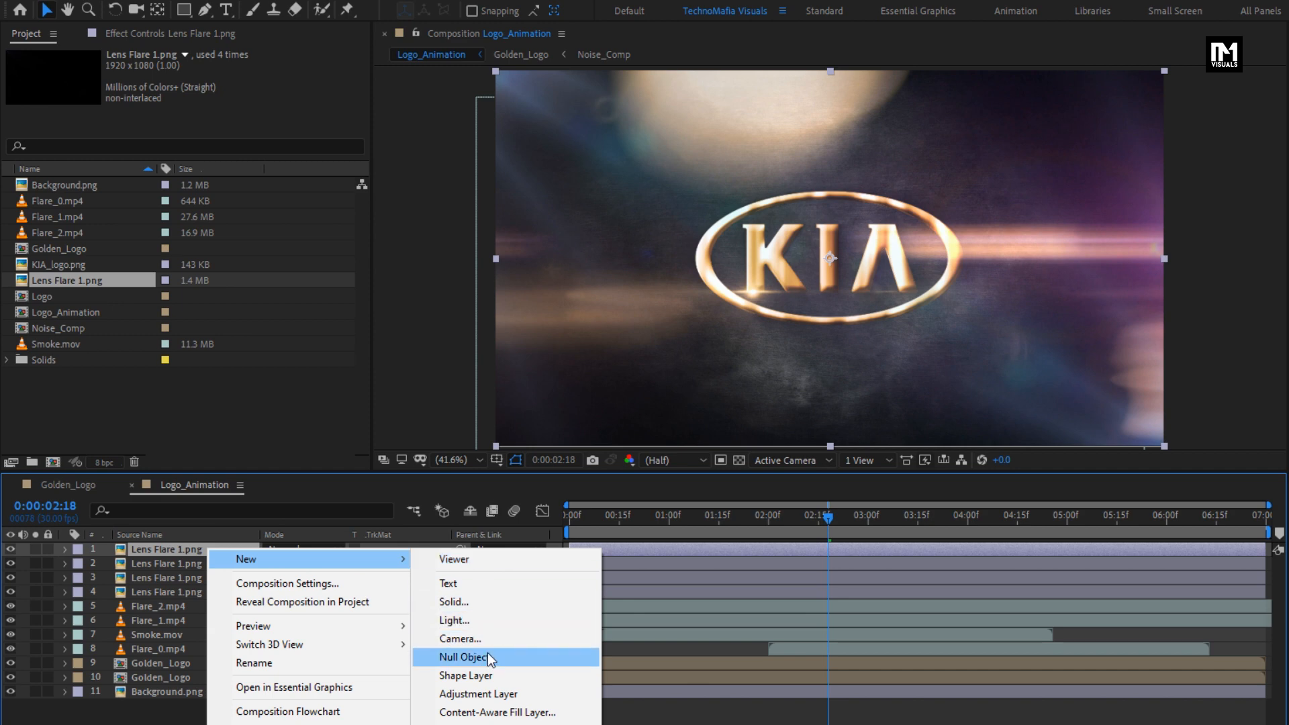
{"action": "left_click", "coordinate": [454, 601]}
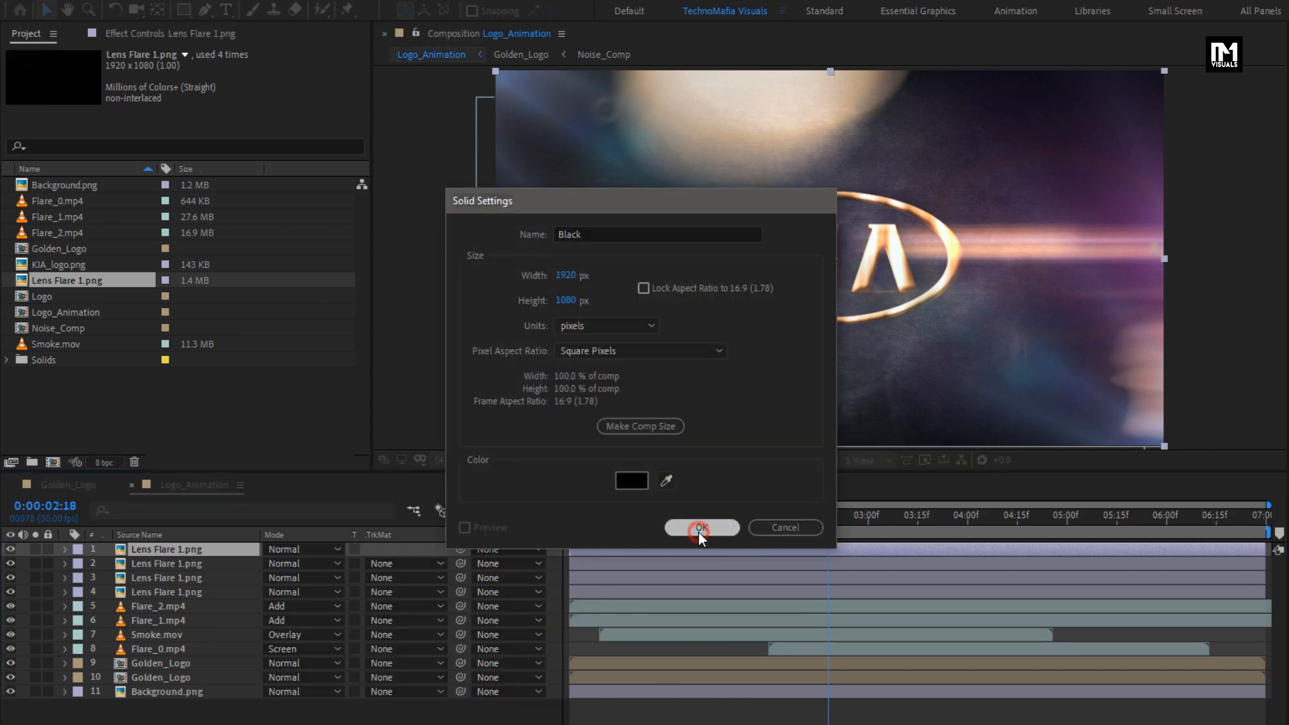
{"action": "left_click", "coordinate": [700, 527]}
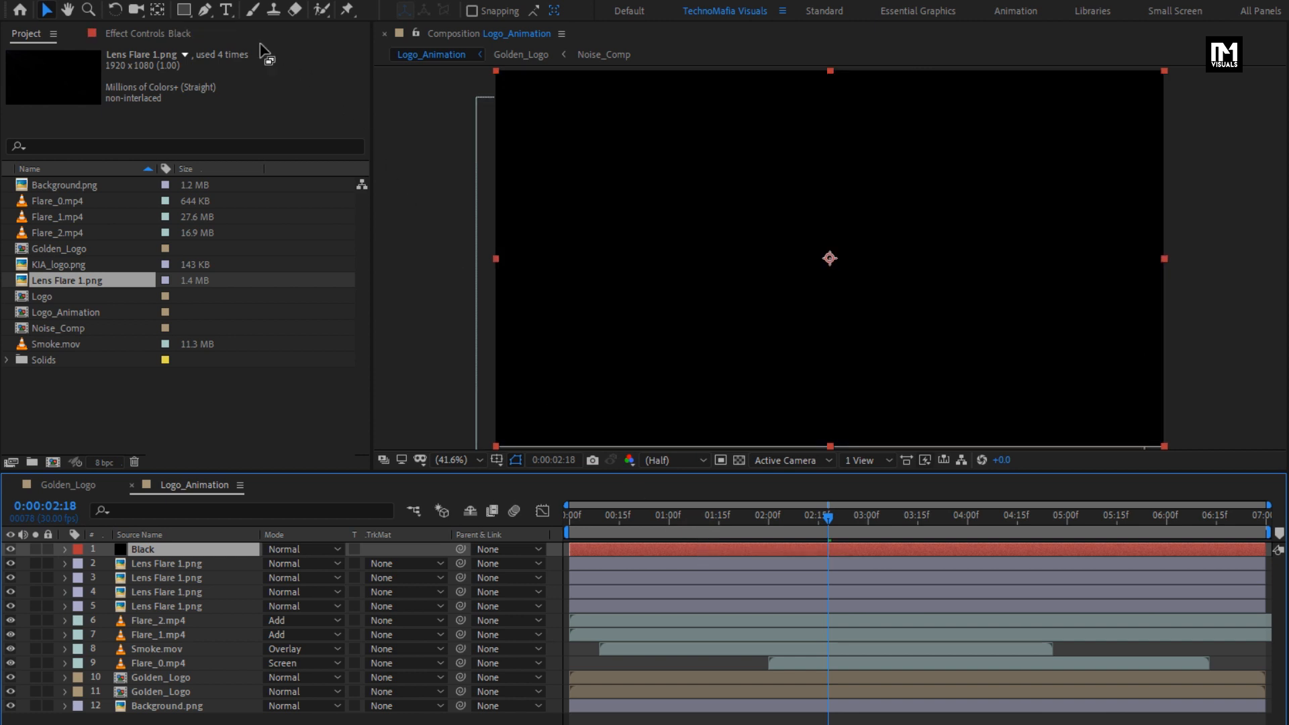
- Add an inverted ellipse mask to the Black solid with Mask Feather raised to 90
{"action": "left_click", "coordinate": [186, 10]}
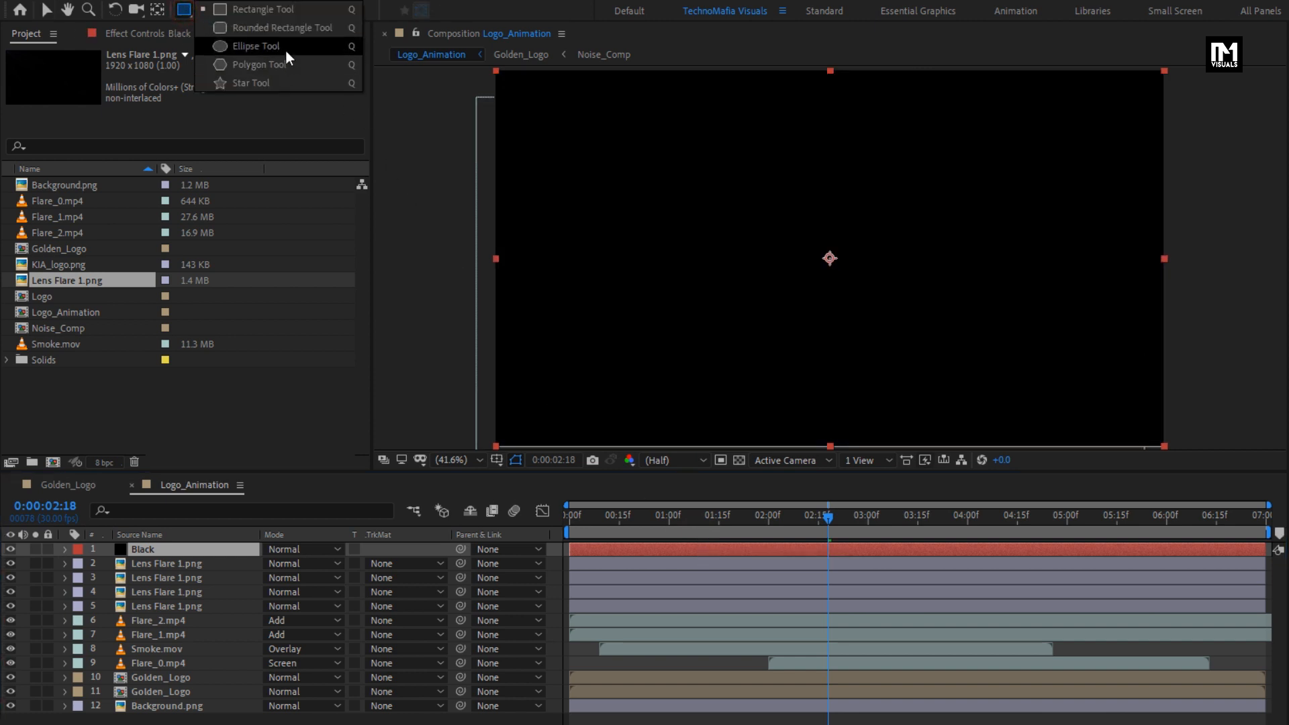
{"action": "left_click", "coordinate": [184, 10]}
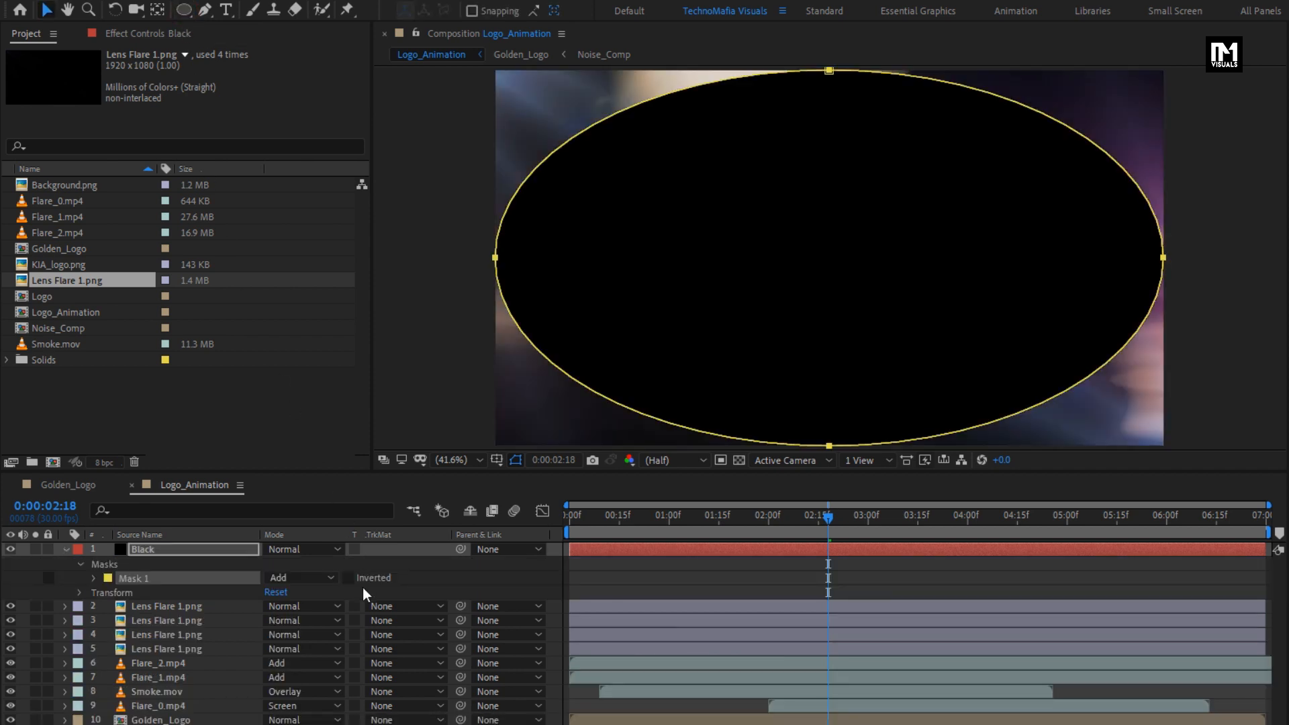
{"action": "left_click", "coordinate": [348, 577]}
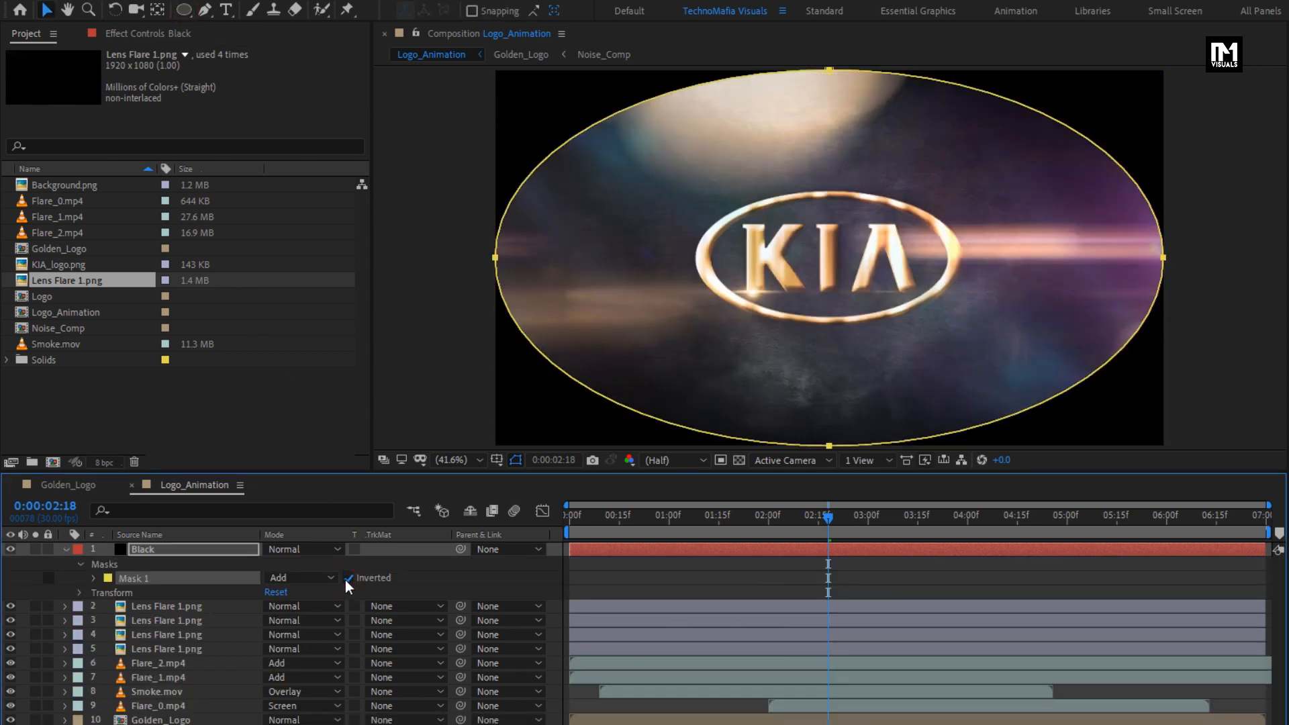
{"action": "left_click", "coordinate": [95, 578]}
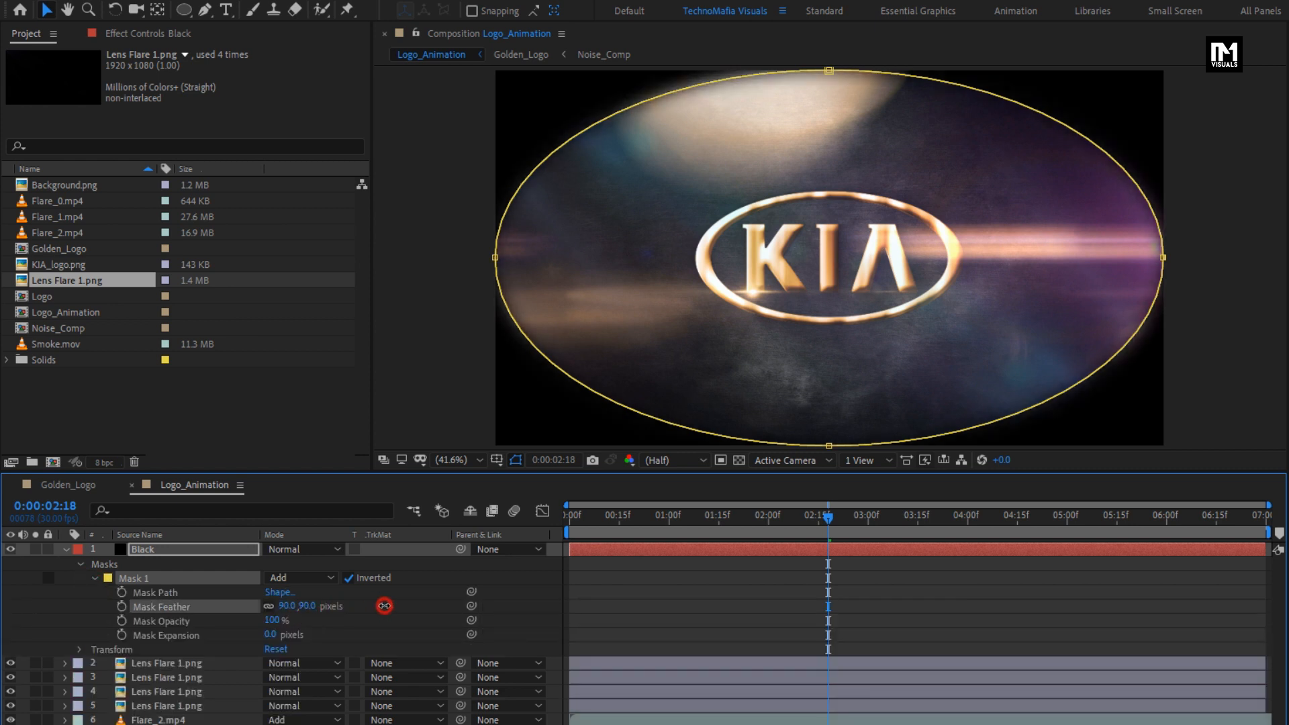
{"action": "left_click_drag", "start_coordinate": [384, 605], "coordinate": [638, 590]}
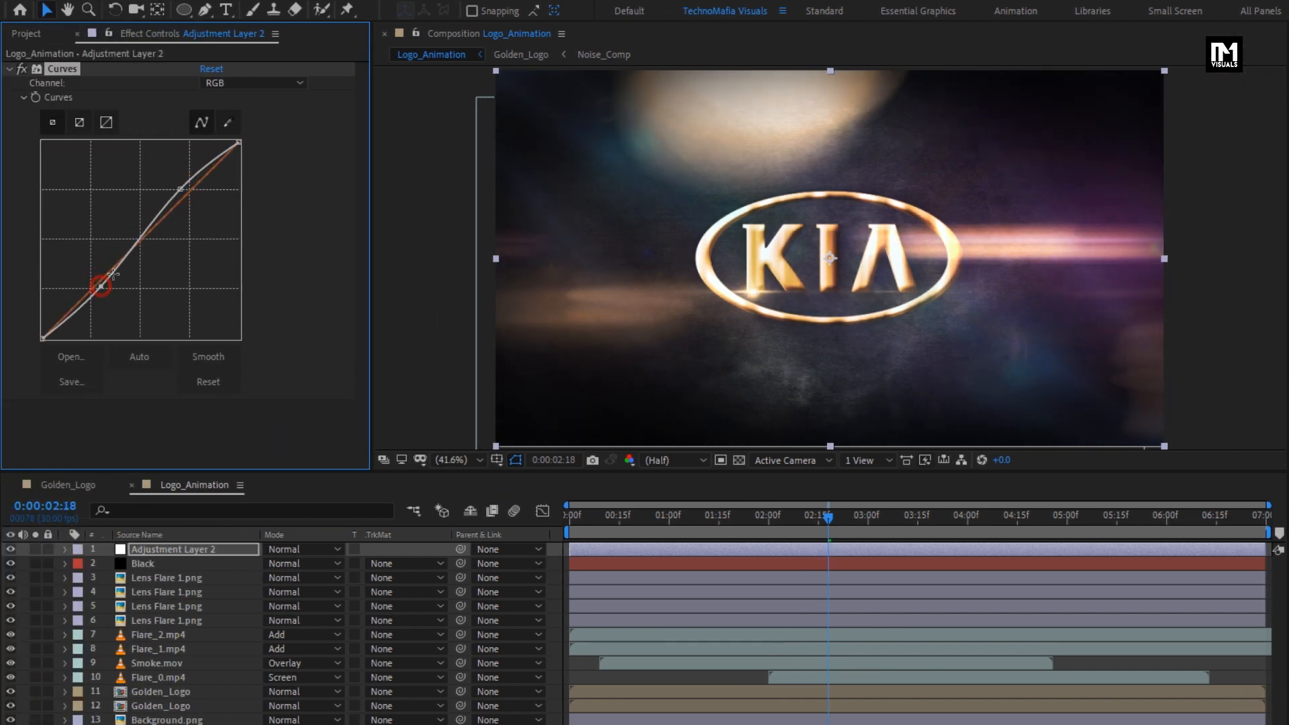
- Bend the adjustment layer's RGB Curves into a gentle contrast-boosting S-curve
{"action": "left_click_drag", "start_coordinate": [100, 283], "coordinate": [187, 185]}
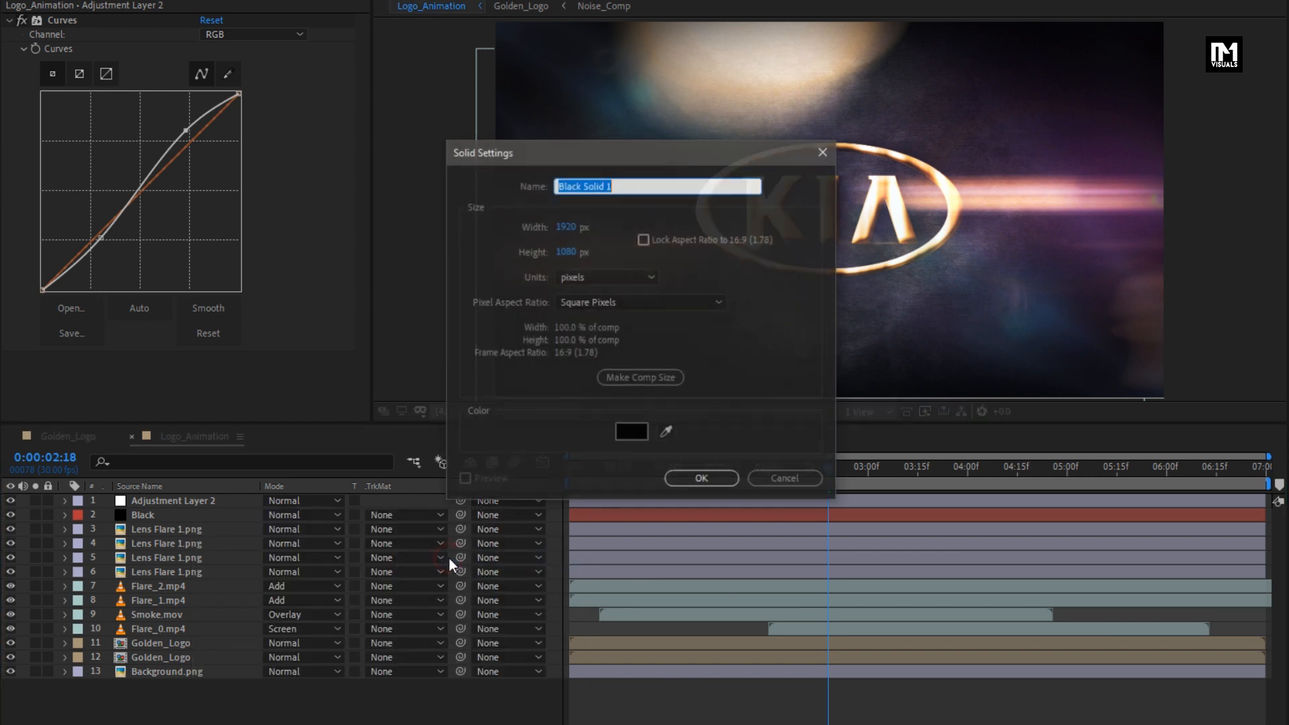
- Create a black solid named Fill and select its layer
{"action": "type", "text": "Fill"}
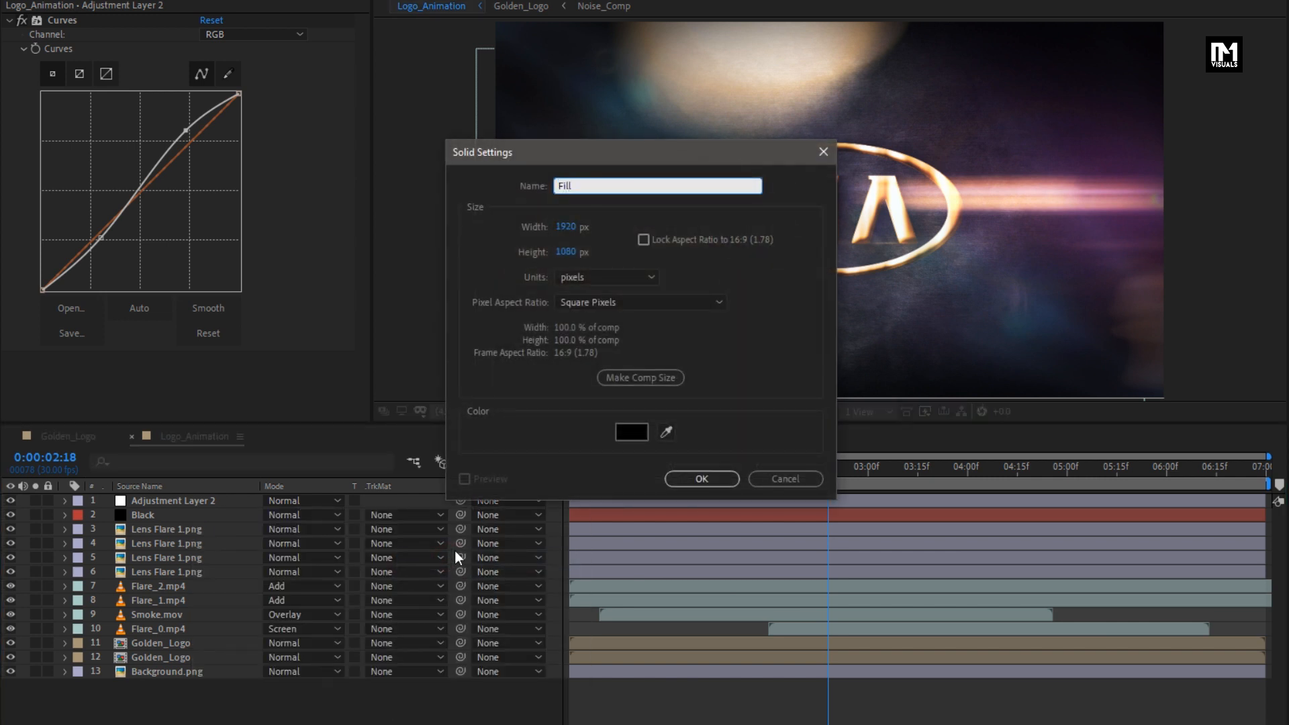
{"action": "left_click", "coordinate": [700, 479]}
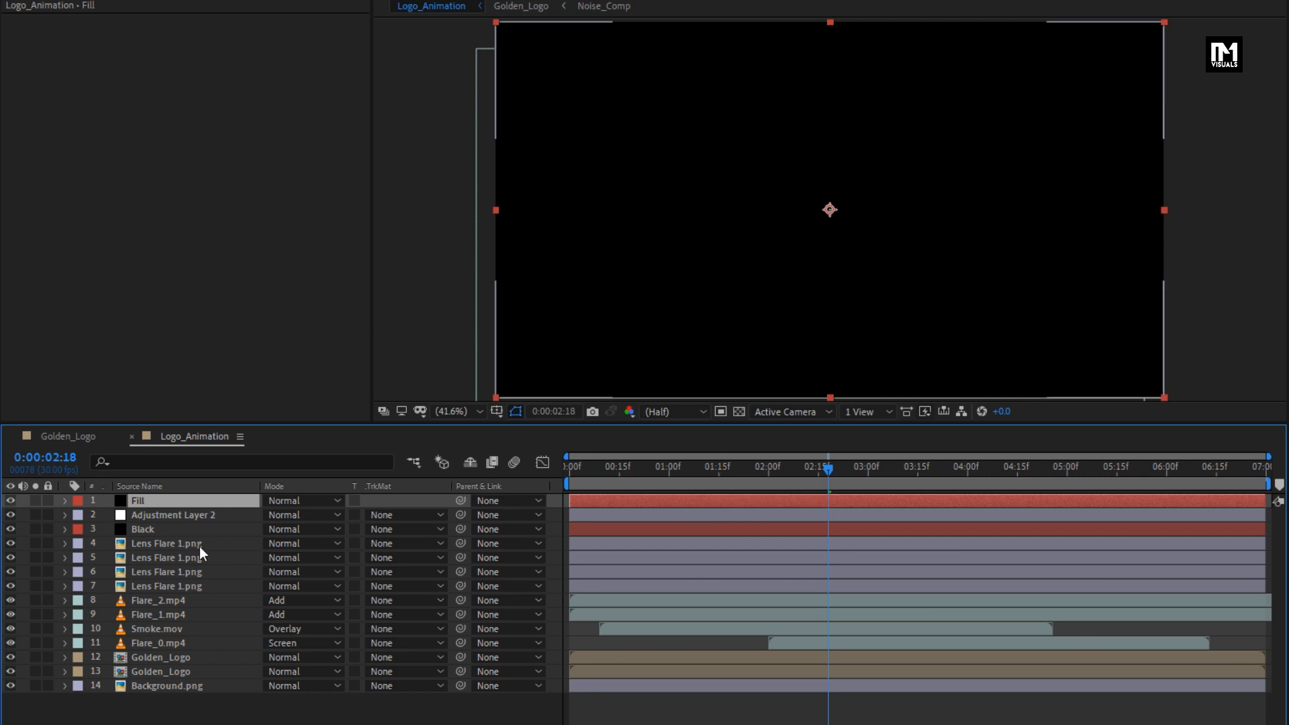
{"action": "left_click", "coordinate": [65, 501]}
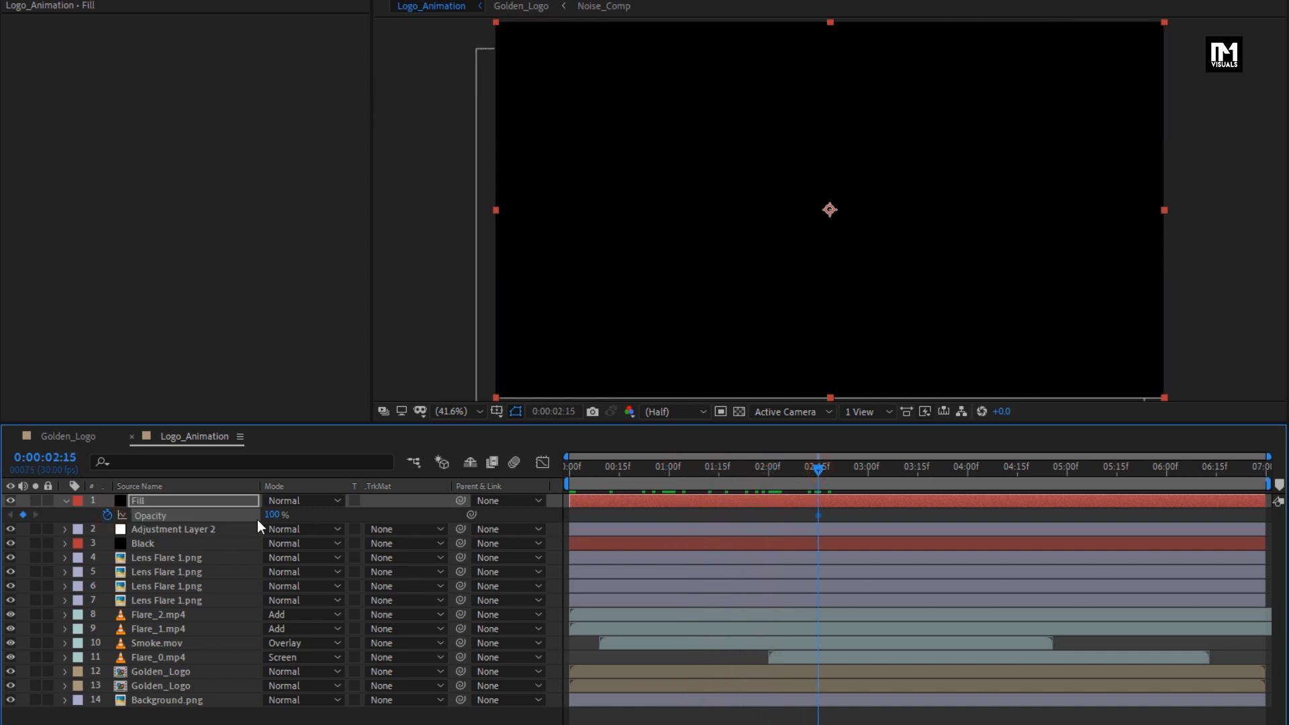
- Keyframe Fill's opacity from 100 to 0, preview the fade, and select both keyframes
{"action": "type", "text": "0"}
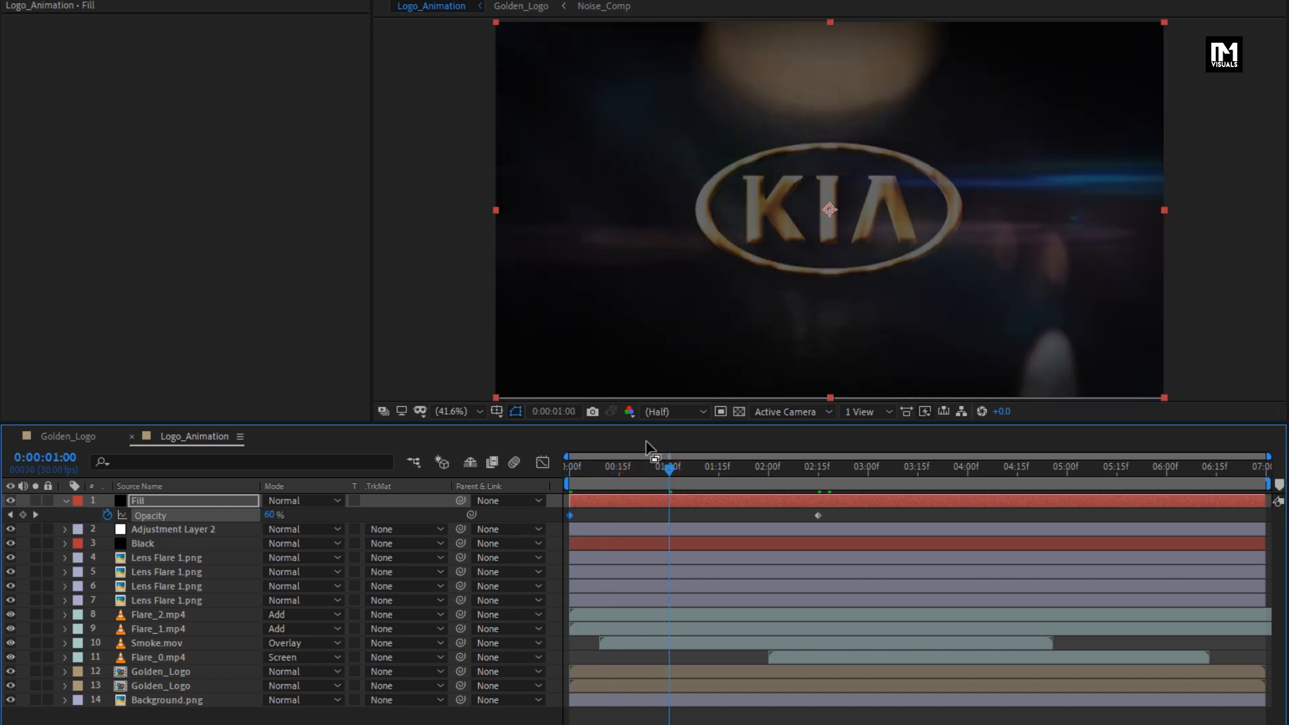
{"action": "left_click_drag", "start_coordinate": [670, 468], "coordinate": [738, 467]}
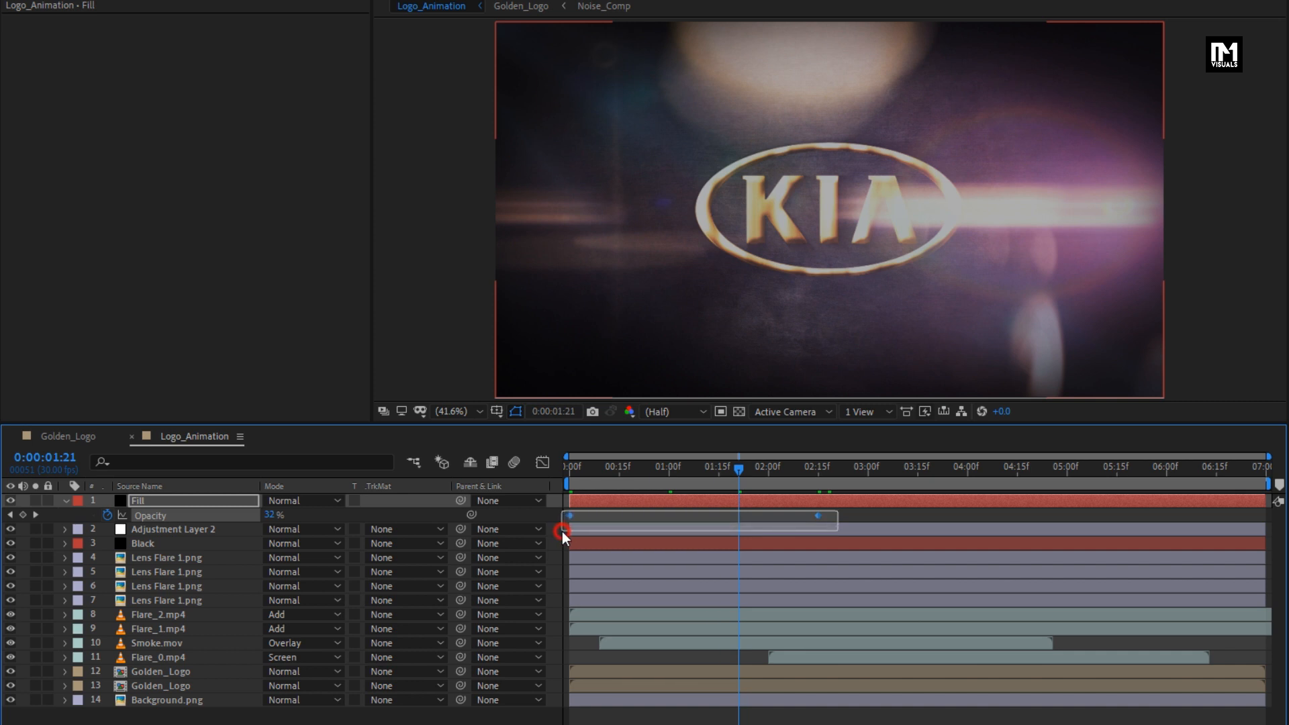
{"action": "left_click", "coordinate": [818, 466]}
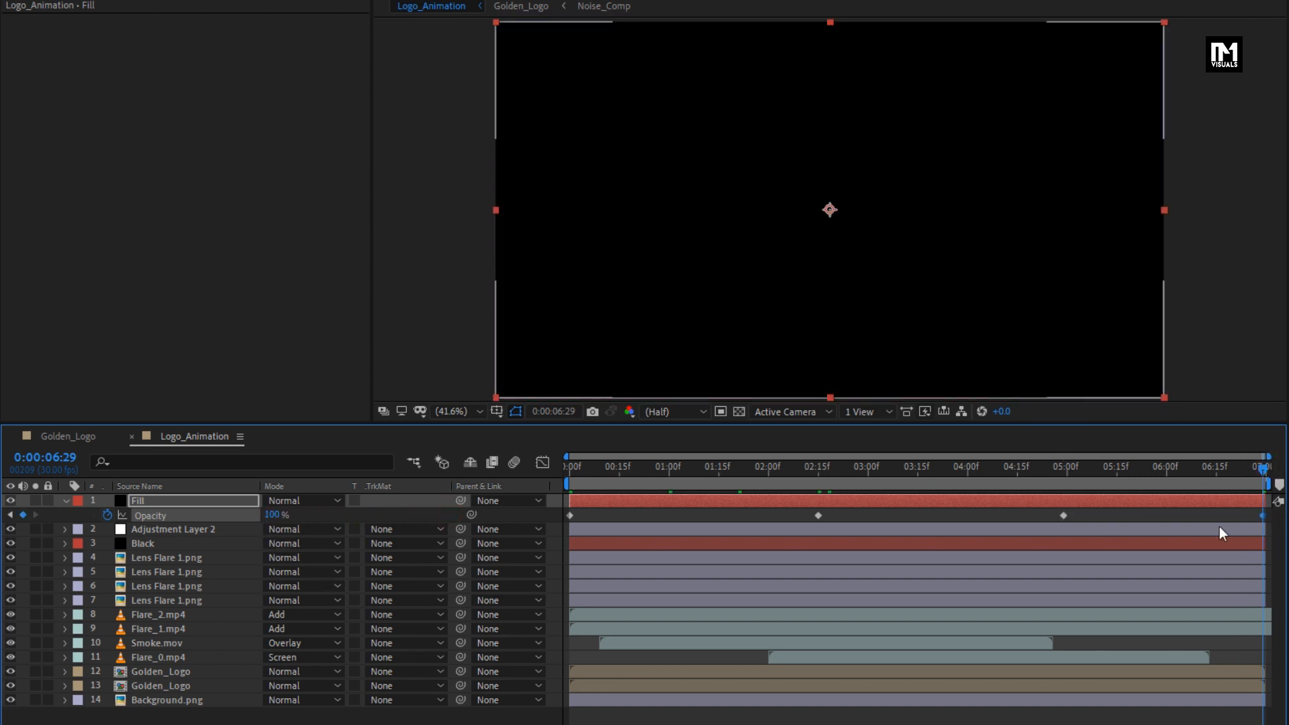
- Easy Ease all four Fill opacity keyframes and lengthen the middle keyframe's ease in the Graph Editor
{"action": "left_click", "coordinate": [549, 528]}
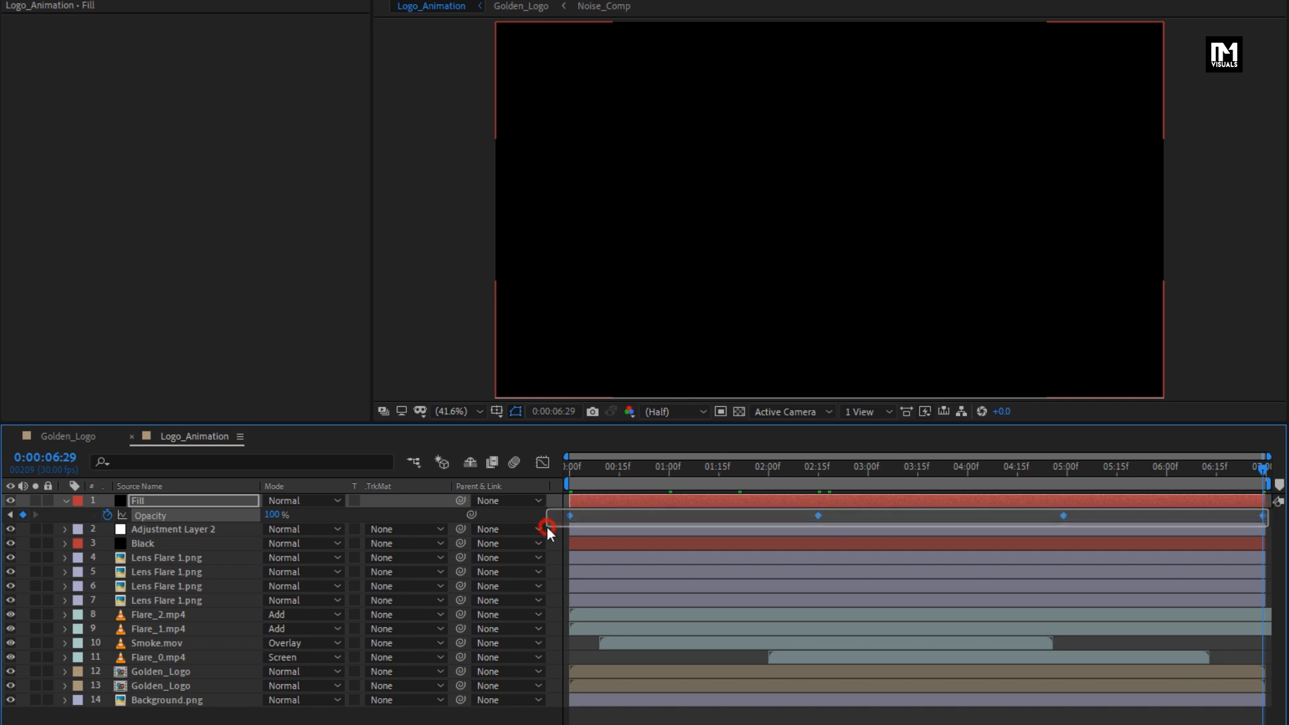
{"action": "right_click", "coordinate": [549, 527]}
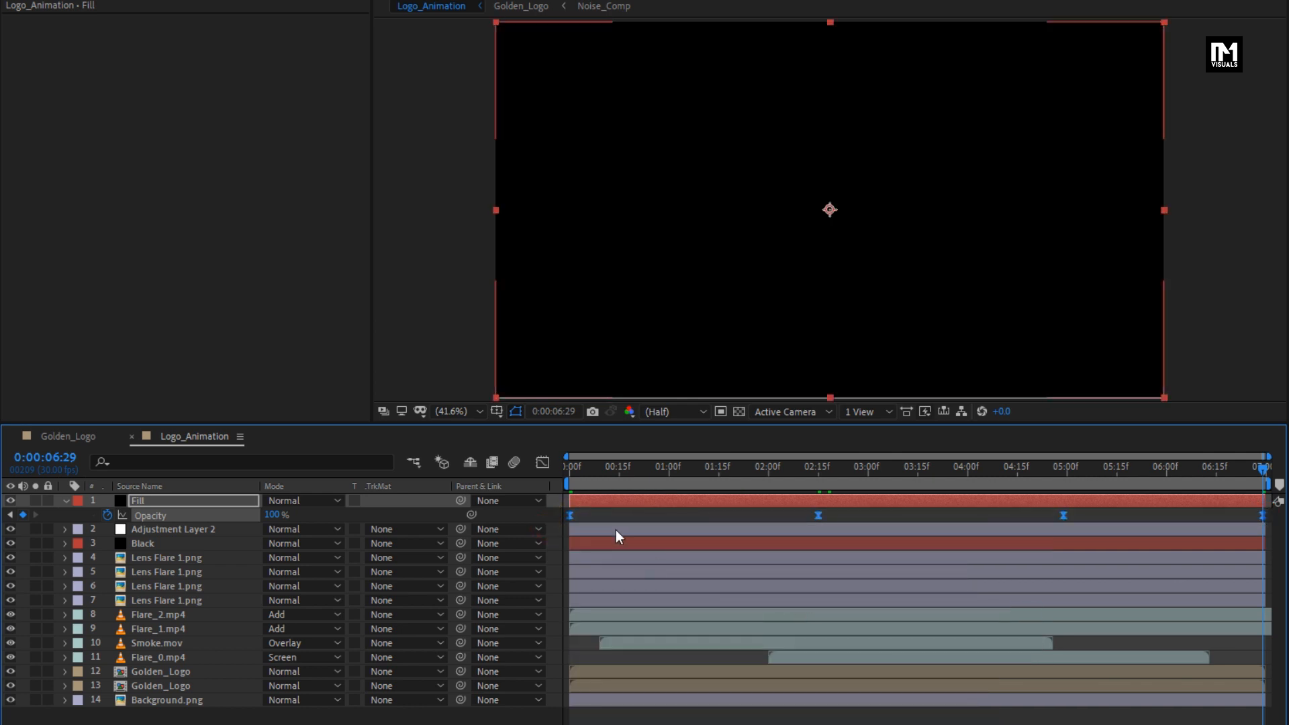
{"action": "left_click", "coordinate": [542, 462]}
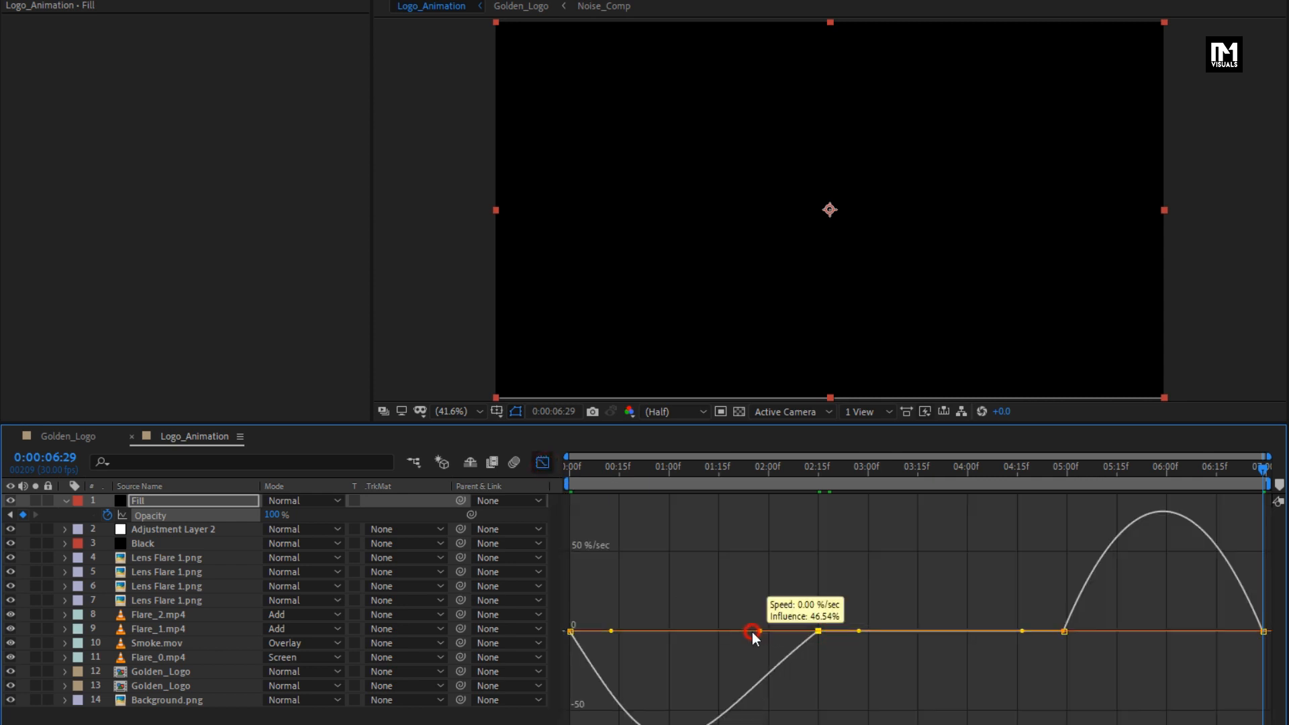
{"action": "left_click_drag", "start_coordinate": [752, 633], "coordinate": [613, 610]}
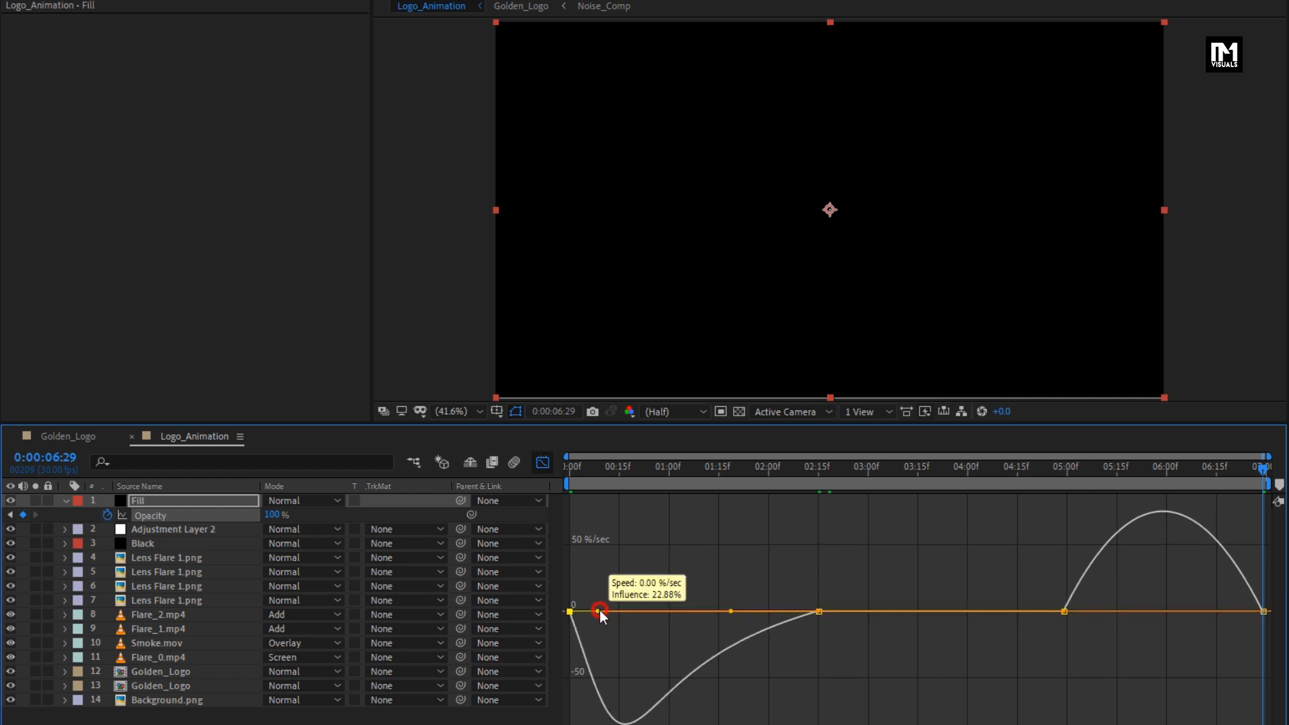
{"action": "left_click", "coordinate": [541, 462]}
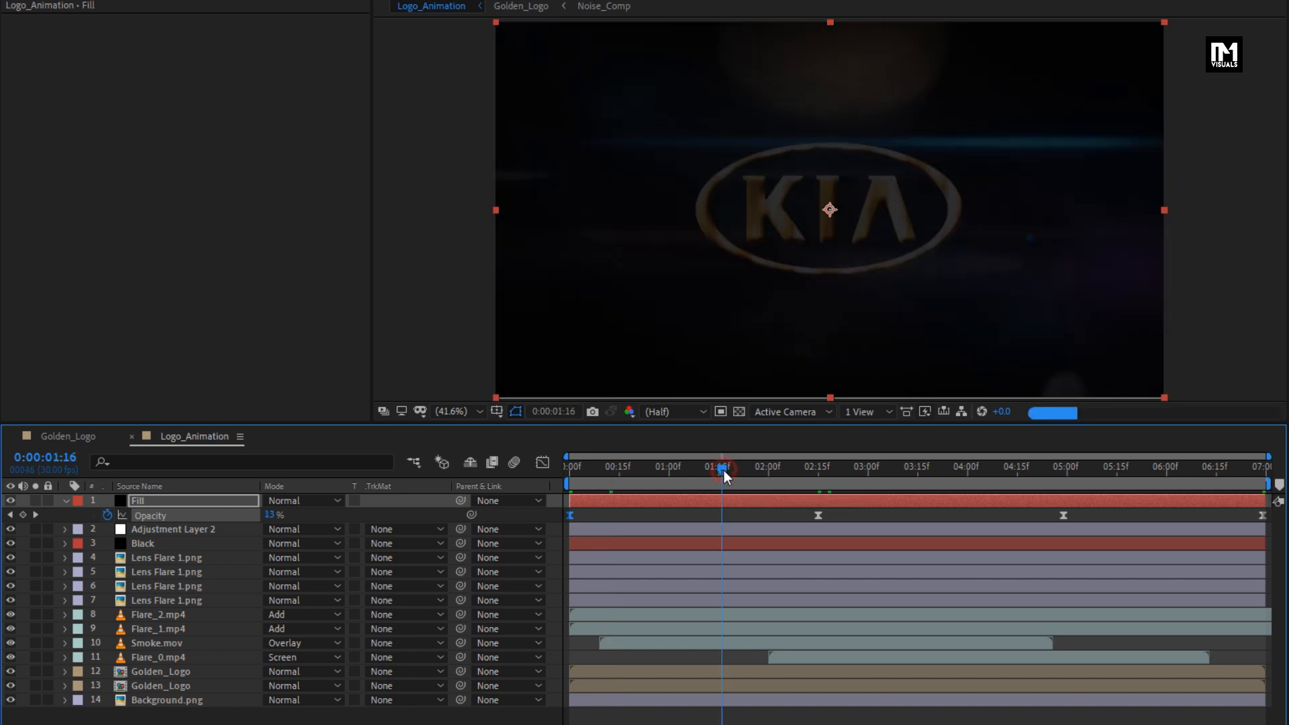
{"action": "left_click", "coordinate": [802, 466]}
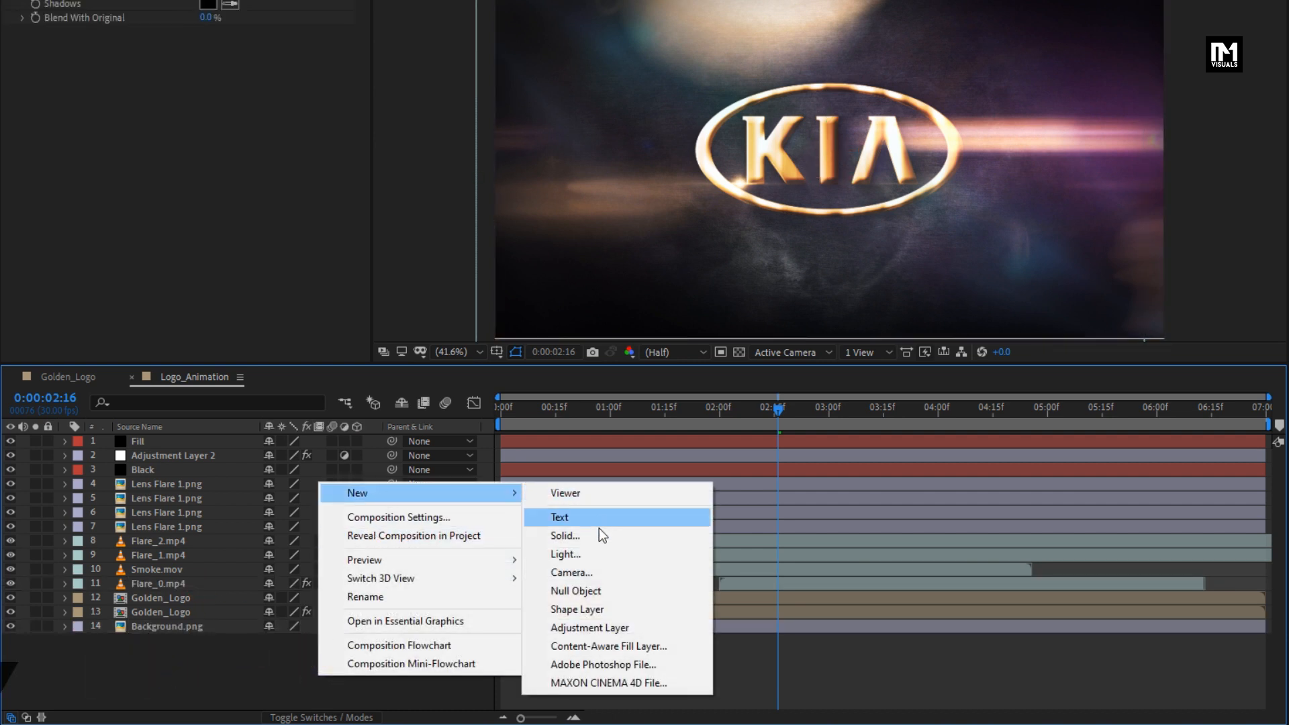
- Create a 50mm camera and a null object, switching the null to 3D
{"action": "left_click", "coordinate": [571, 573]}
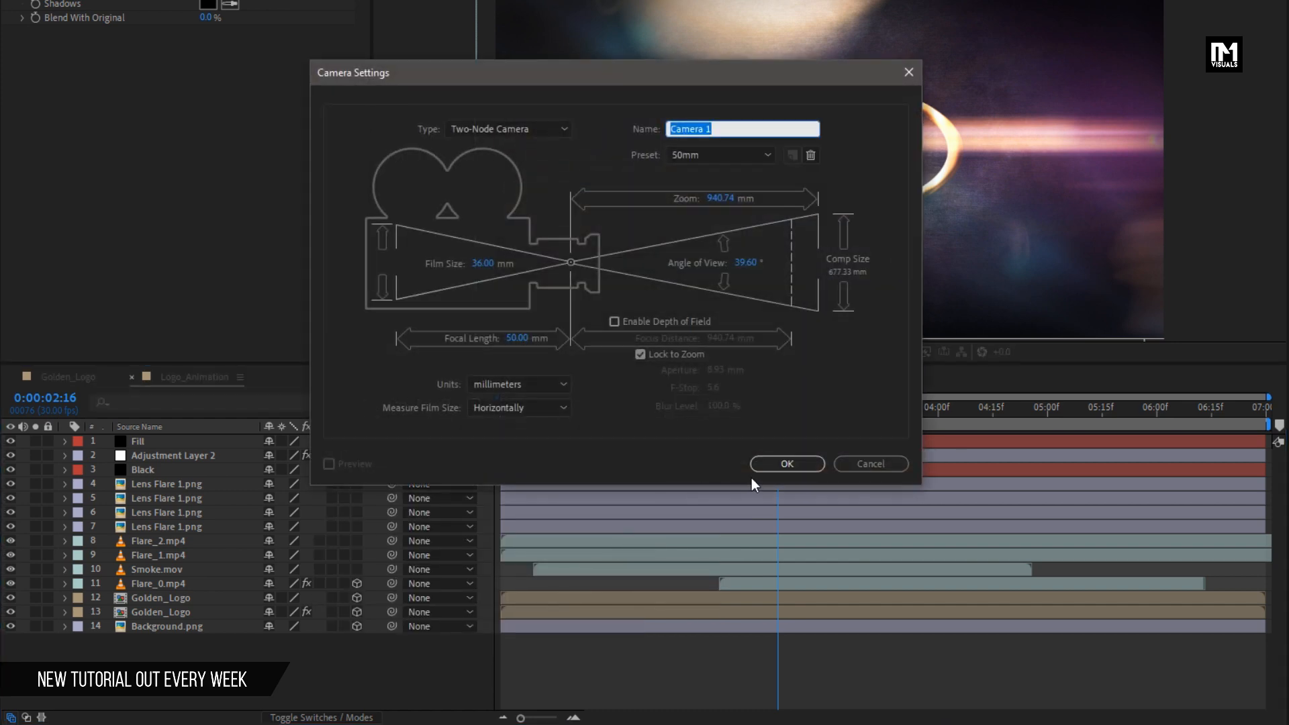
{"action": "left_click", "coordinate": [785, 464]}
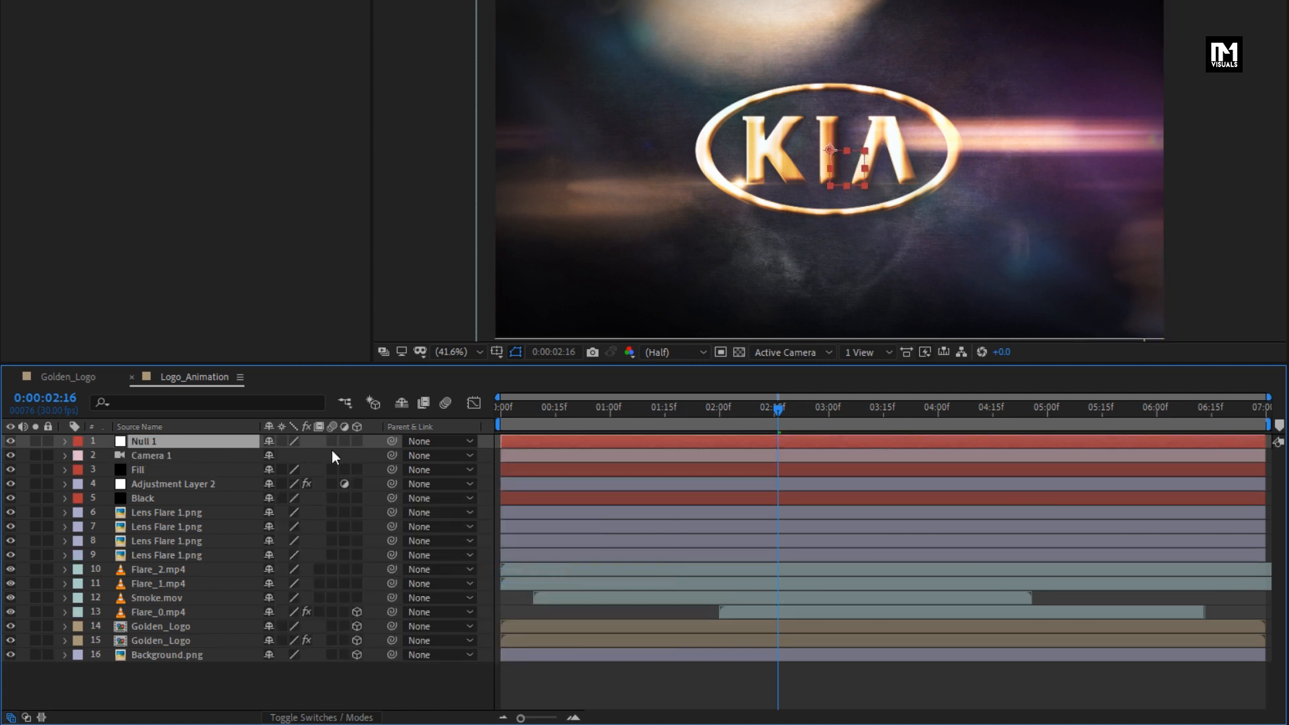
{"action": "left_click", "coordinate": [150, 455]}
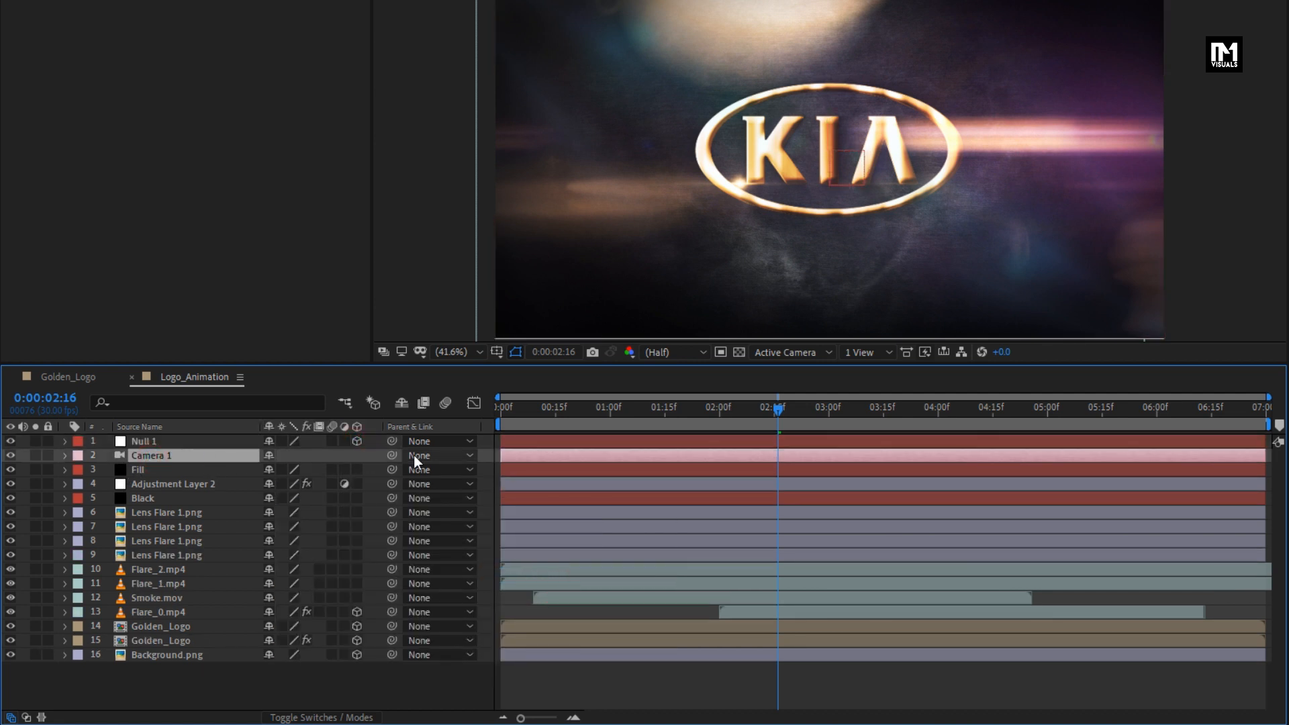
- Parent Camera 1 to Null 1 and keyframe the null's Position at 0 and its Z depth at 6:29
{"action": "left_click", "coordinate": [440, 455]}
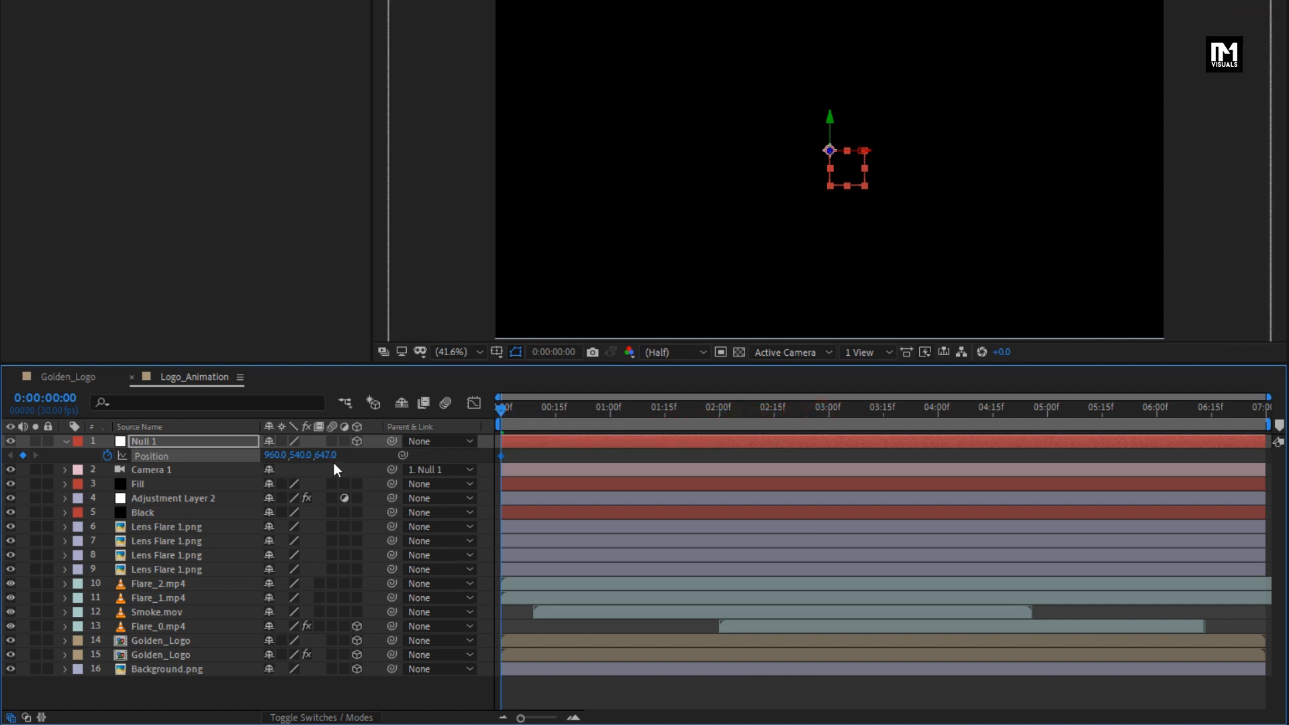
{"action": "left_click", "coordinate": [377, 455]}
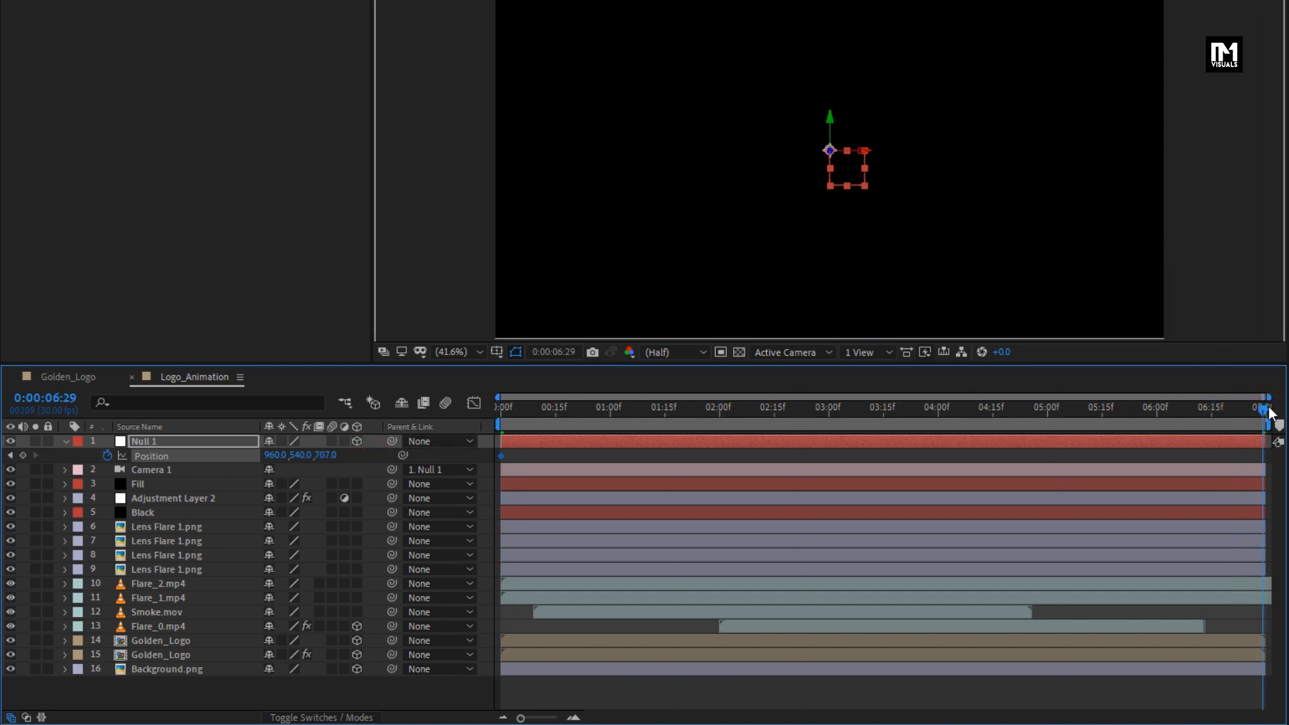
{"action": "double_click", "coordinate": [329, 455]}
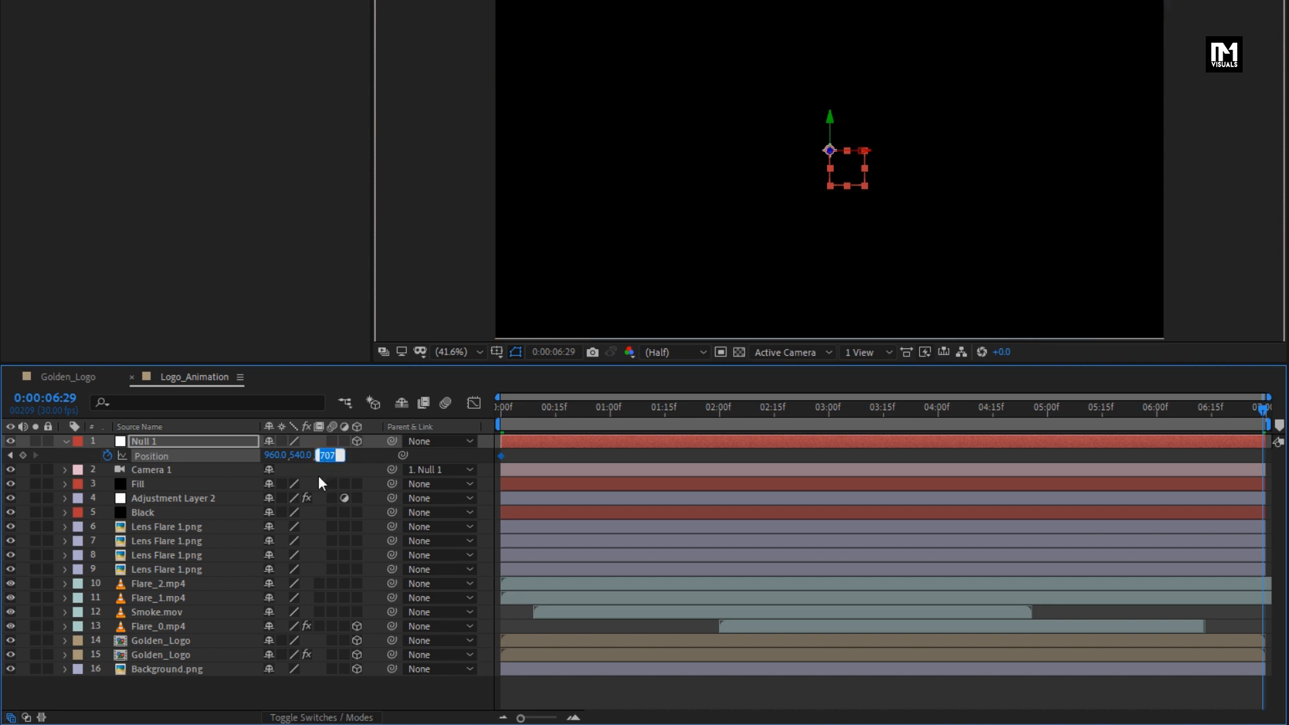
{"action": "left_click", "coordinate": [501, 406]}
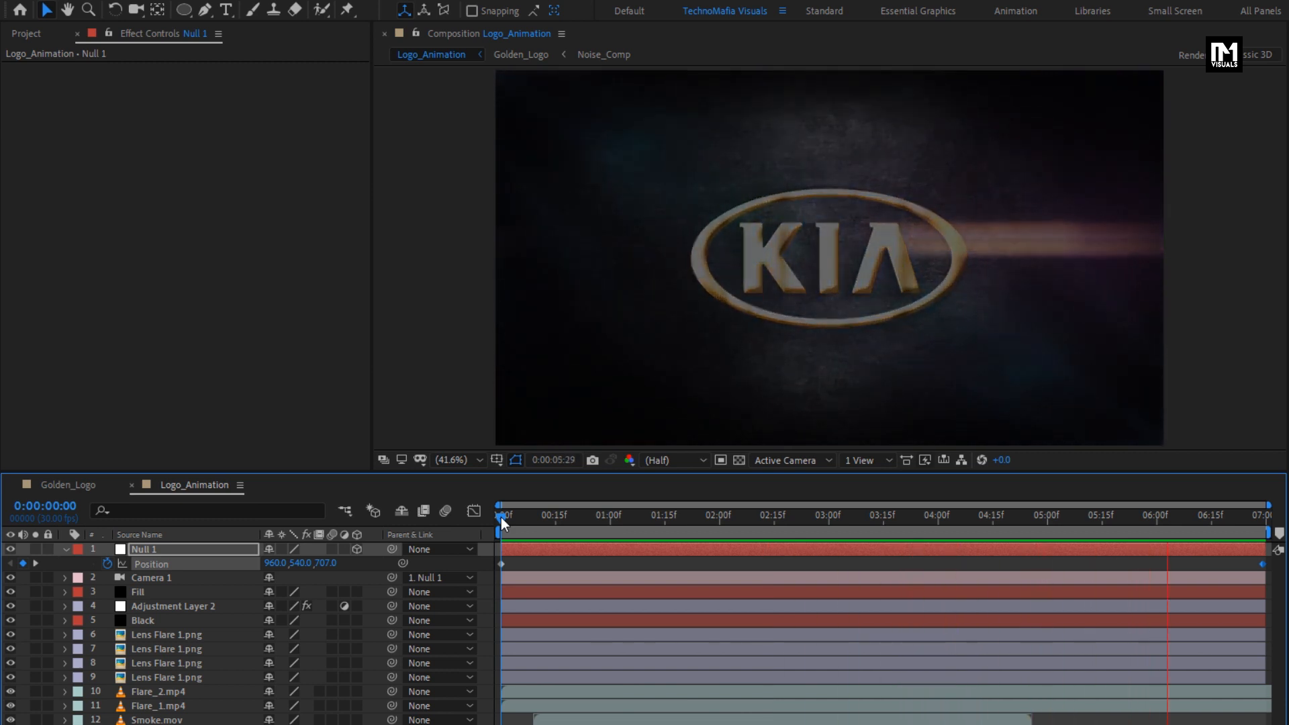
{"action": "left_click", "coordinate": [624, 516]}
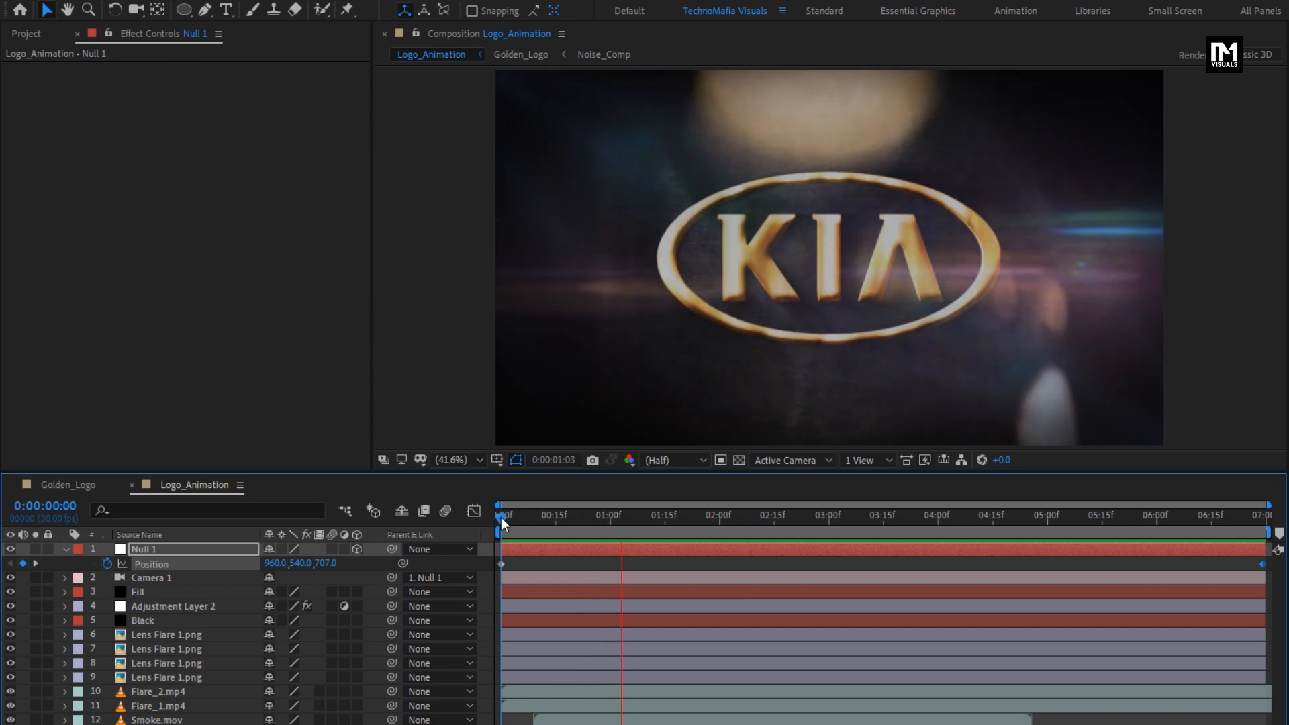